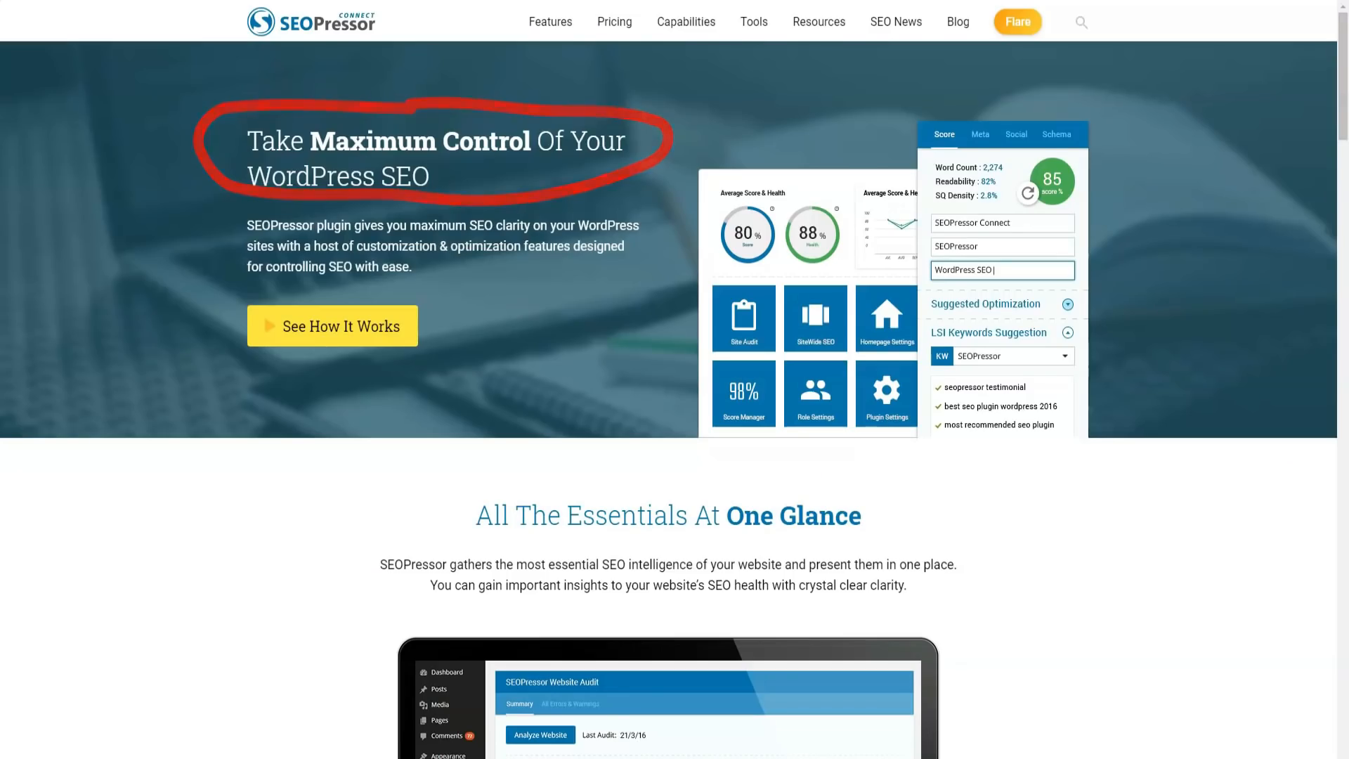
Let the product video play through the schema code, 88% health score trend and 0% keyword score panel
scroll(down, 3)
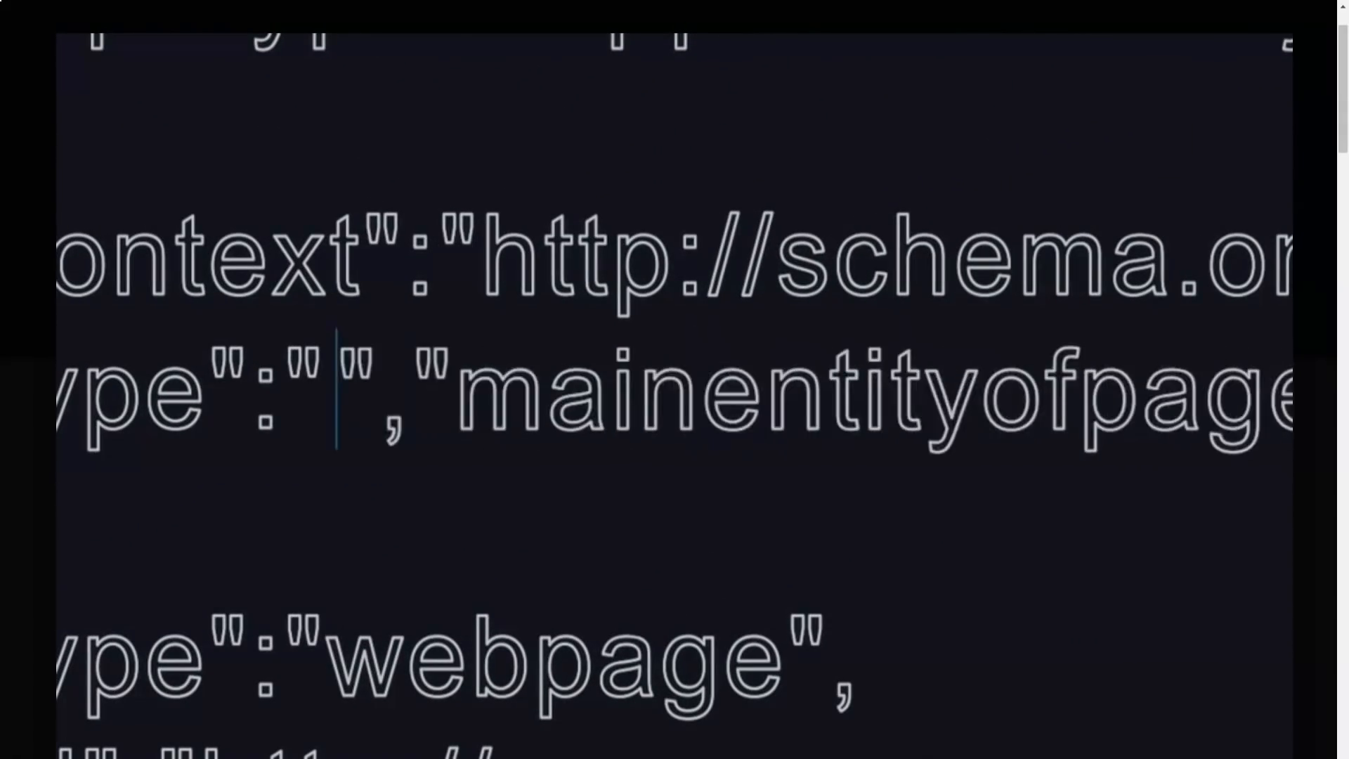
text(Solution?)
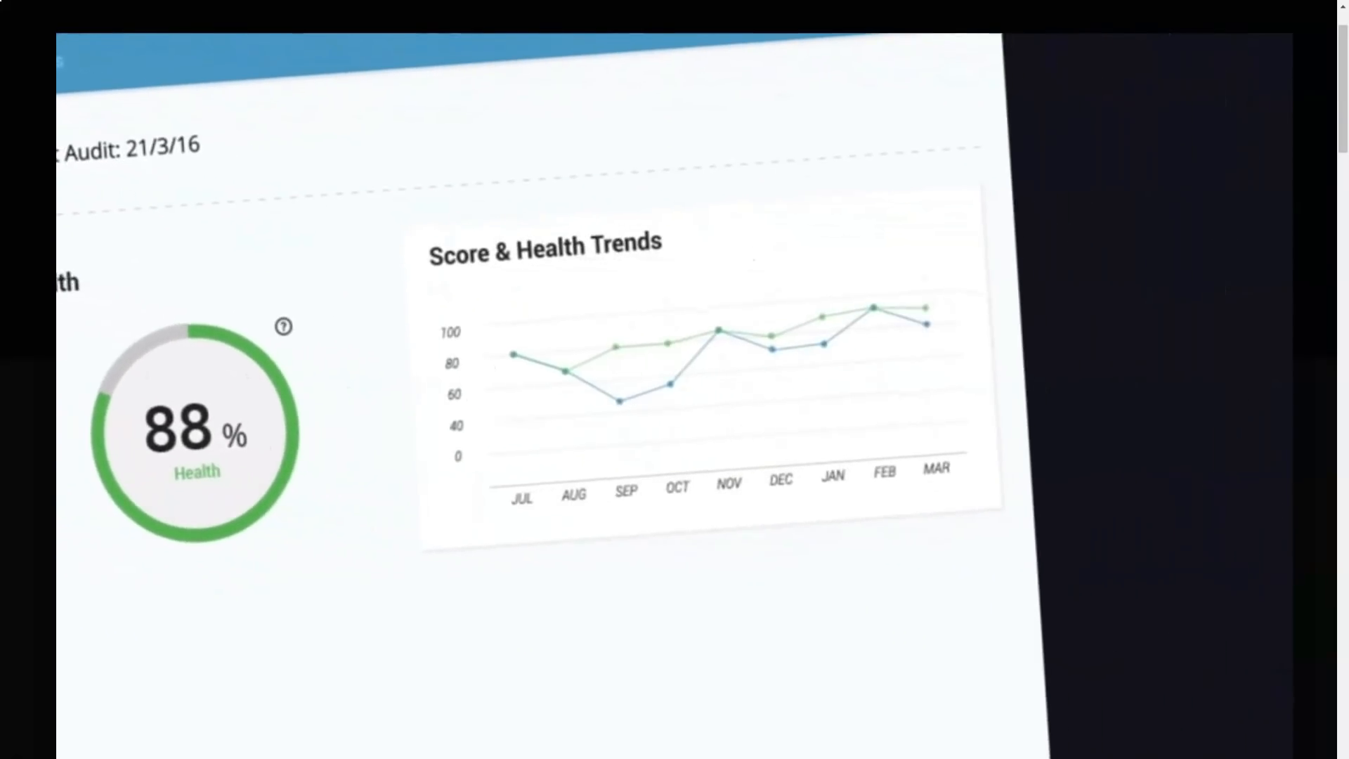
scroll(down, 3)
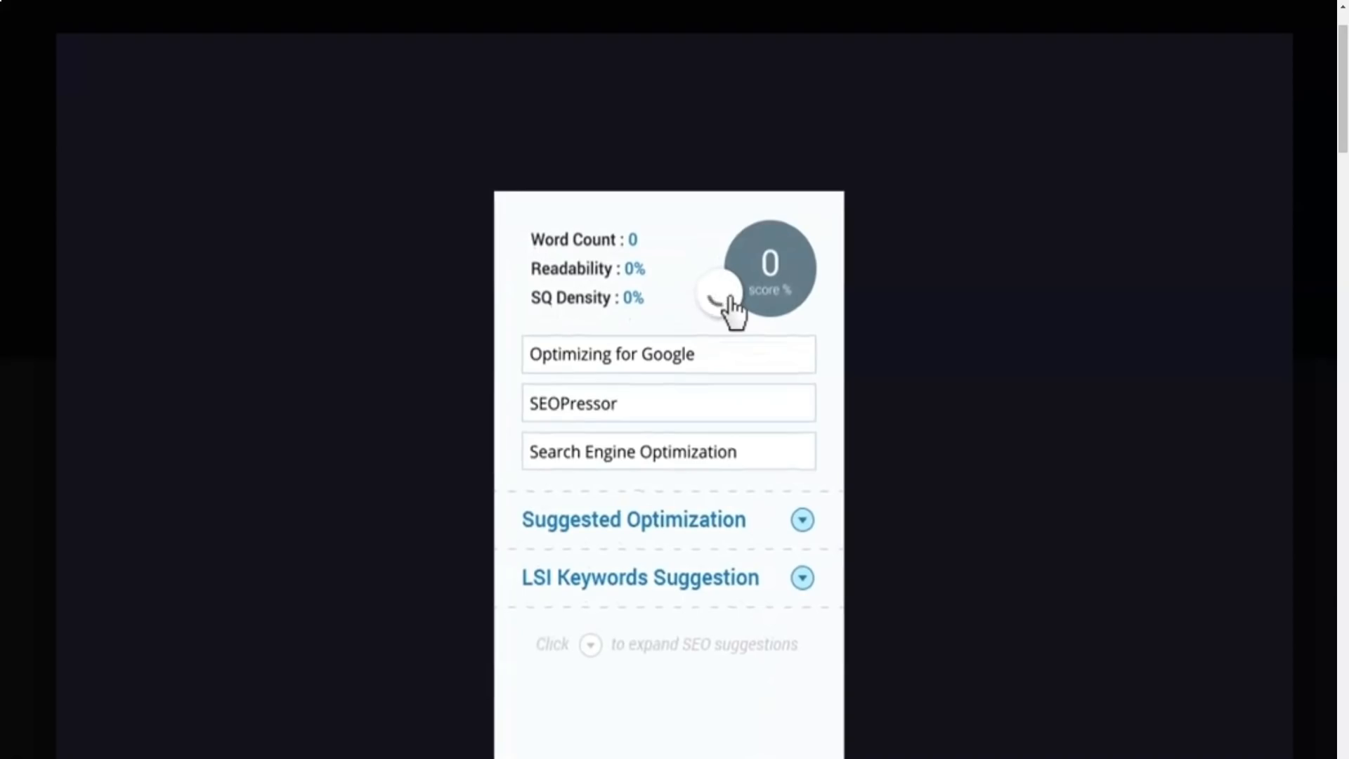
Finish the video at the Schema.org panel and close the lightbox back to the features page
click(720, 297)
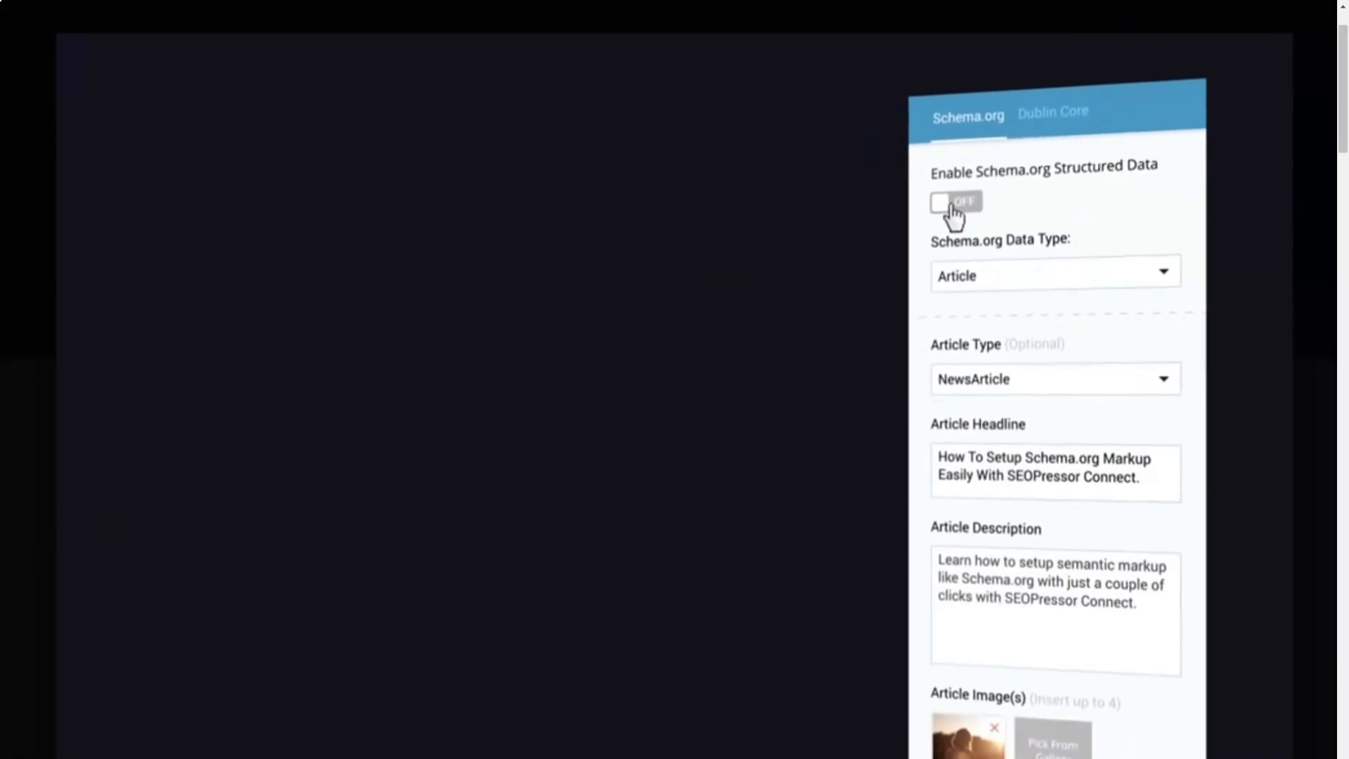
click(953, 202)
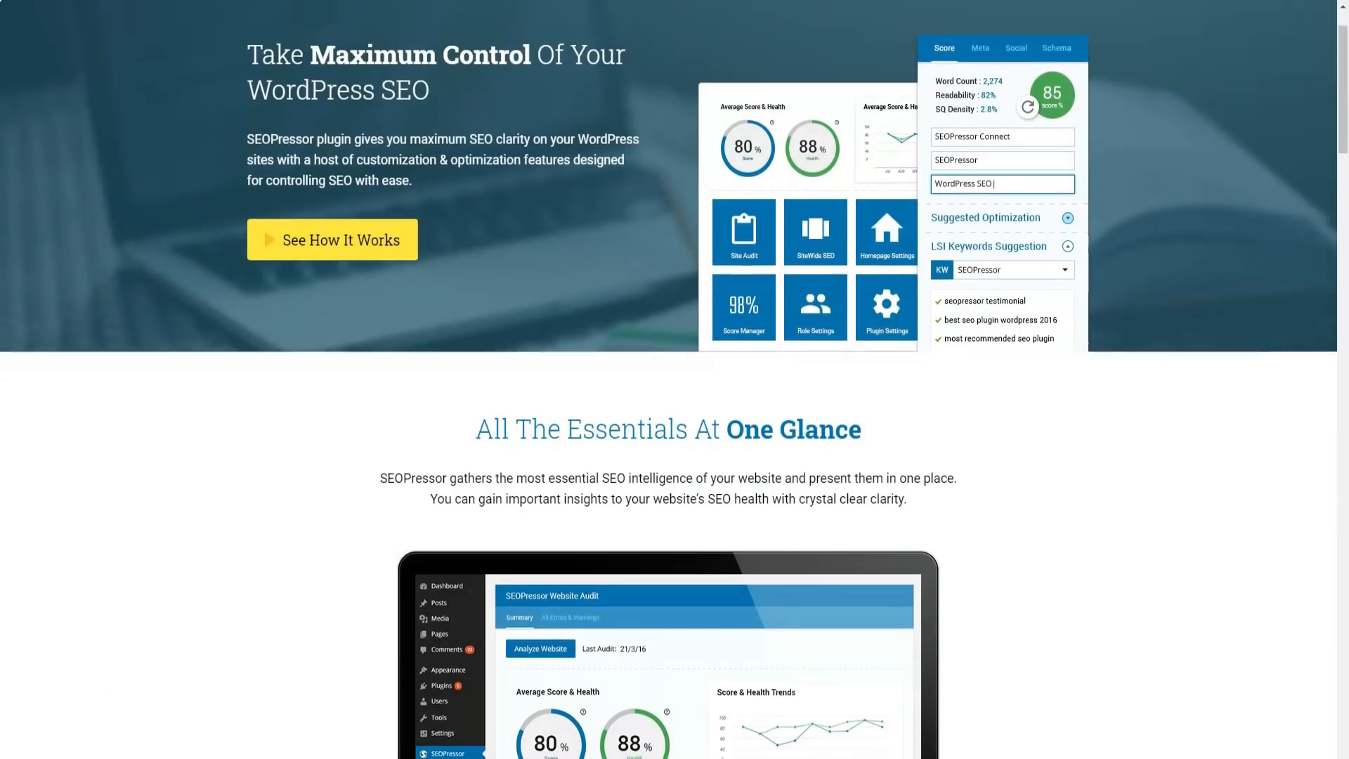
Scroll past the site audit laptop image, five feature icons and the Real Results banner
scroll(down, 3)
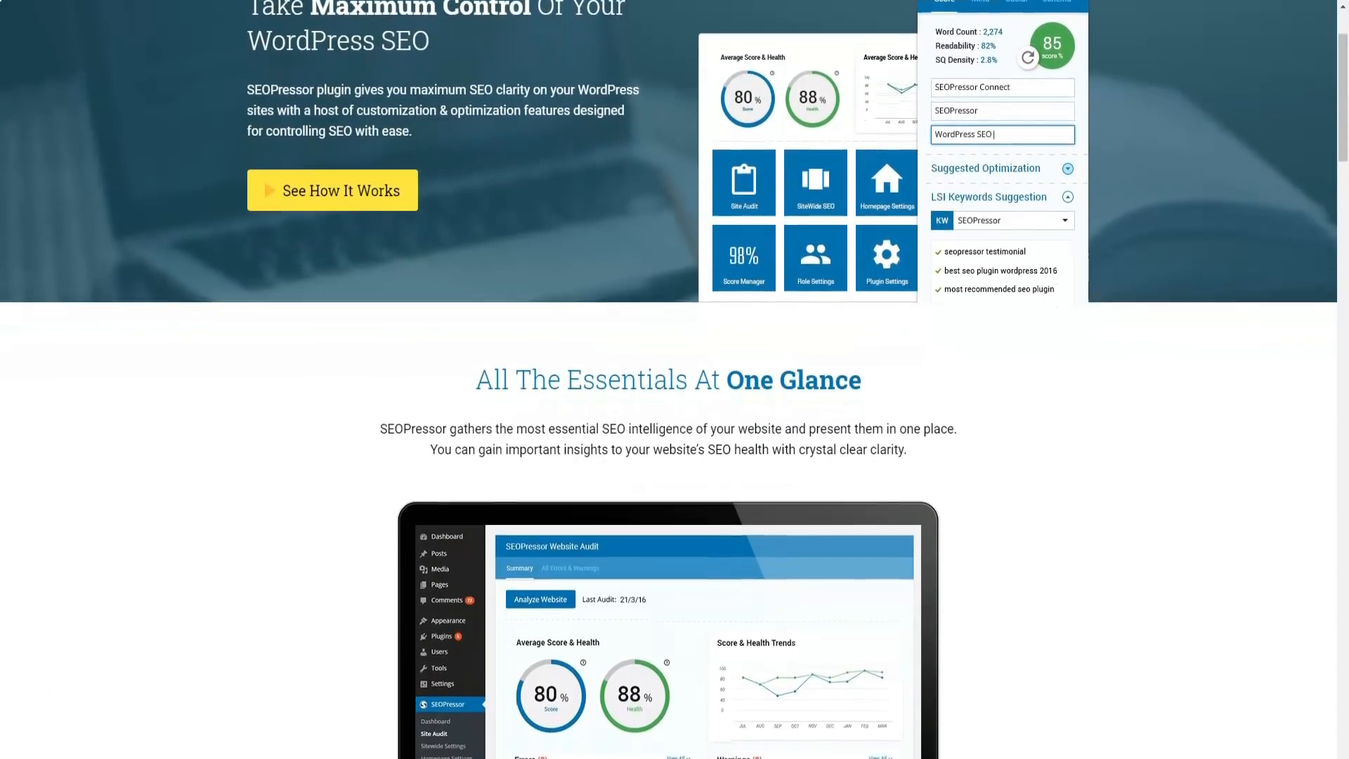
scroll(down, 3)
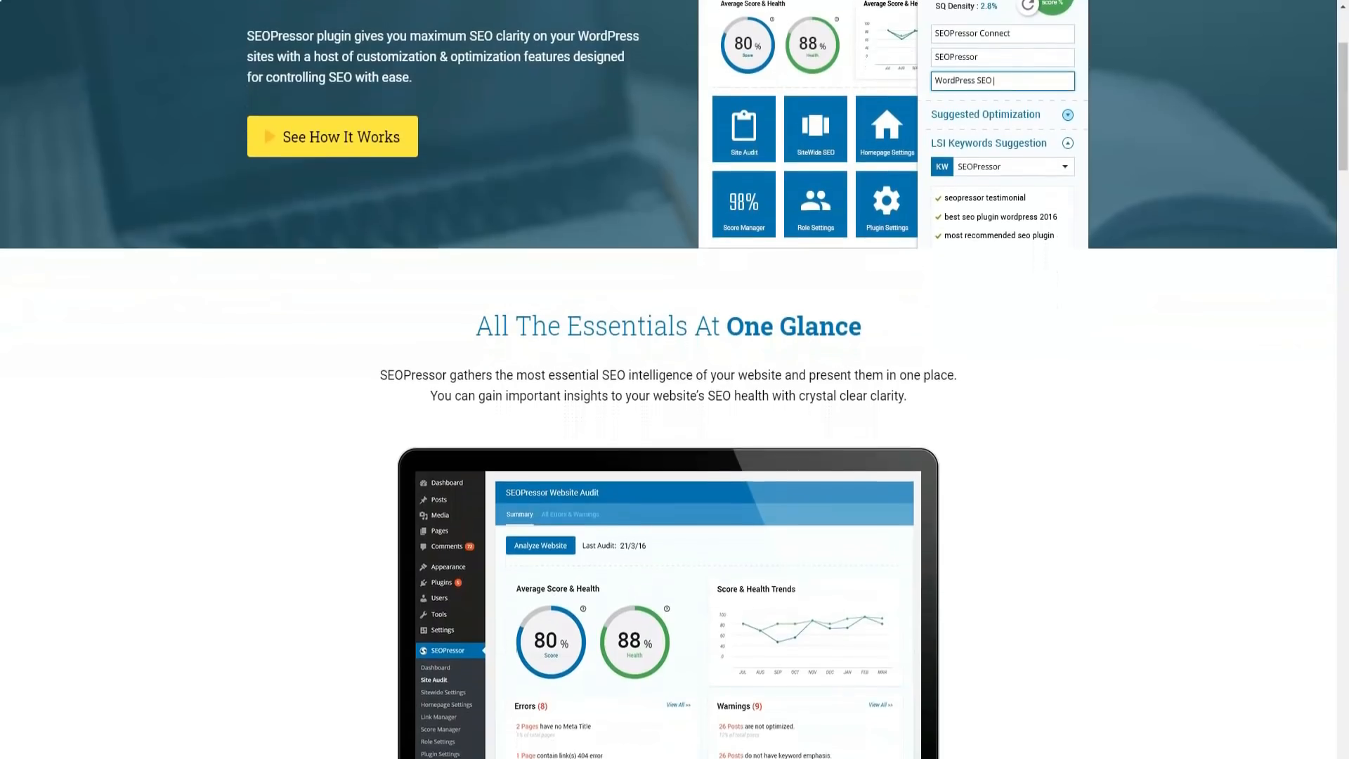
scroll(down, 3)
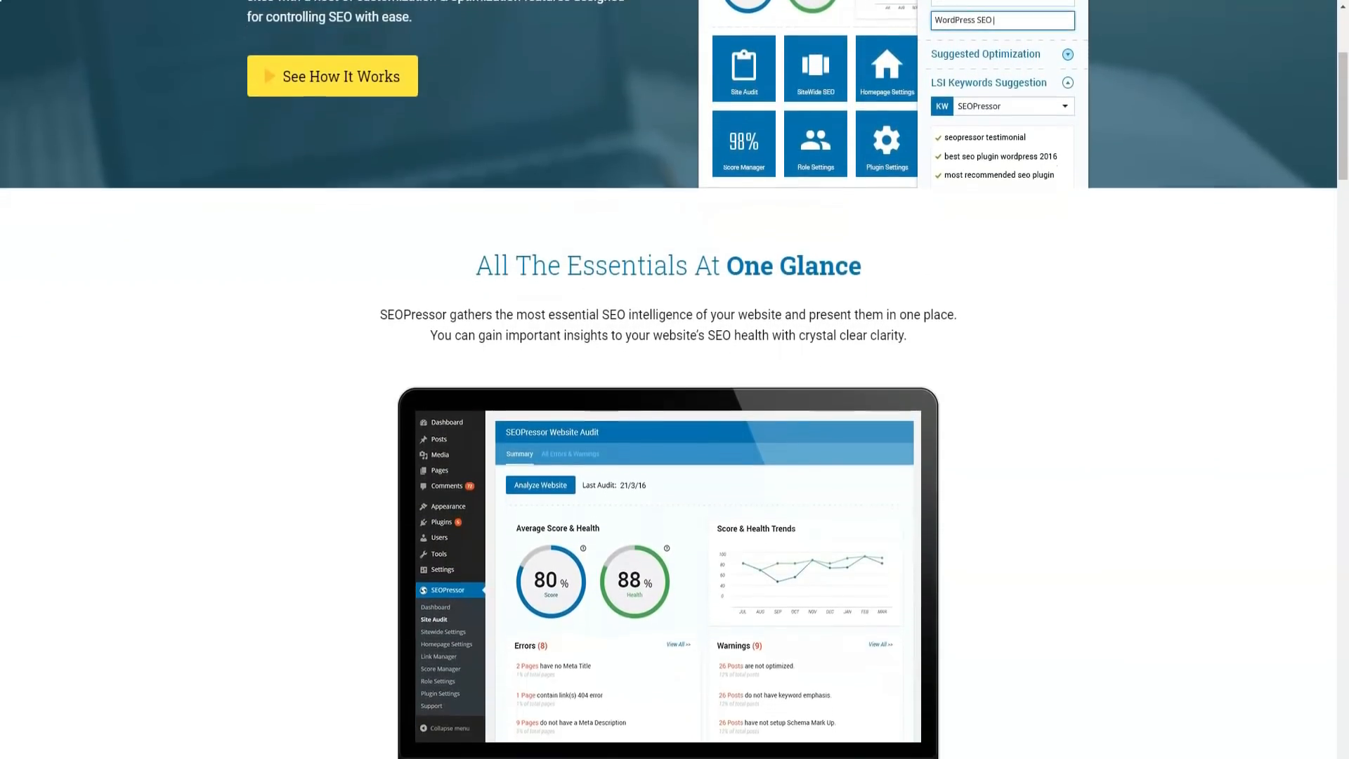
scroll(down, 3)
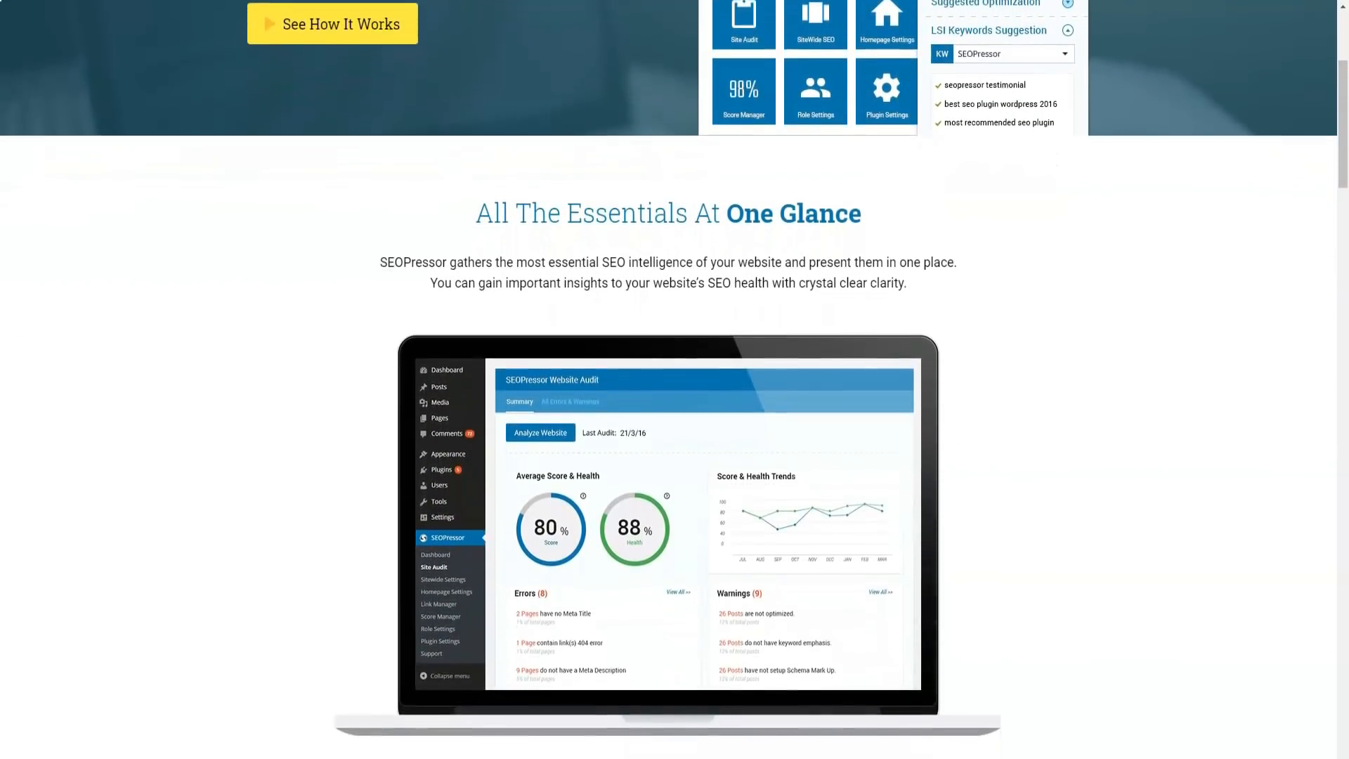
scroll(down, 3)
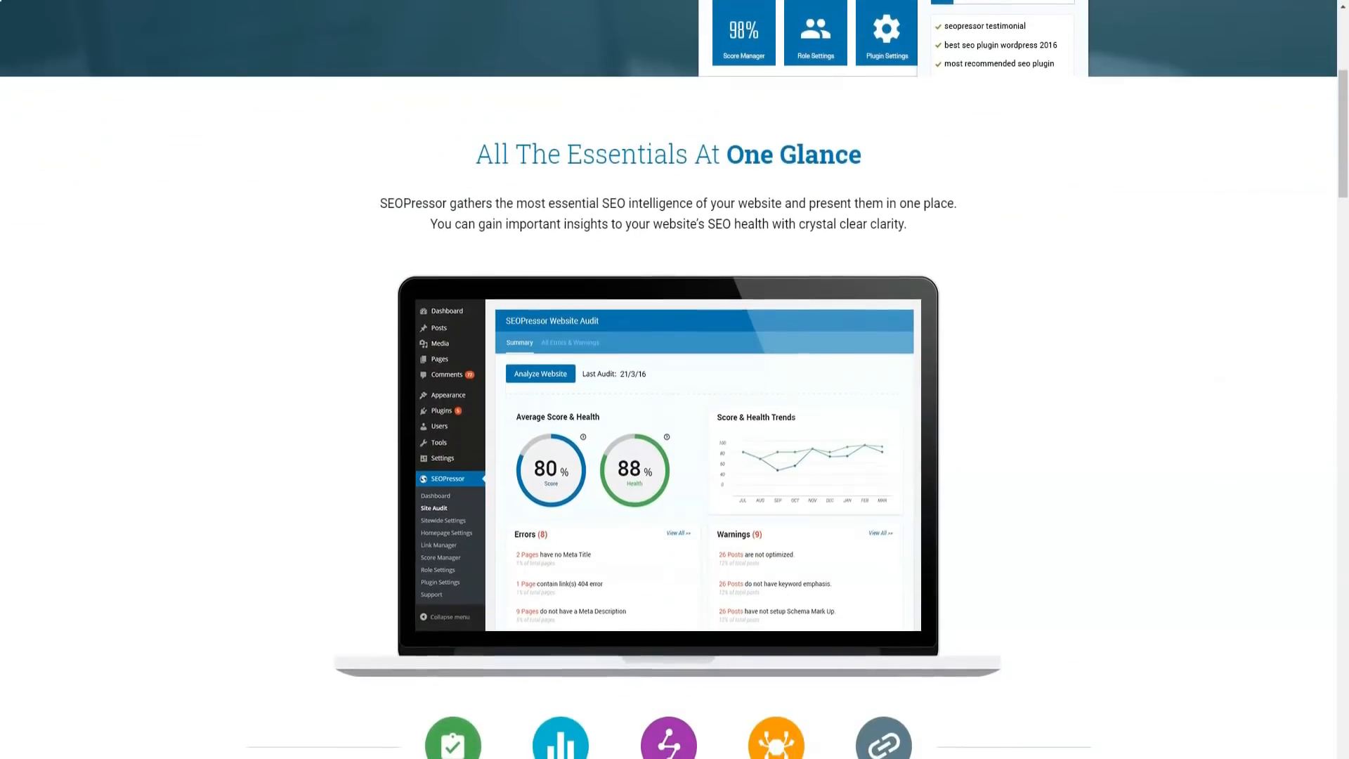
scroll(down, 3)
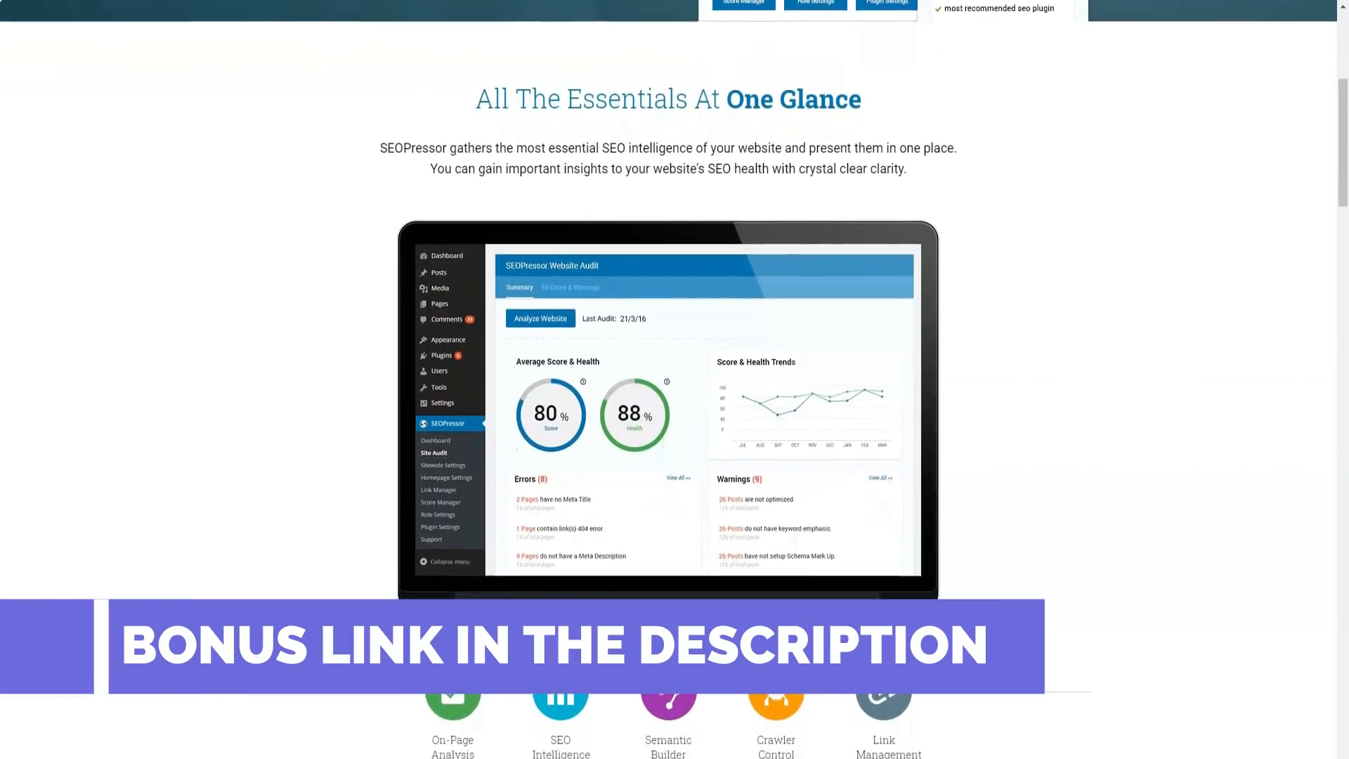
scroll(down, 3)
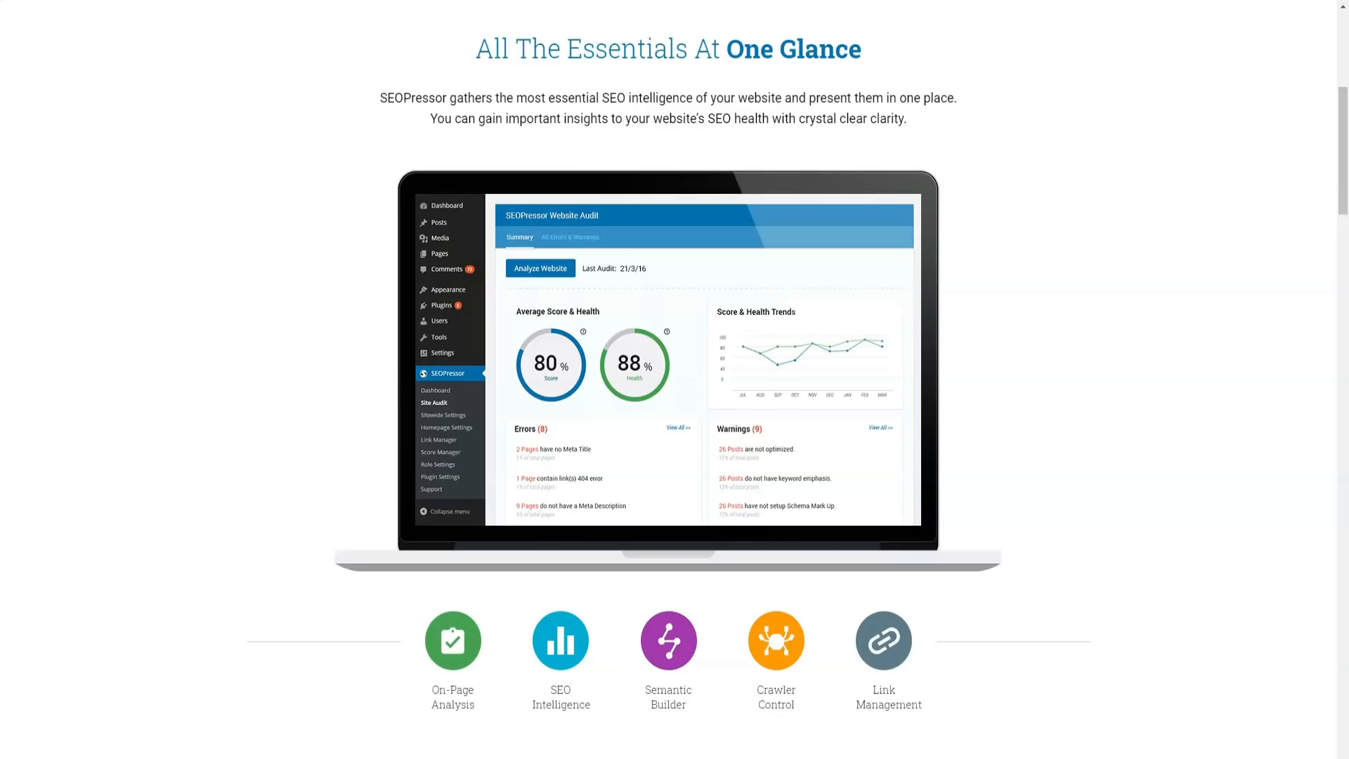
Scroll on to the Example 1 and Example 2 Google results showing top-3 rankings
scroll(down, 3)
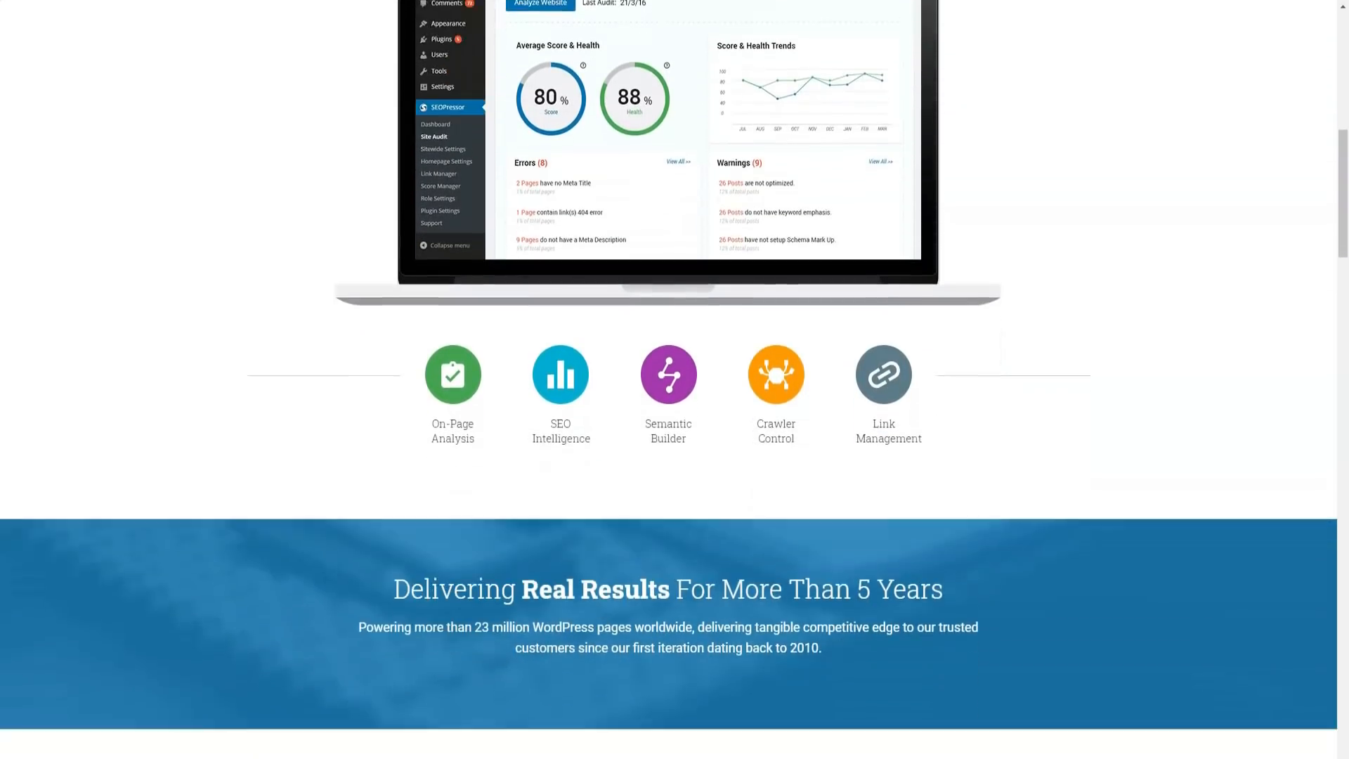
scroll(down, 3)
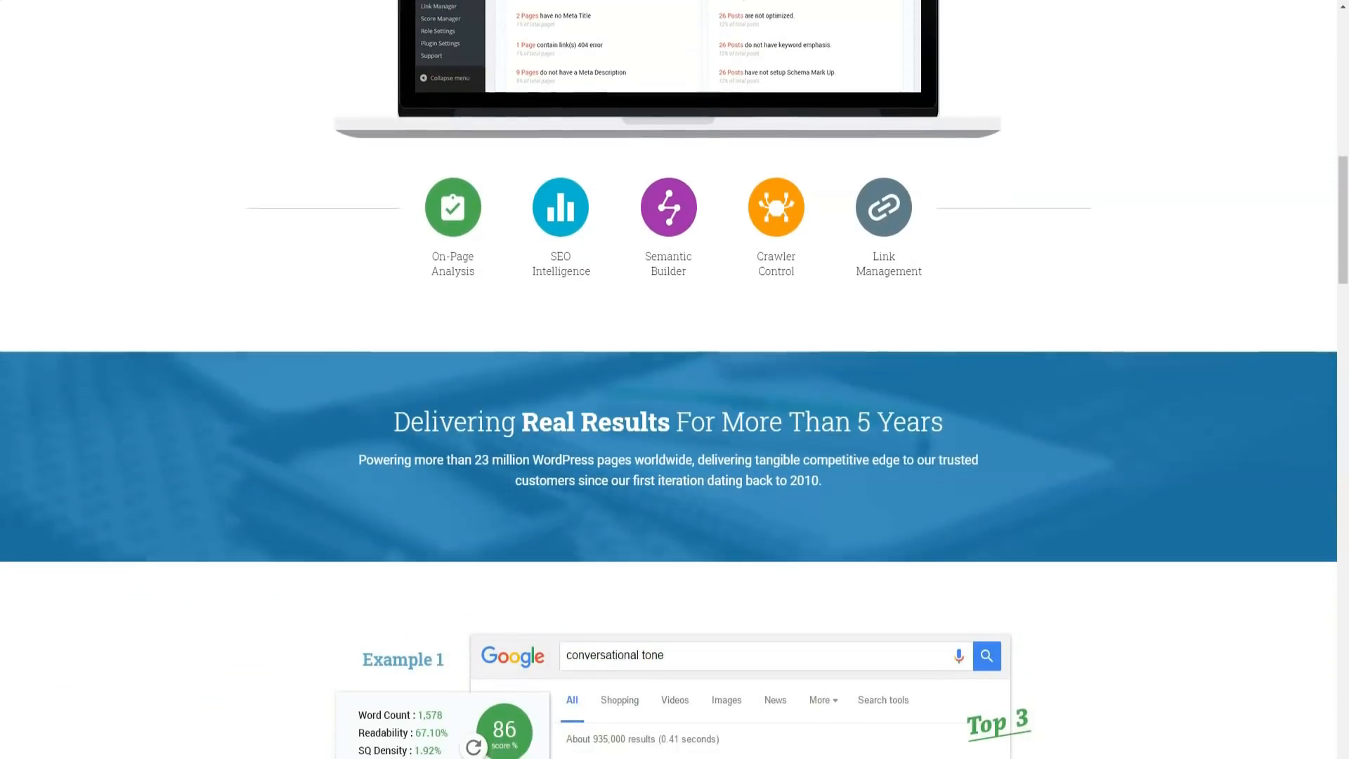
scroll(down, 3)
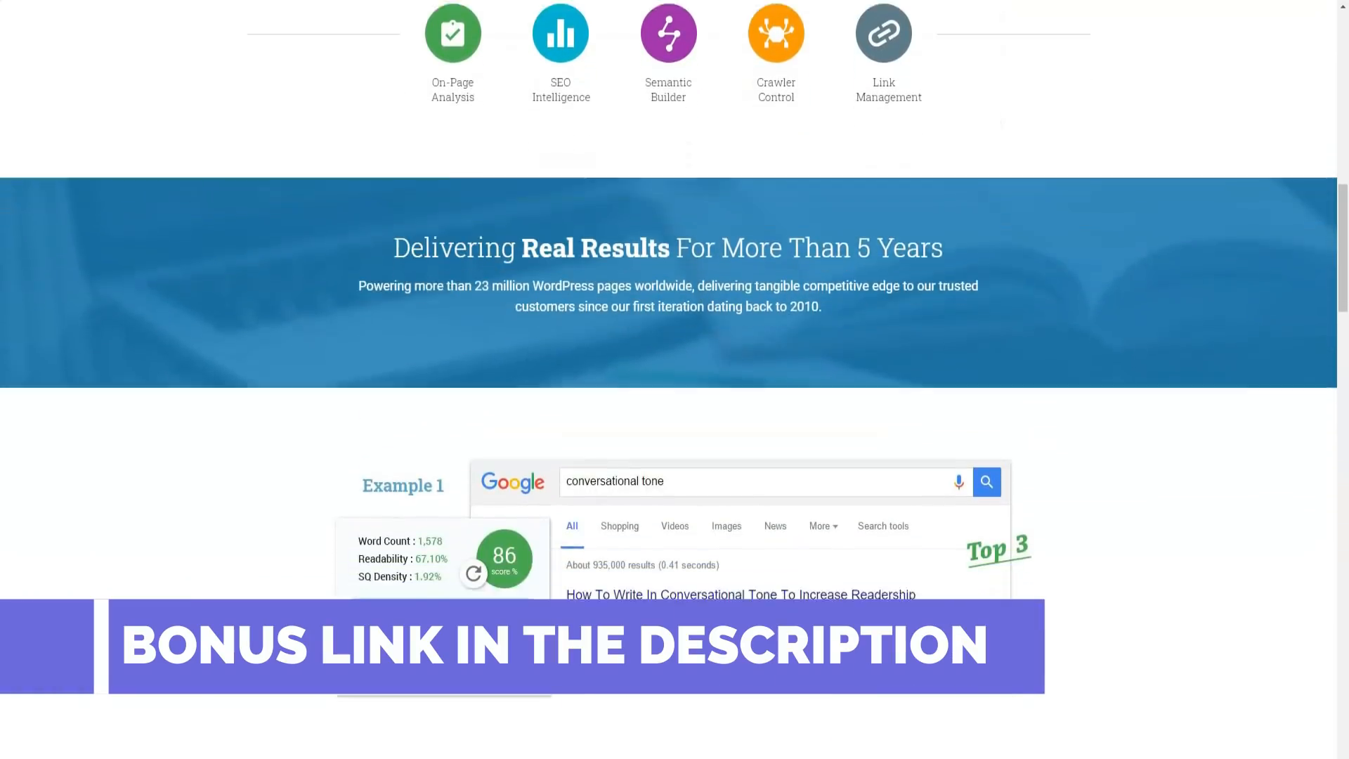
scroll(down, 3)
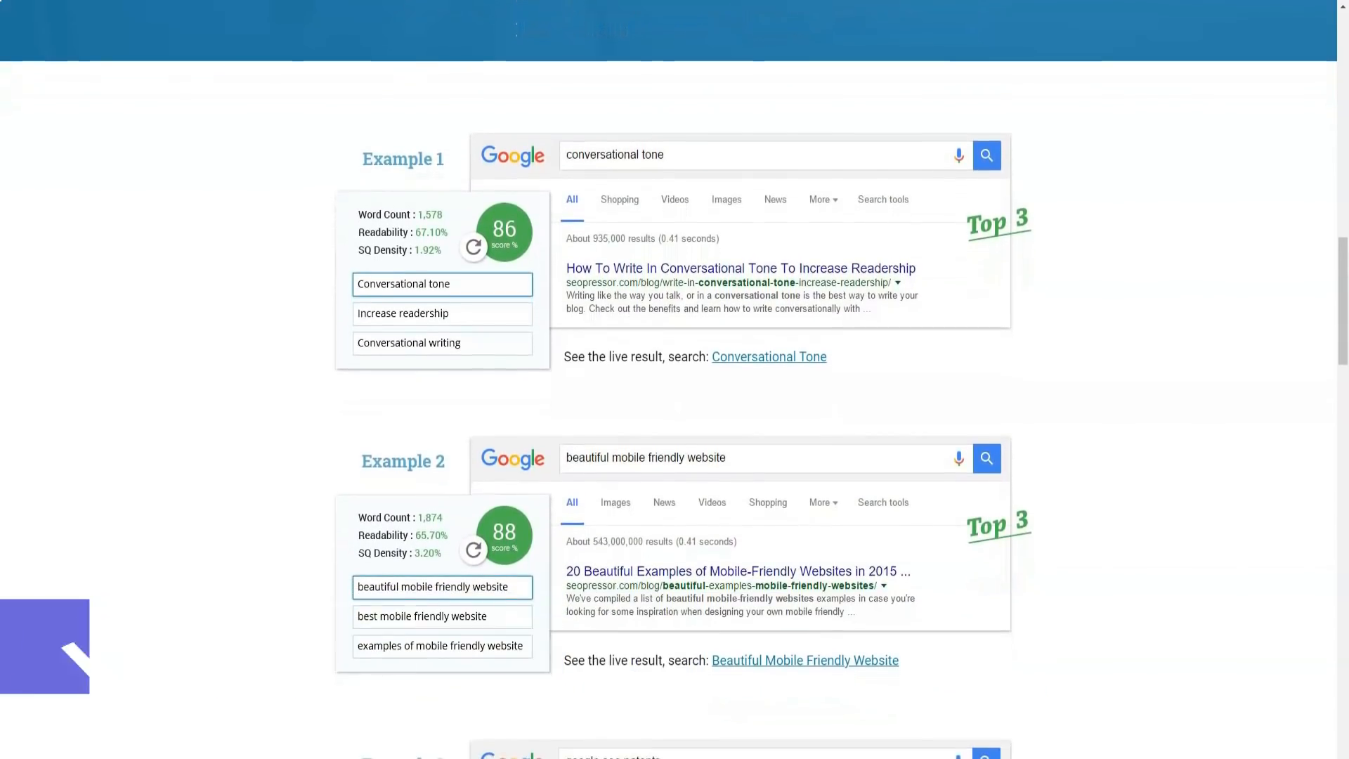
Scroll down through Example 3 so all three ranking examples are shown
scroll(down, 3)
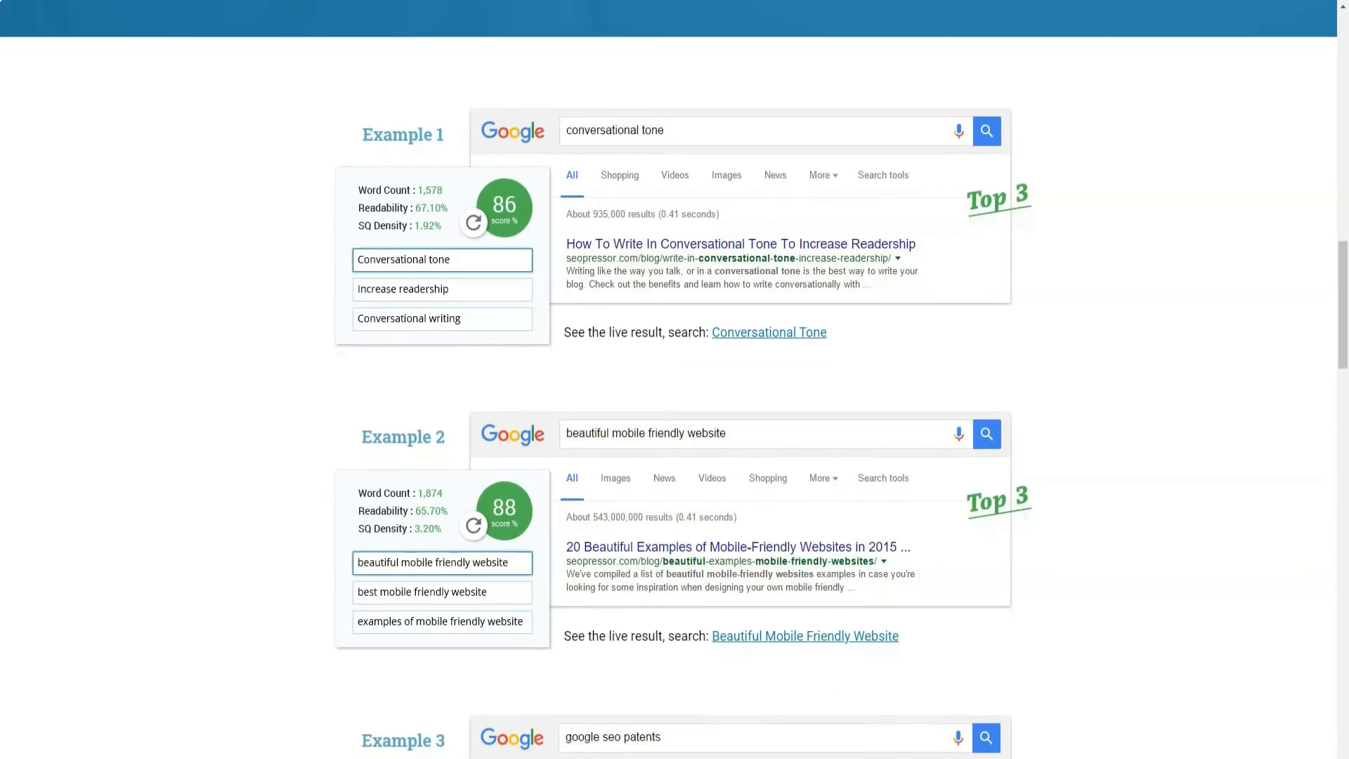
scroll(down, 3)
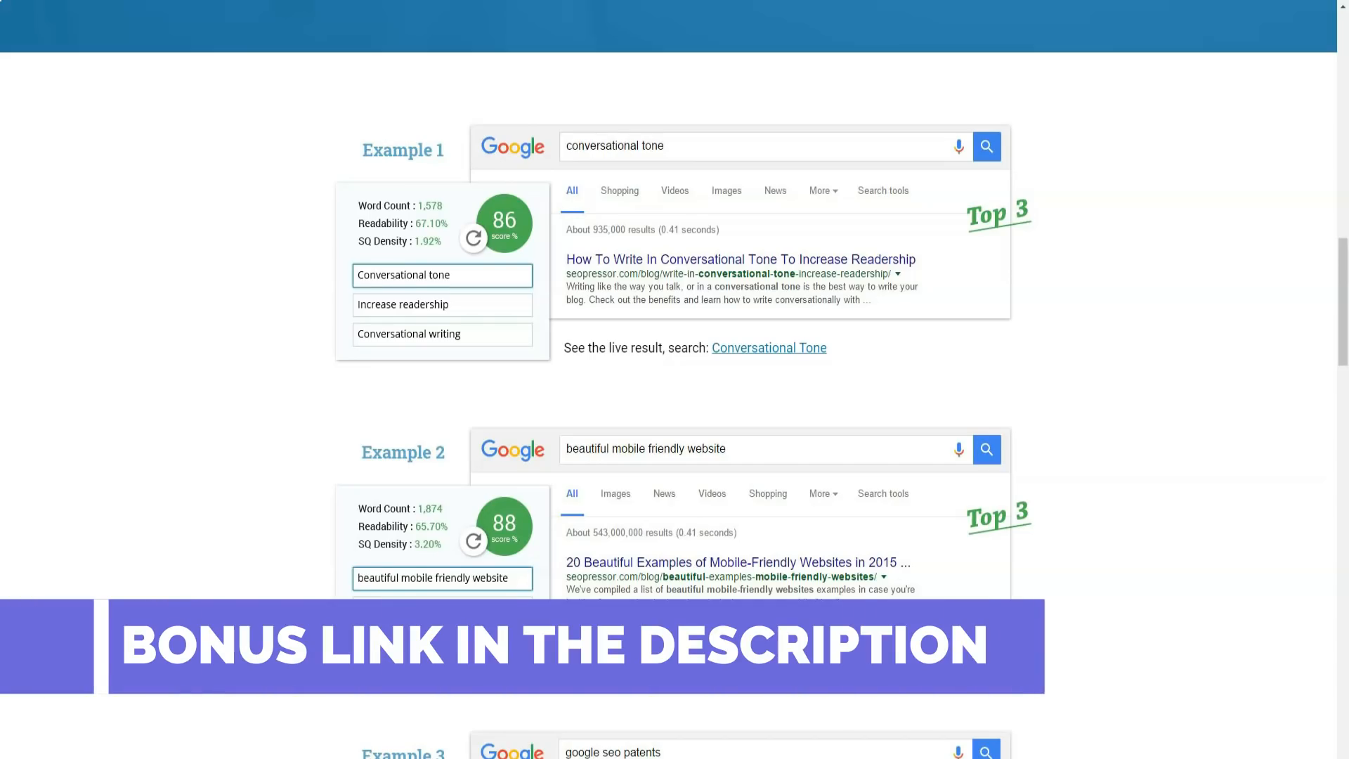
scroll(down, 3)
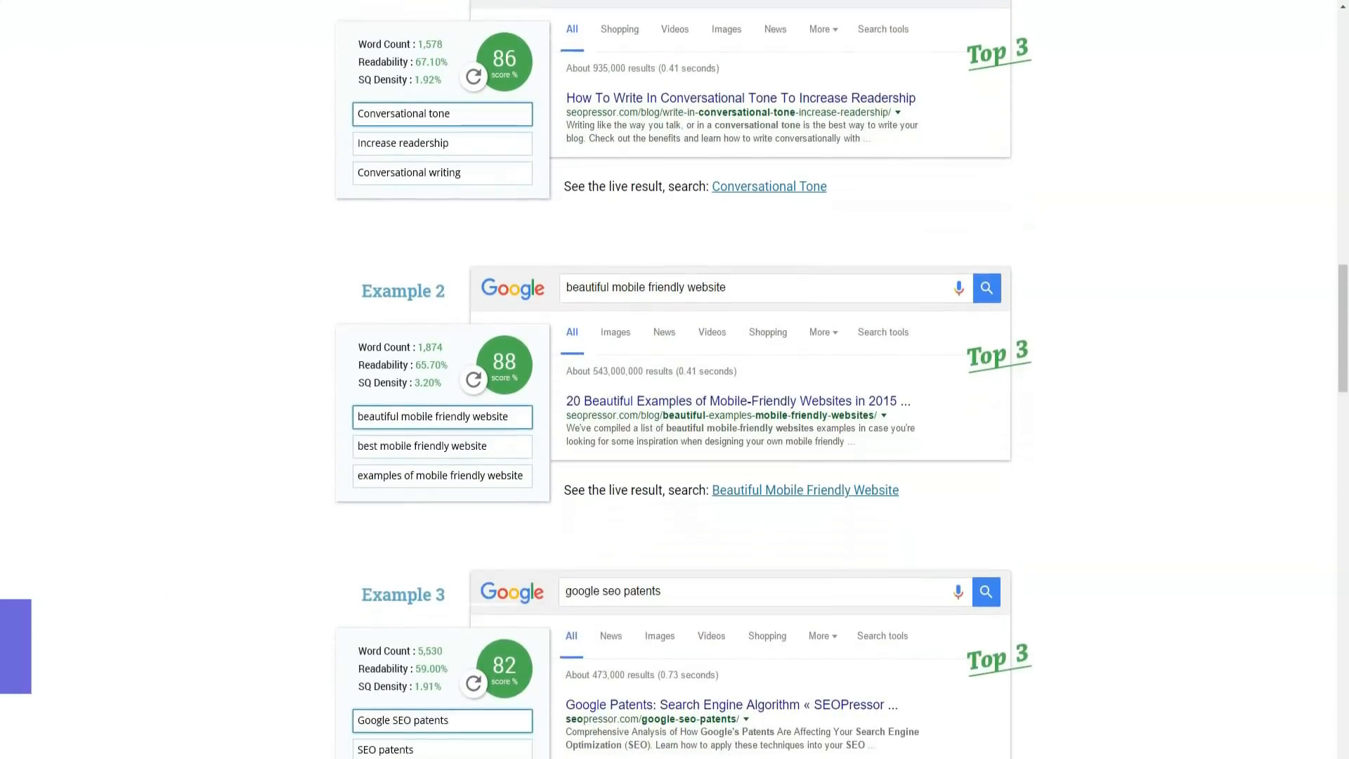
scroll(down, 3)
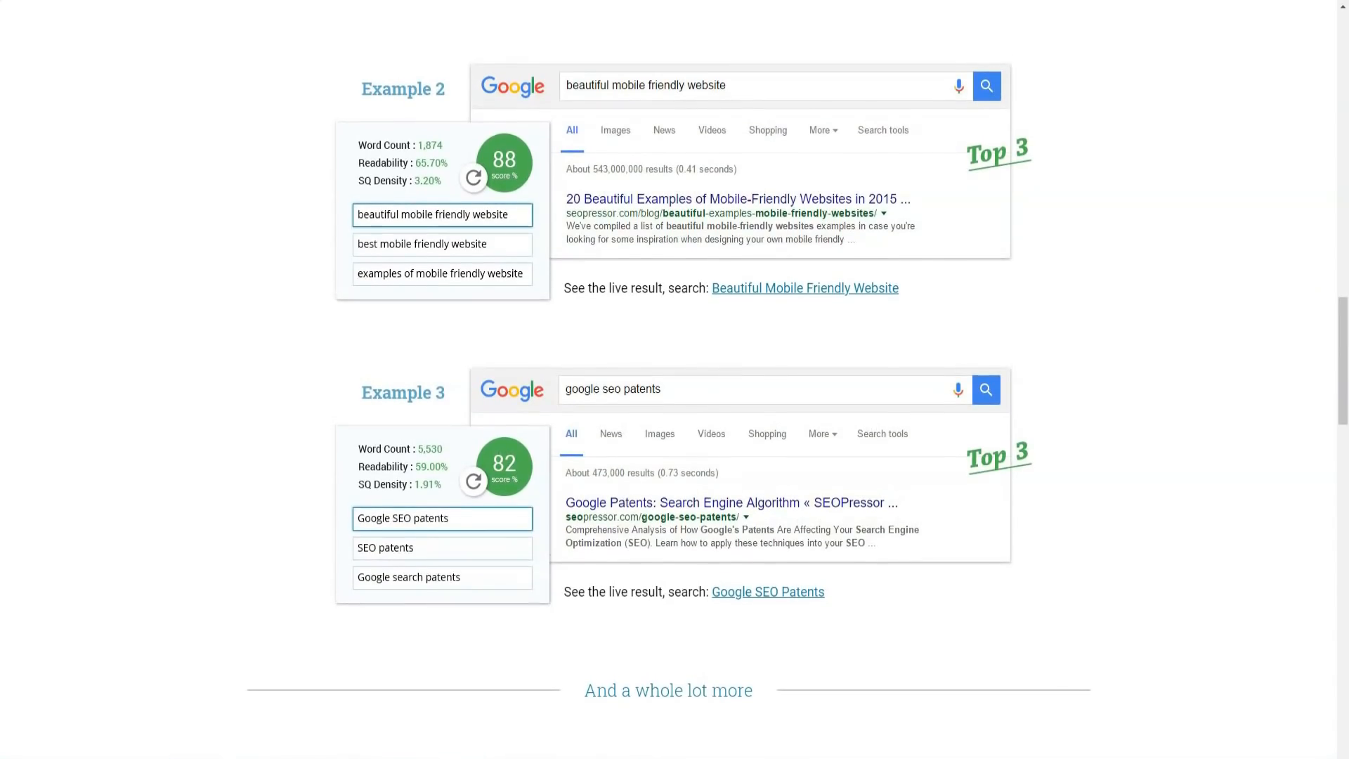
Scroll to the Google-Emulating On-Page SEO Analysis banner and Step One: Optimize Up To 3 Keywords
scroll(down, 3)
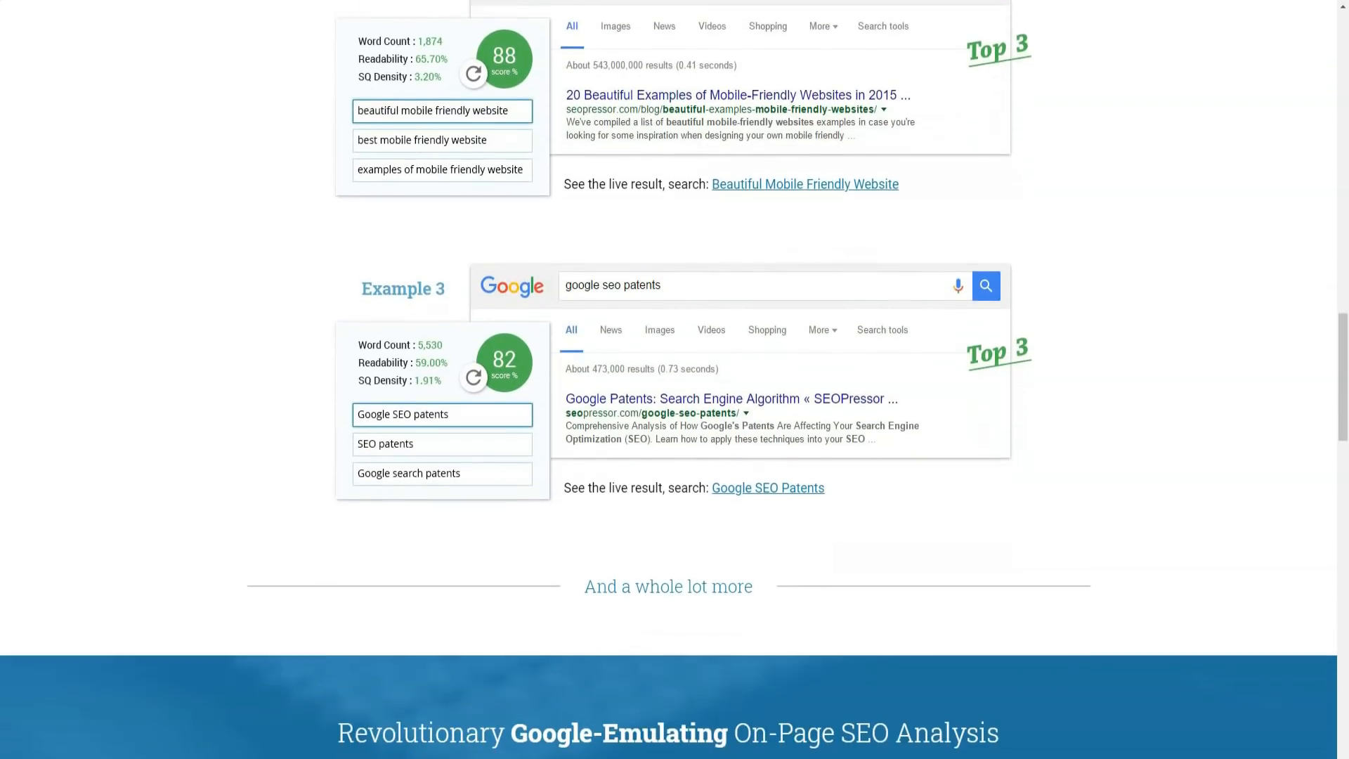
scroll(down, 3)
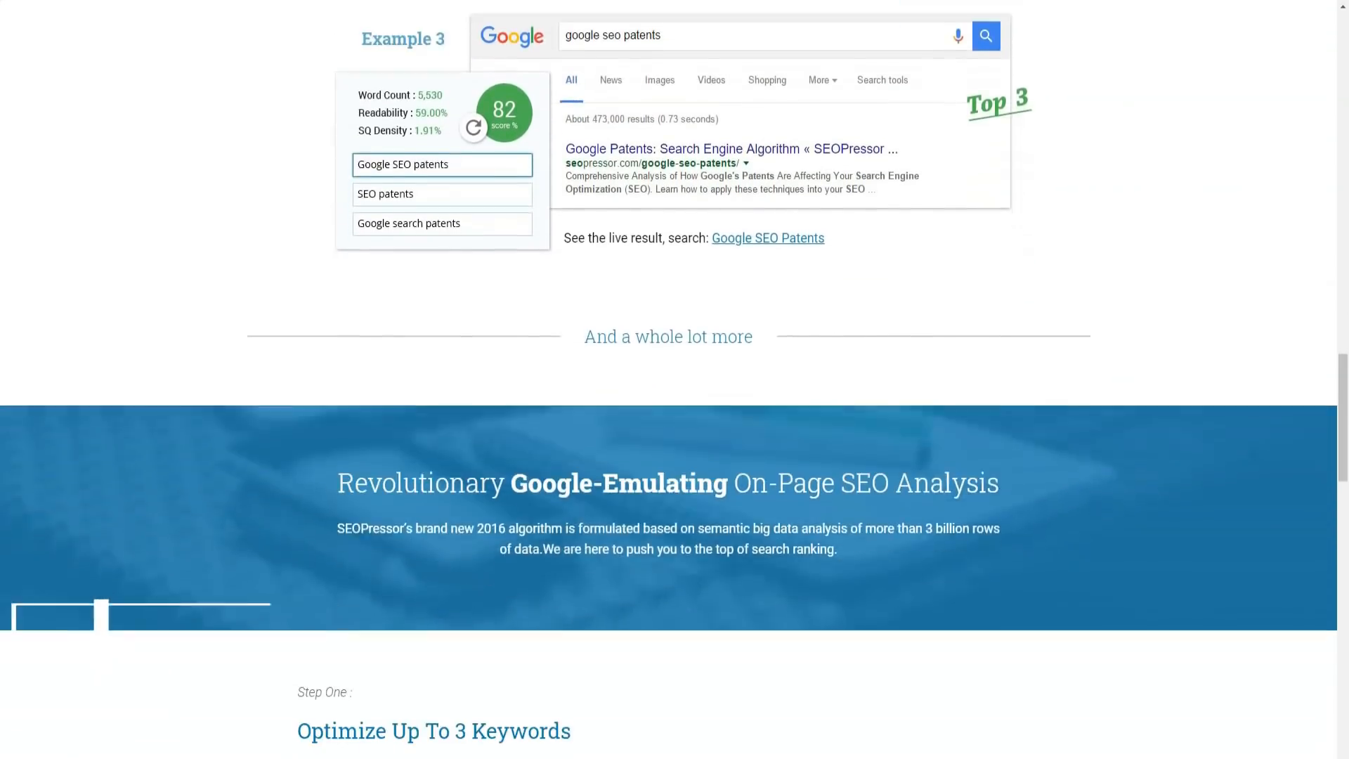
scroll(down, 3)
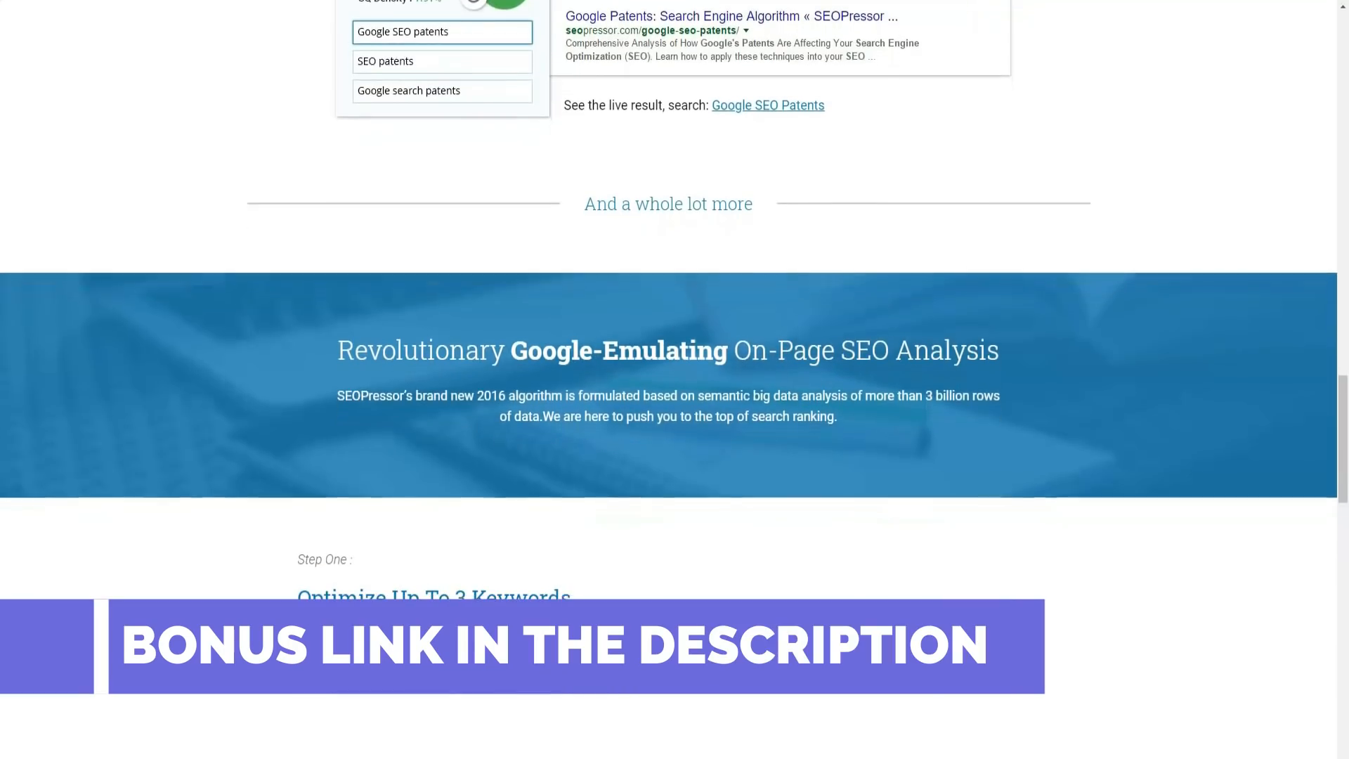
scroll(down, 3)
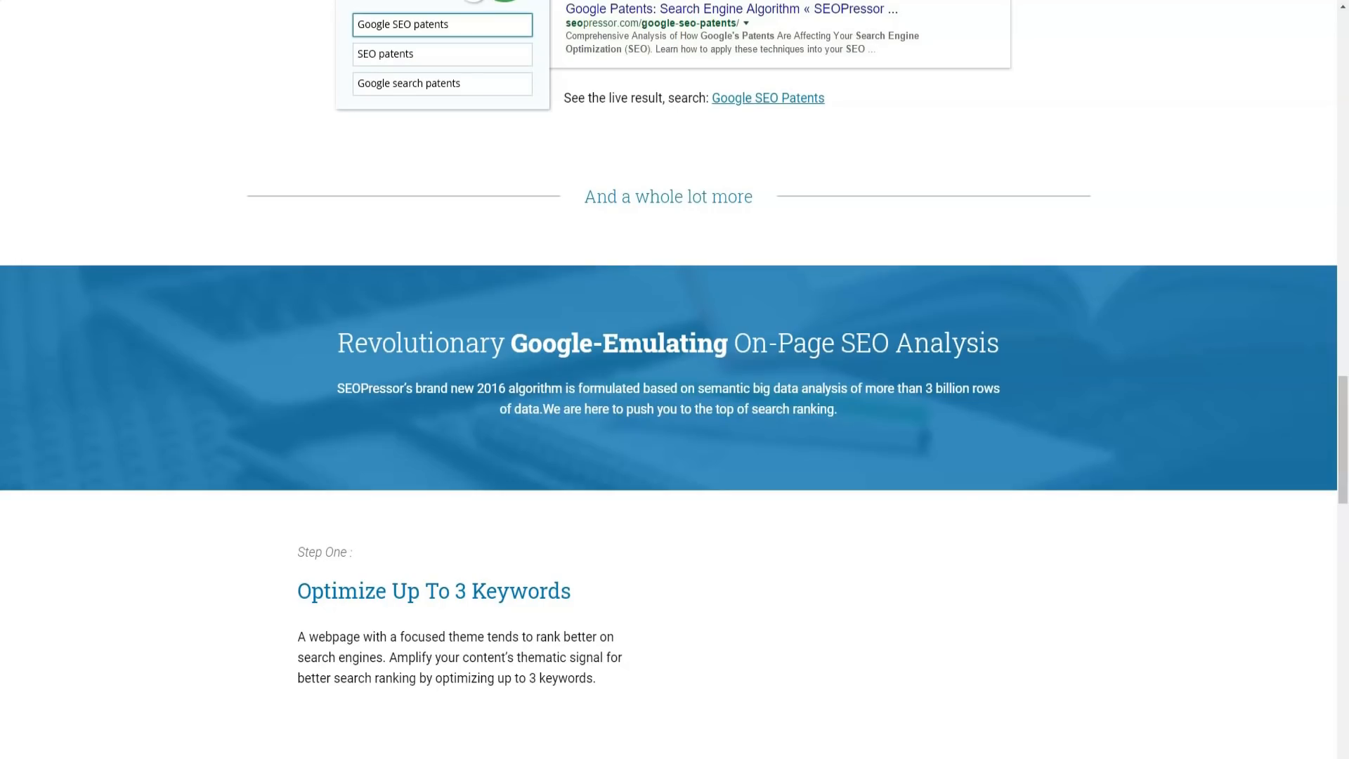
Scroll down to Step Two, Get On-point SEO Suggestions, with its suggested-optimization panel
scroll(down, 3)
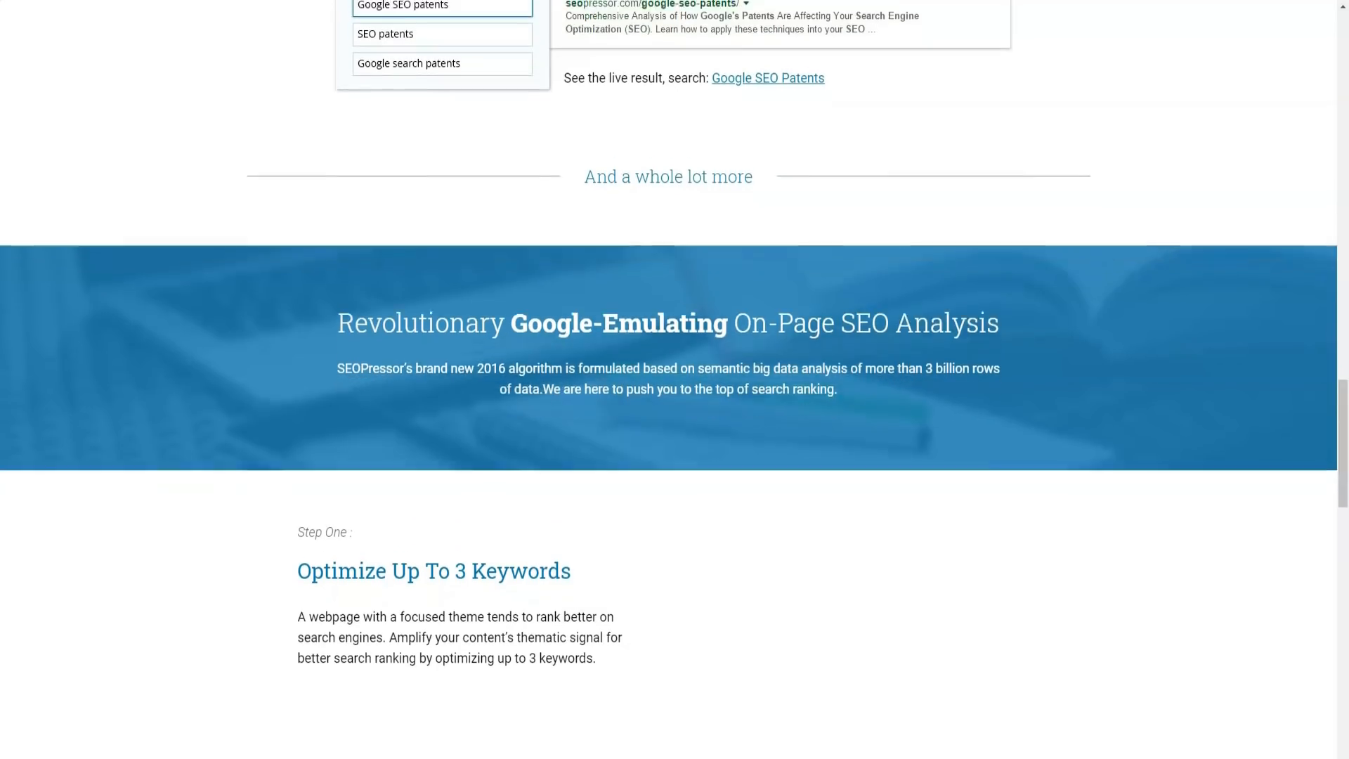
scroll(down, 3)
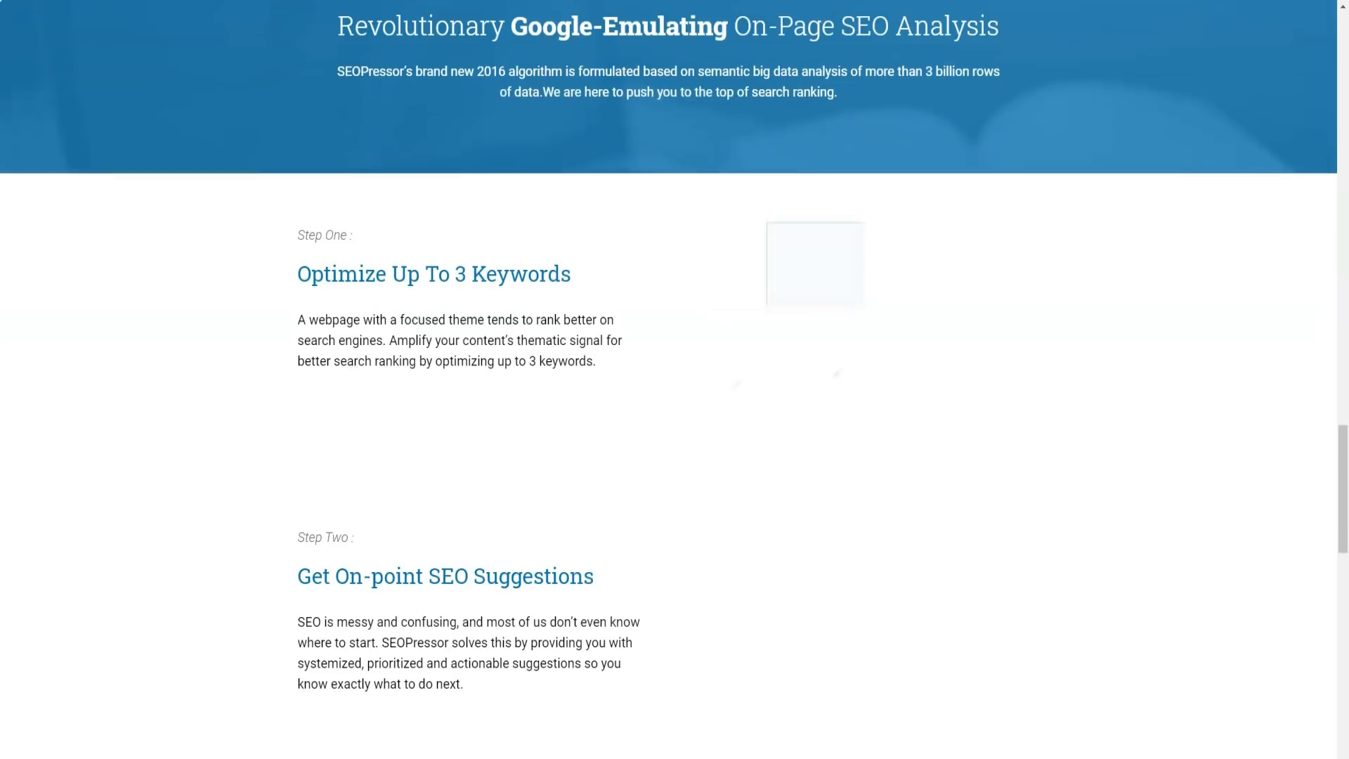
scroll(down, 3)
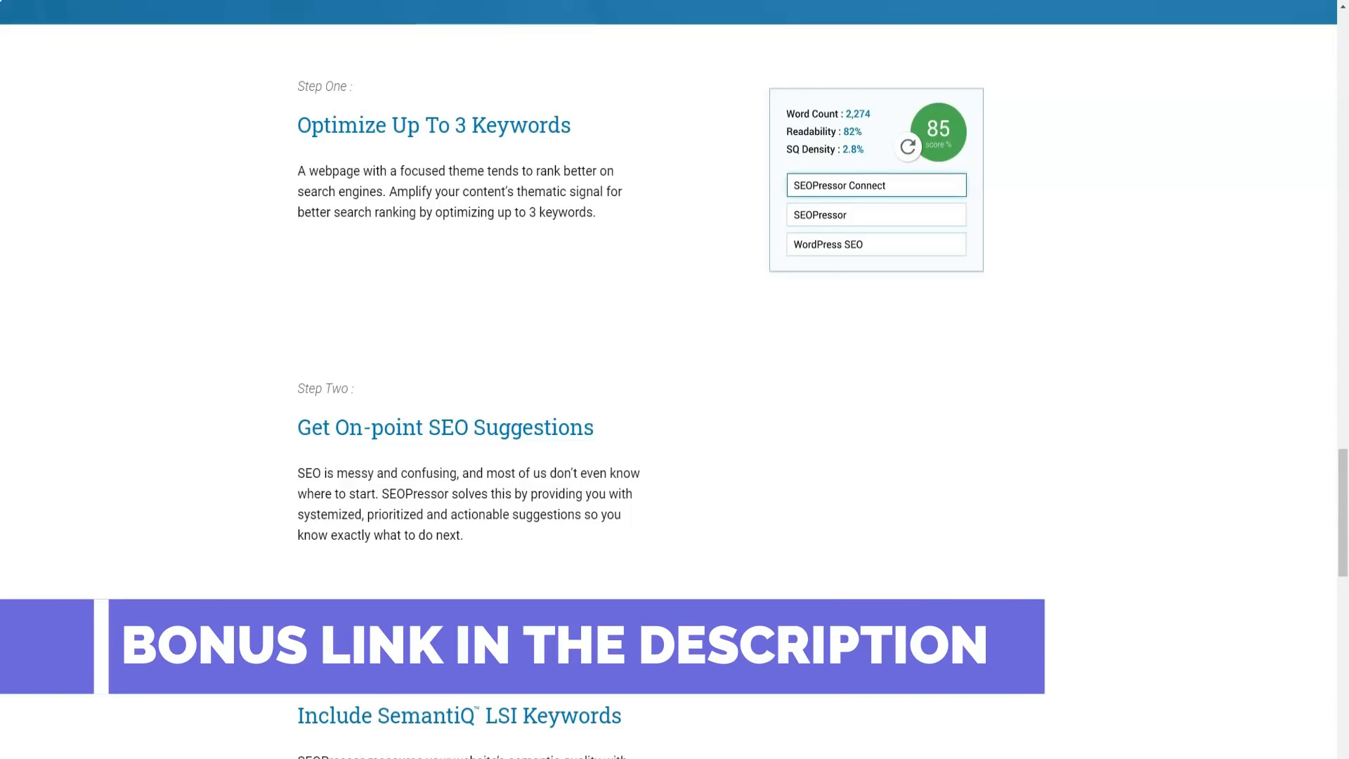
scroll(down, 3)
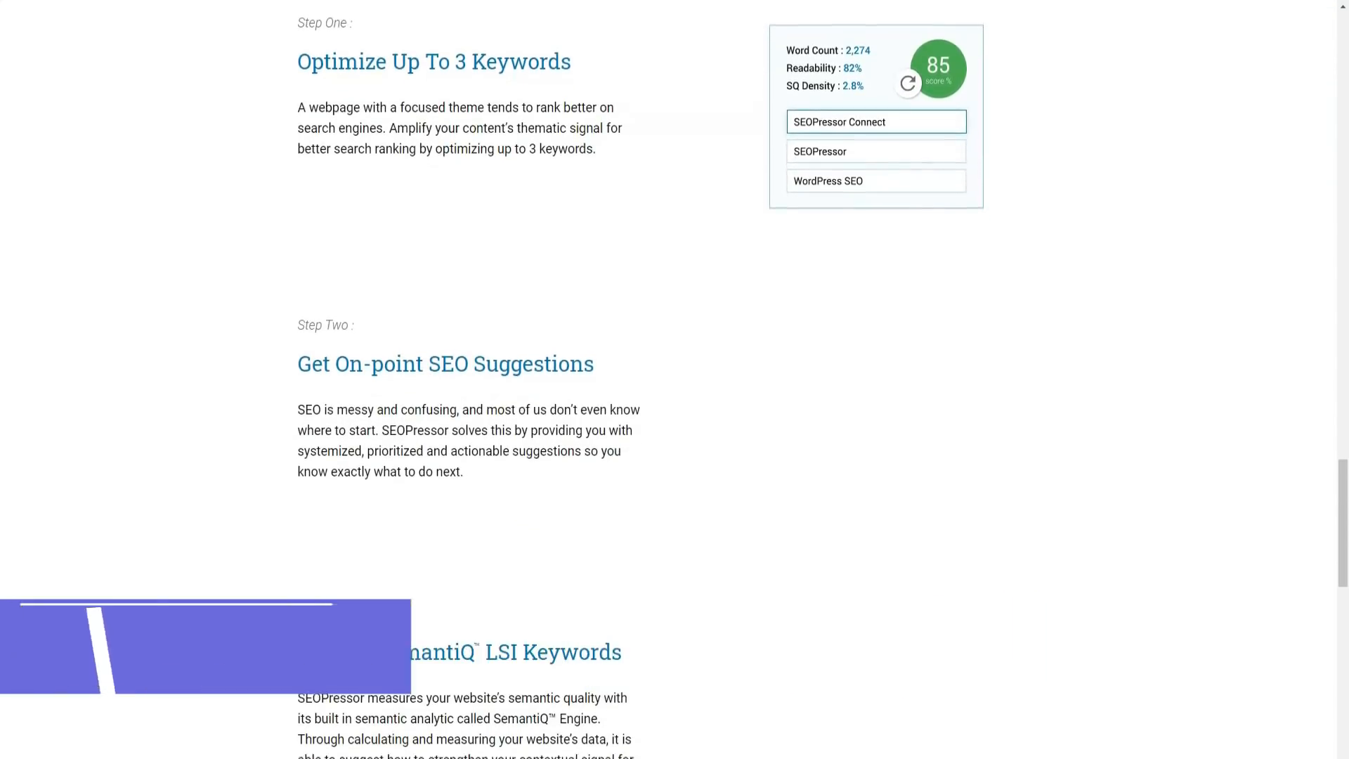
scroll(down, 3)
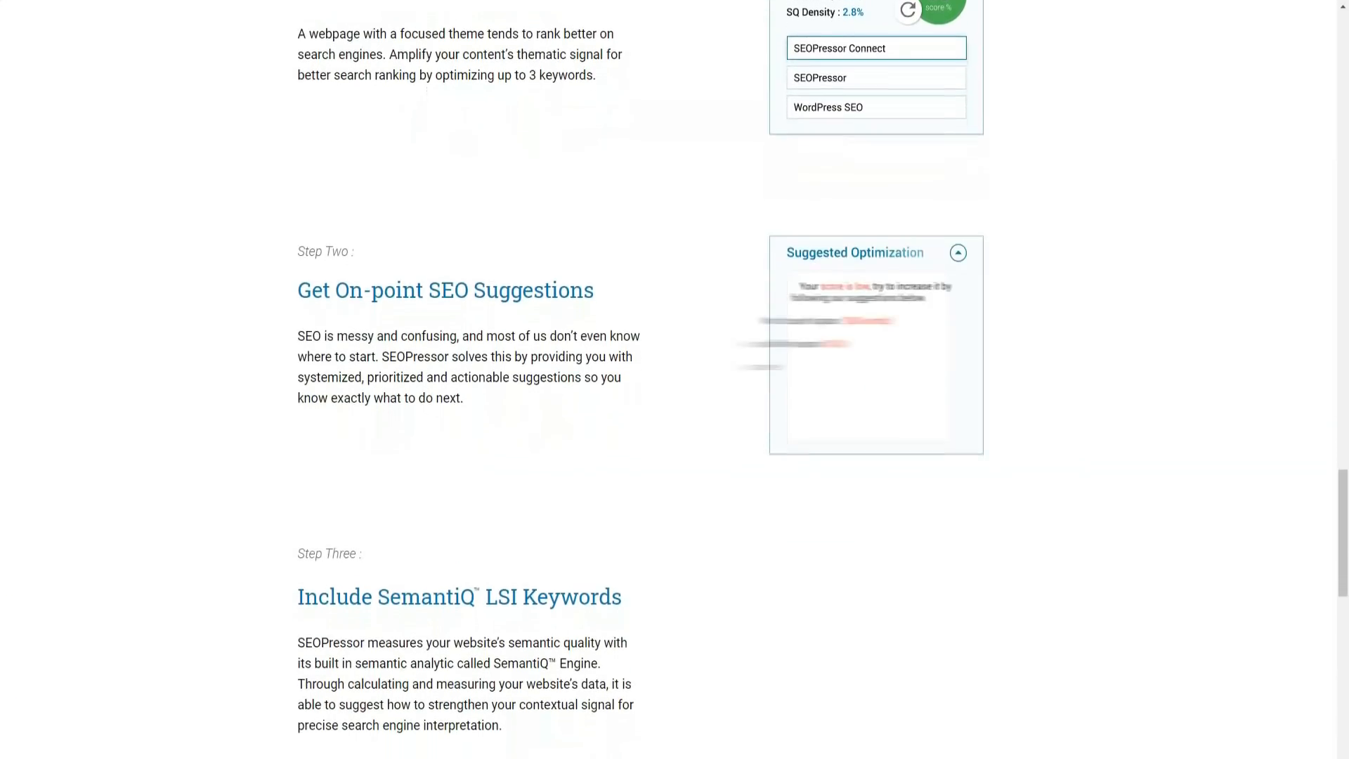
Scroll on to Step Three's SemantiQ LSI keyword suggestions and the start of Step Four
scroll(down, 3)
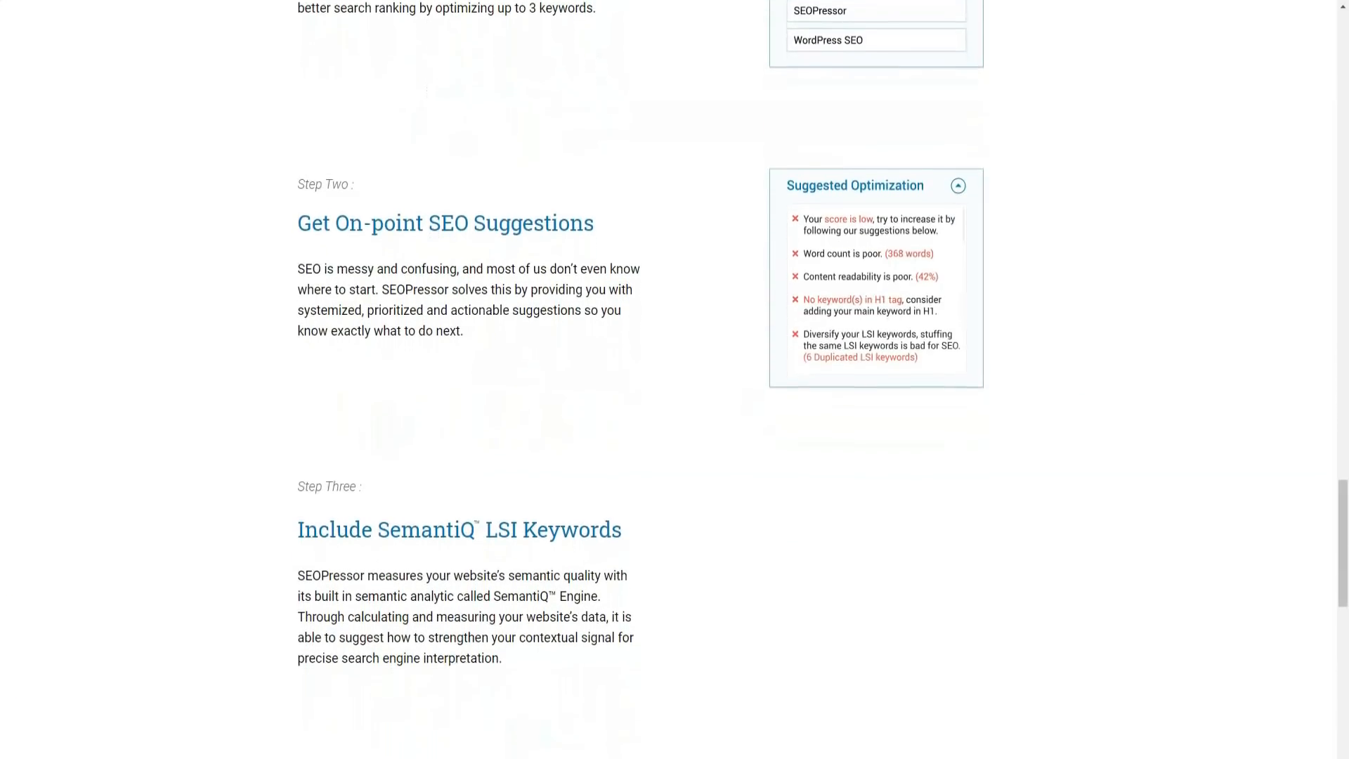
scroll(down, 3)
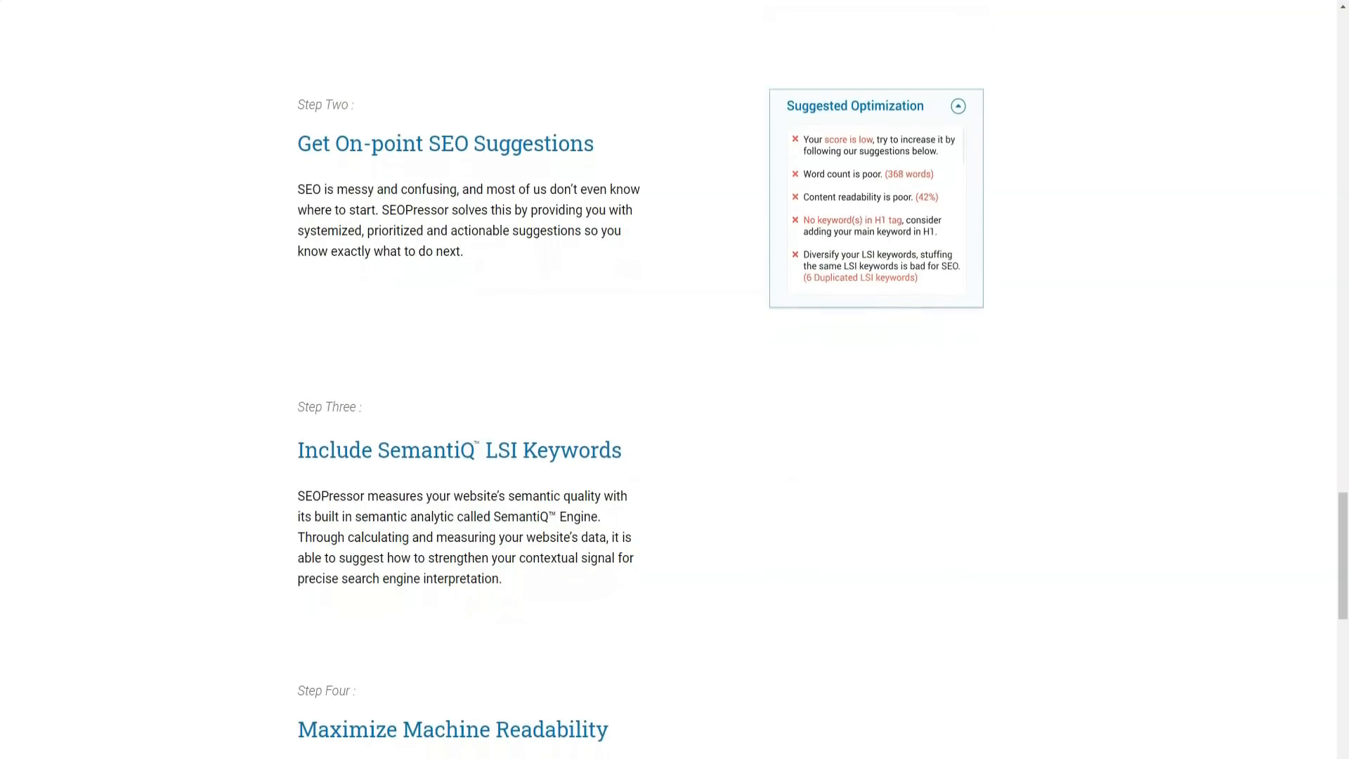
scroll(down, 3)
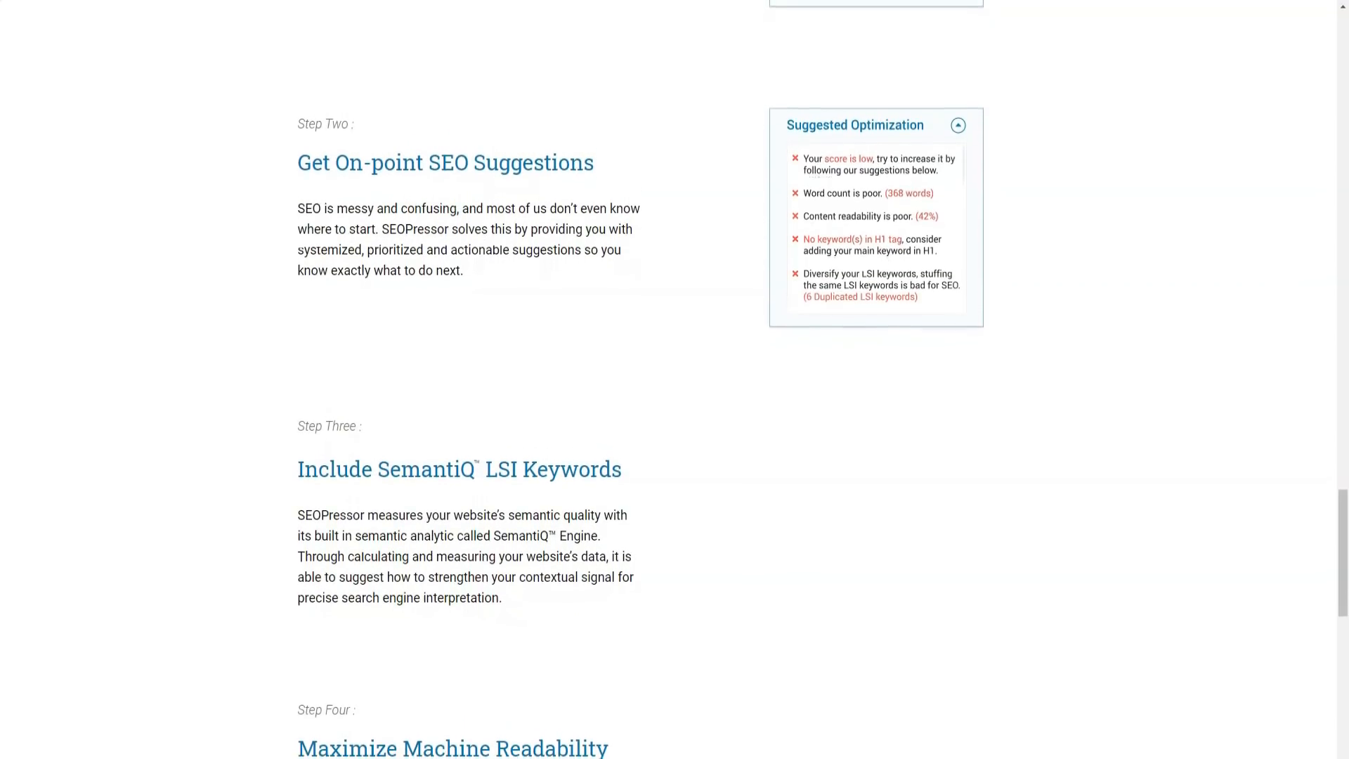
scroll(down, 3)
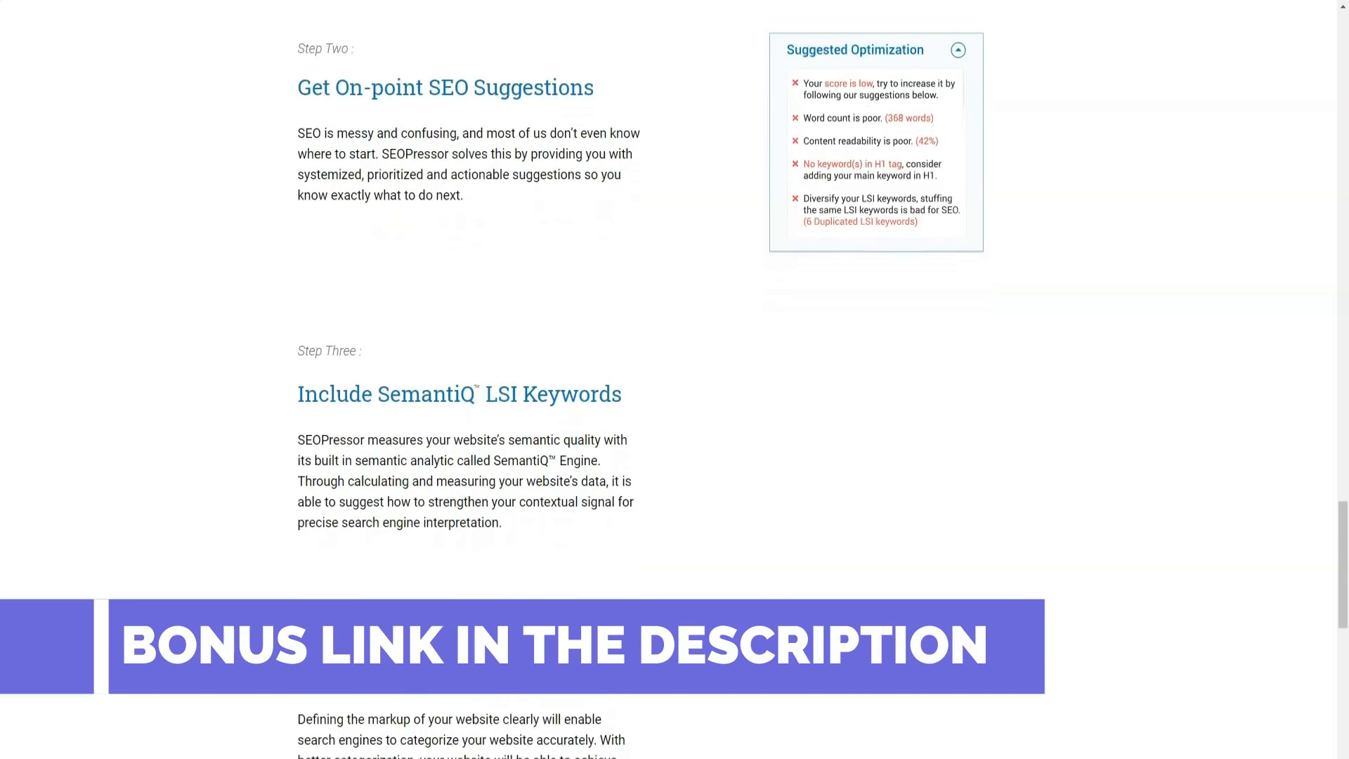
scroll(down, 3)
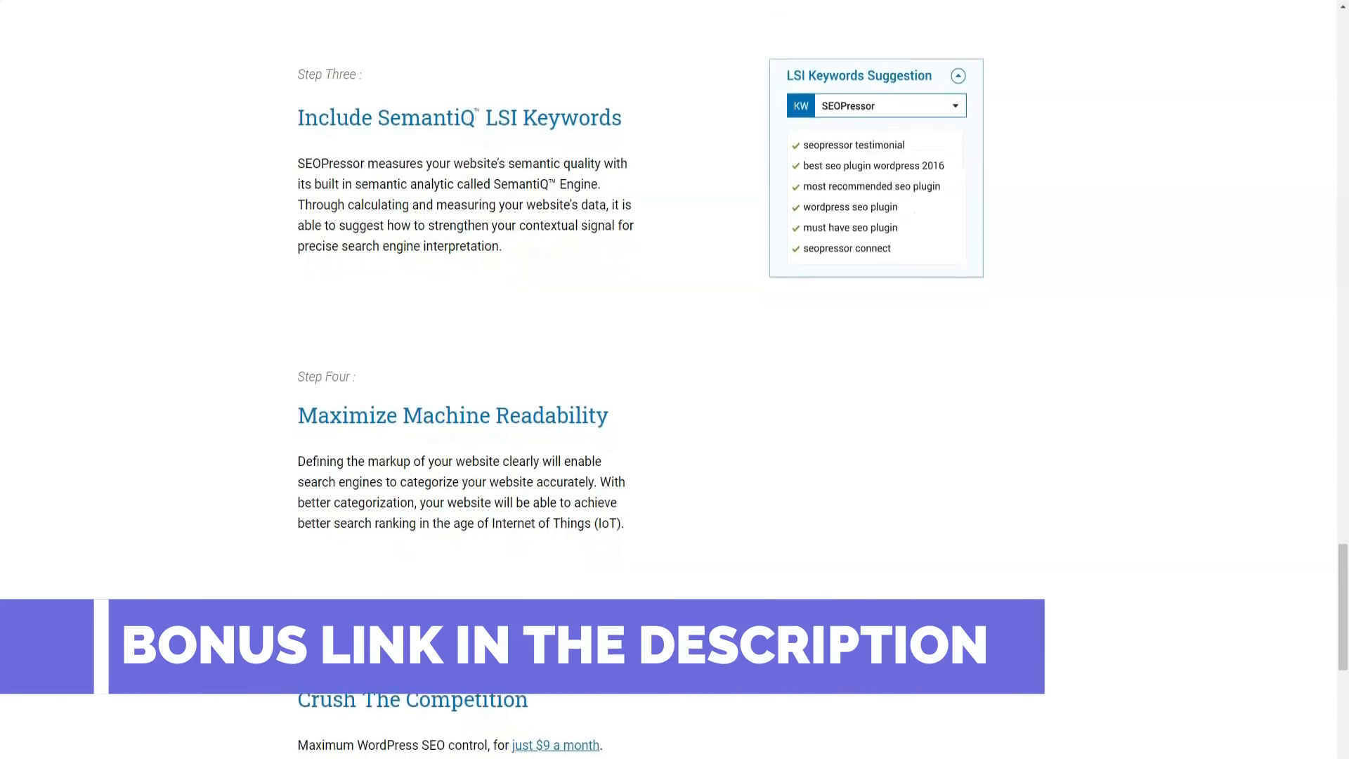
Scroll through Steps Four and Five to 'Sounds Awesome?' and land on the full features page with the 5 Pillars intro video
scroll(down, 3)
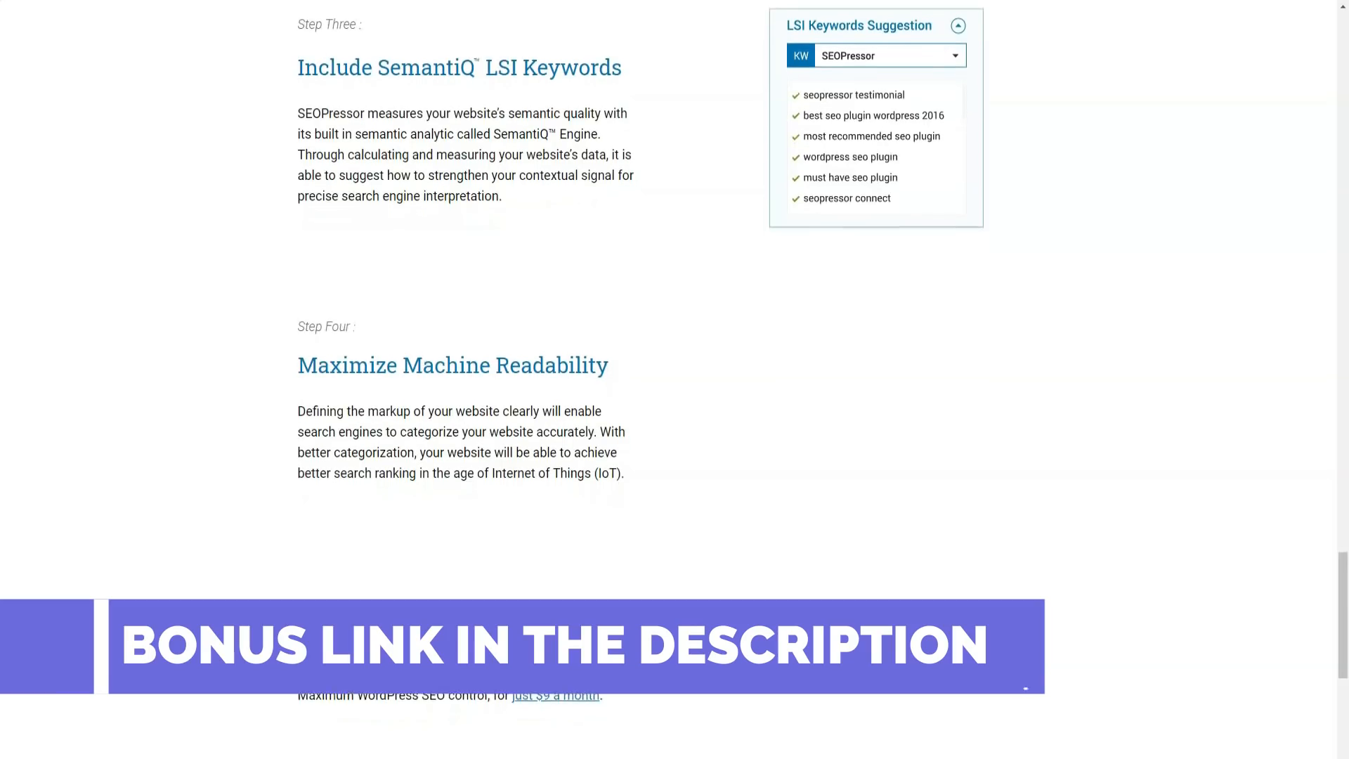
scroll(down, 3)
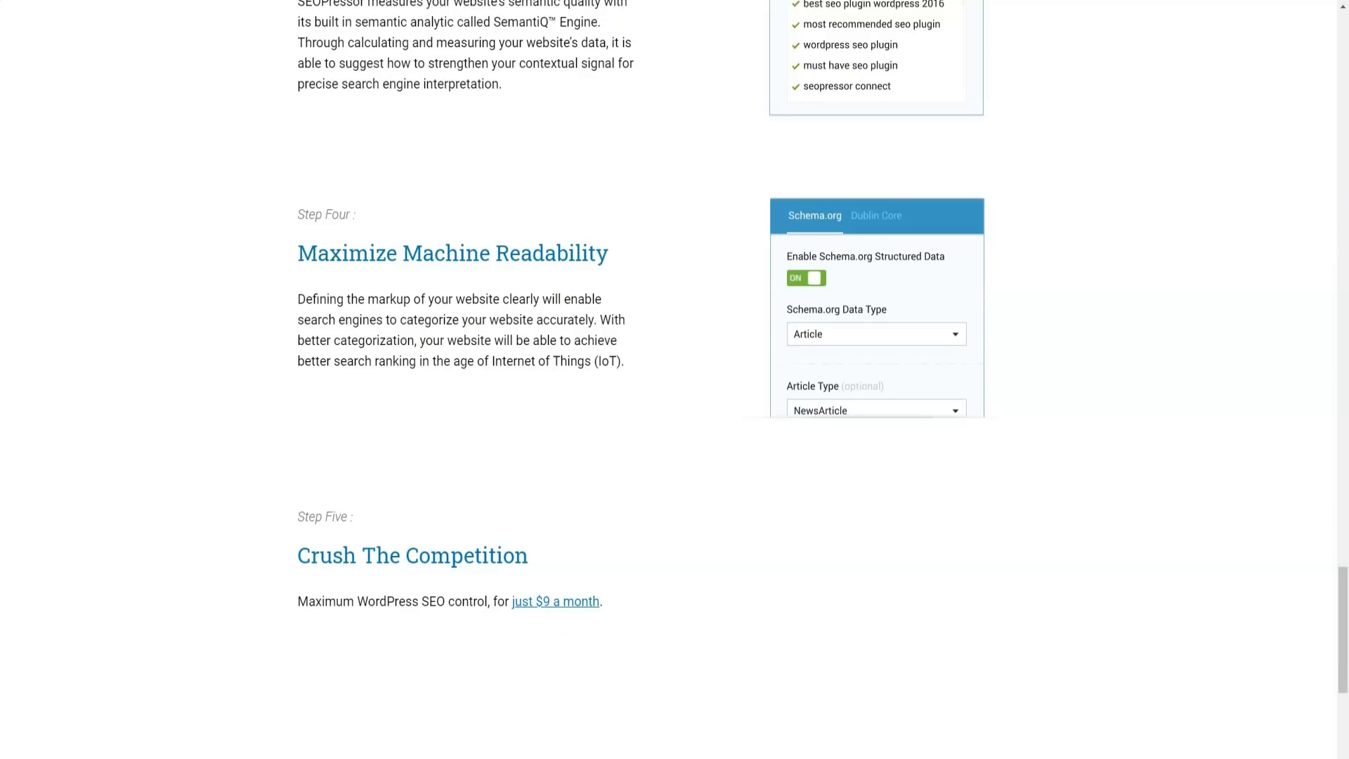
scroll(down, 3)
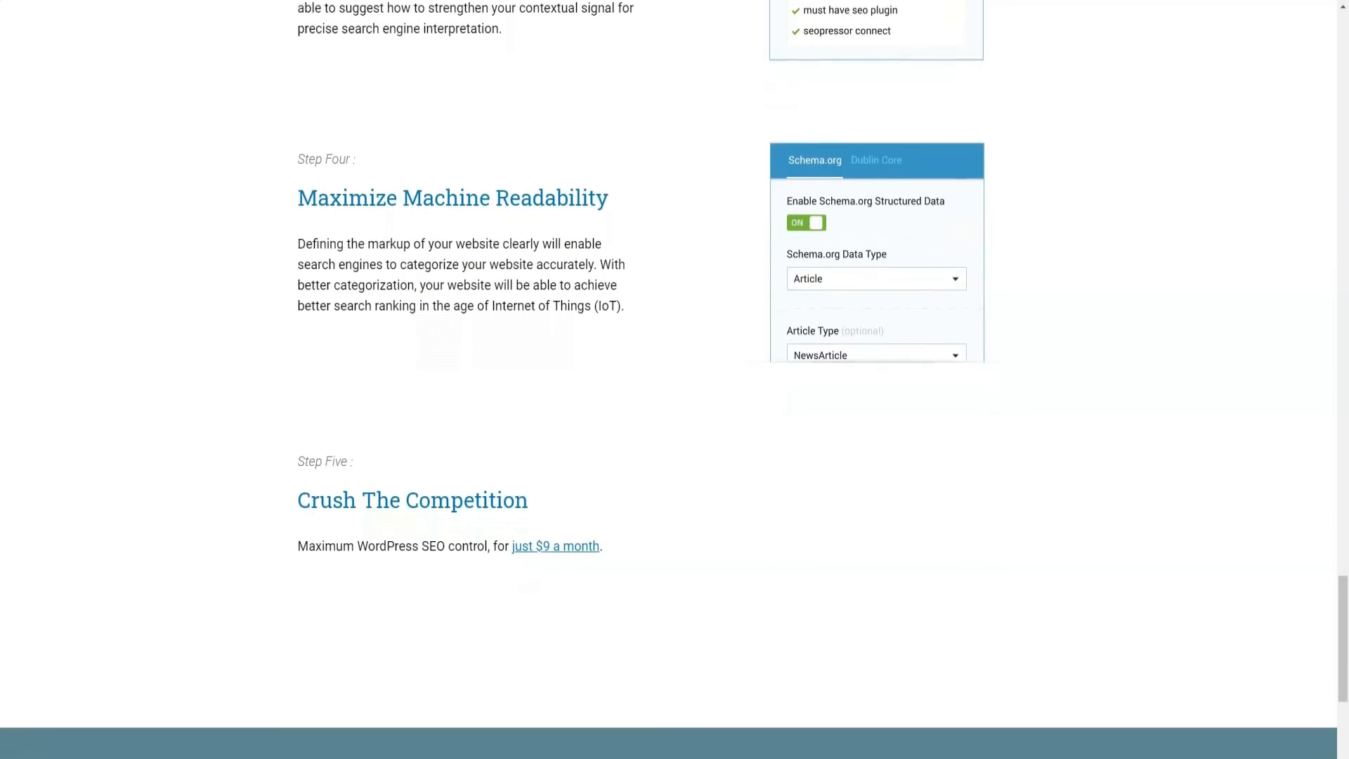
scroll(down, 3)
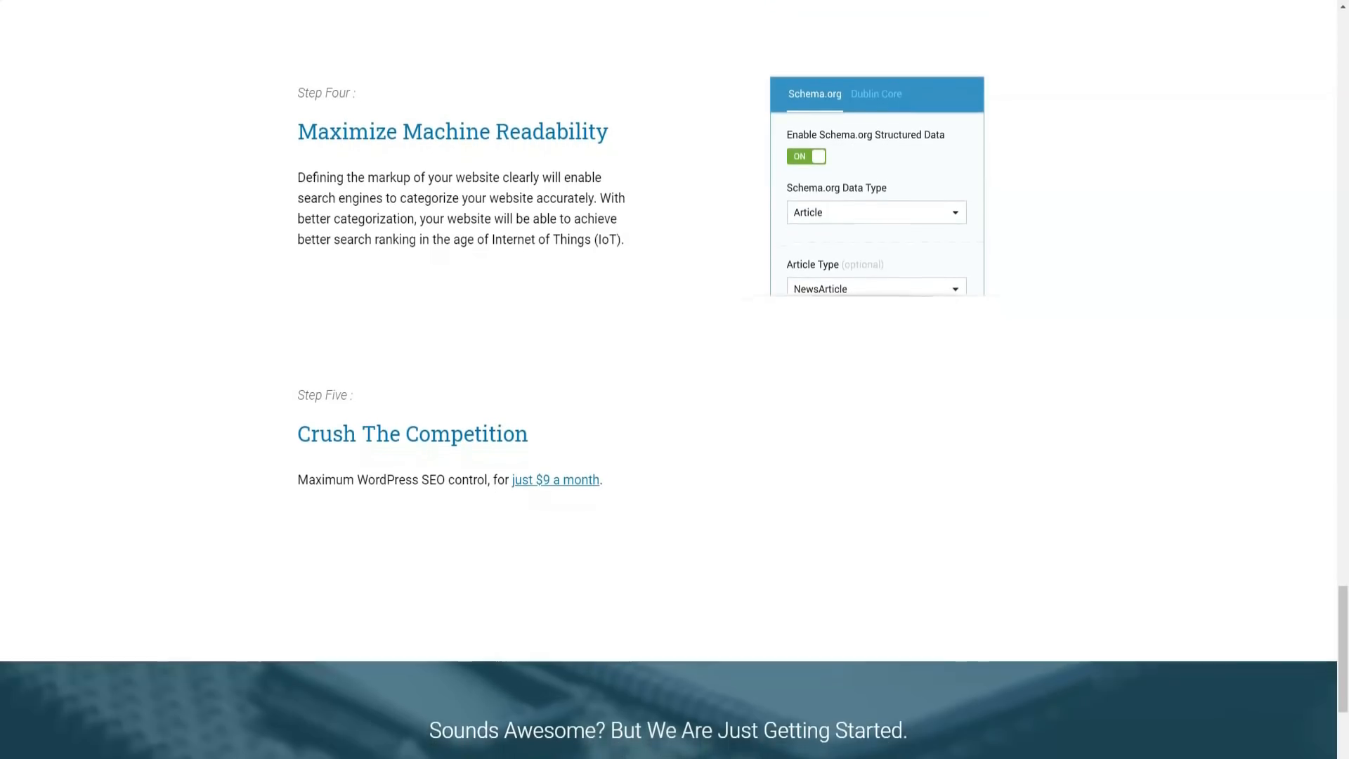
scroll(down, 3)
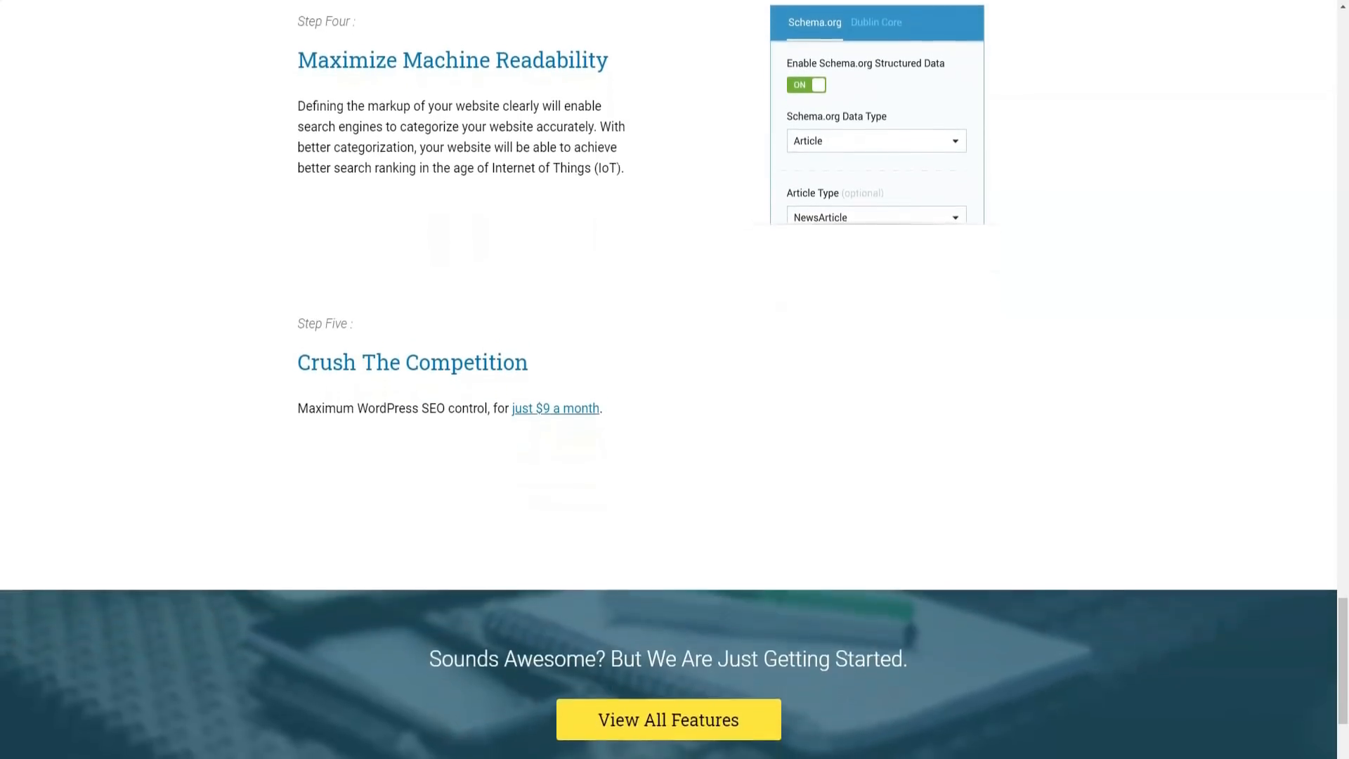
scroll(down, 3)
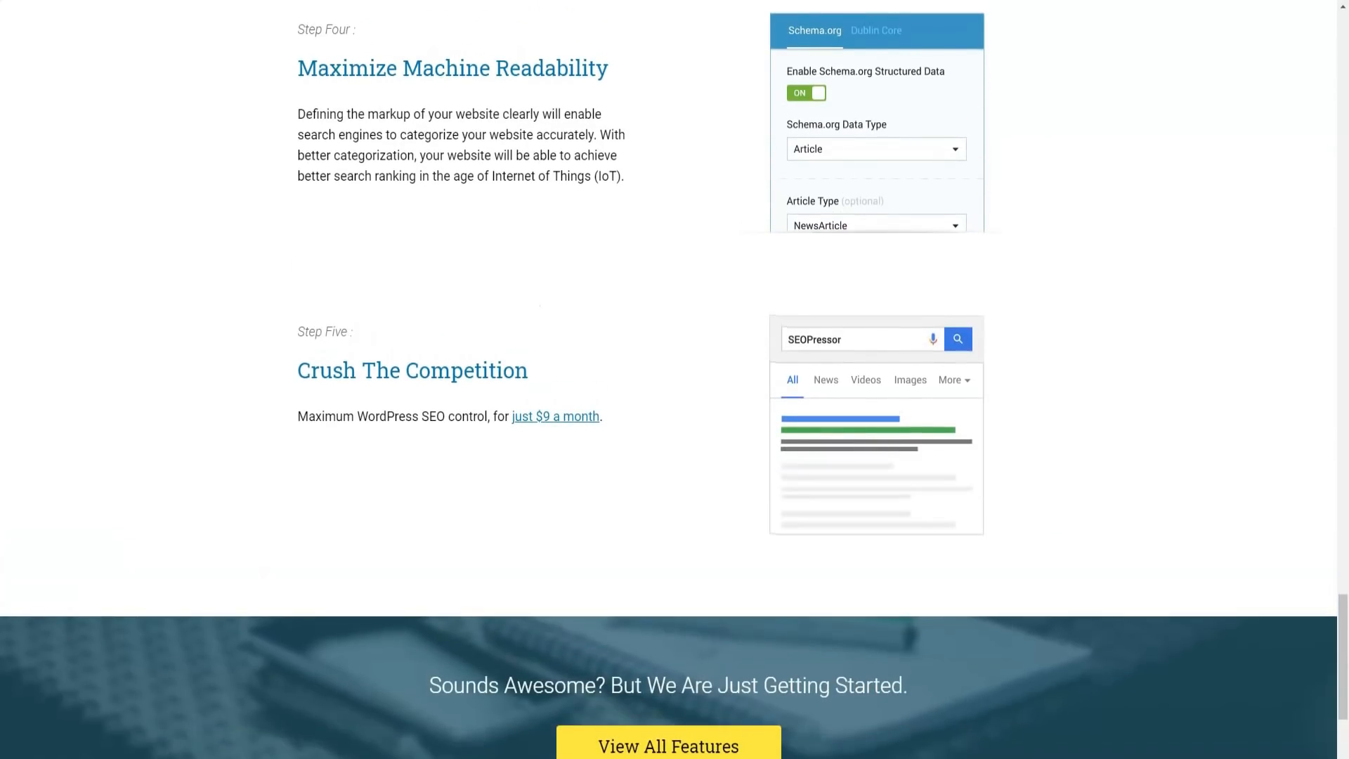
scroll(up, 3)
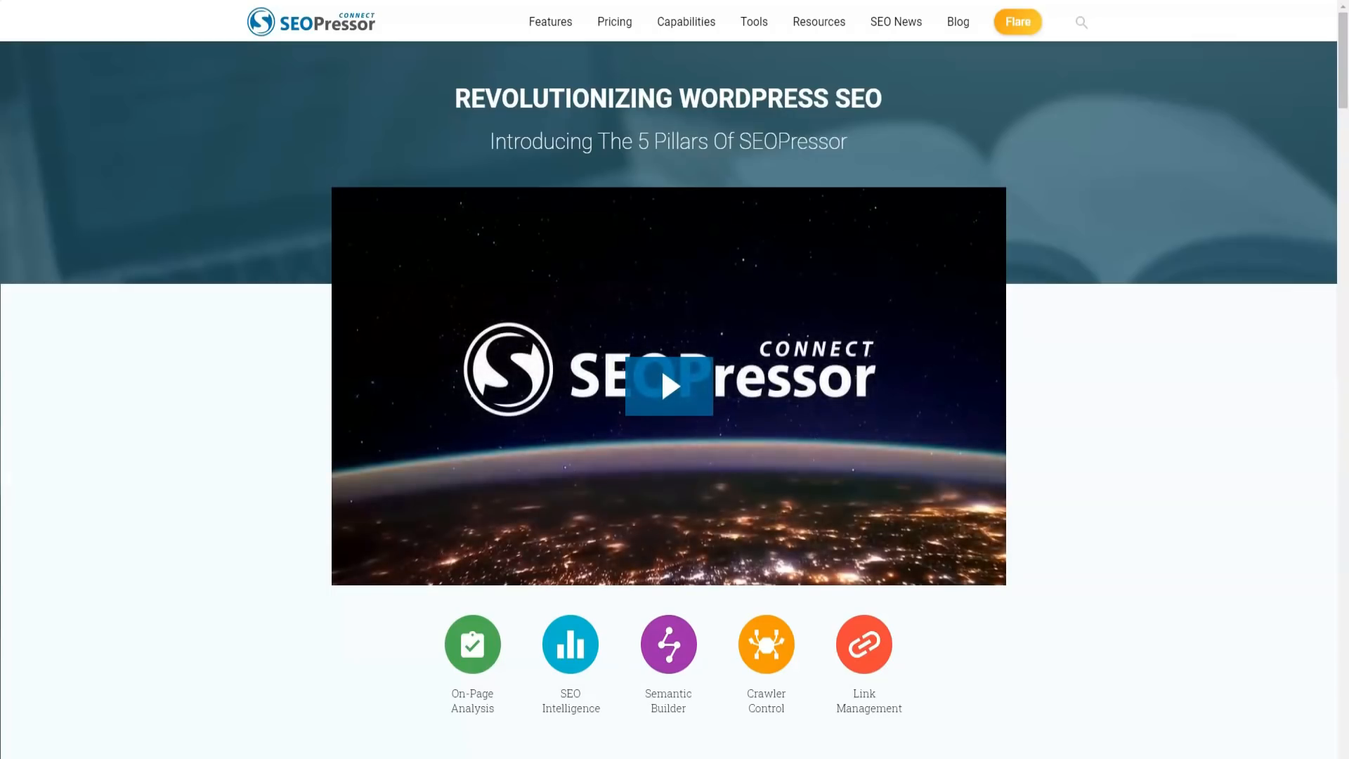
Scroll down past the intro video and the five pillar icons
scroll(down, 3)
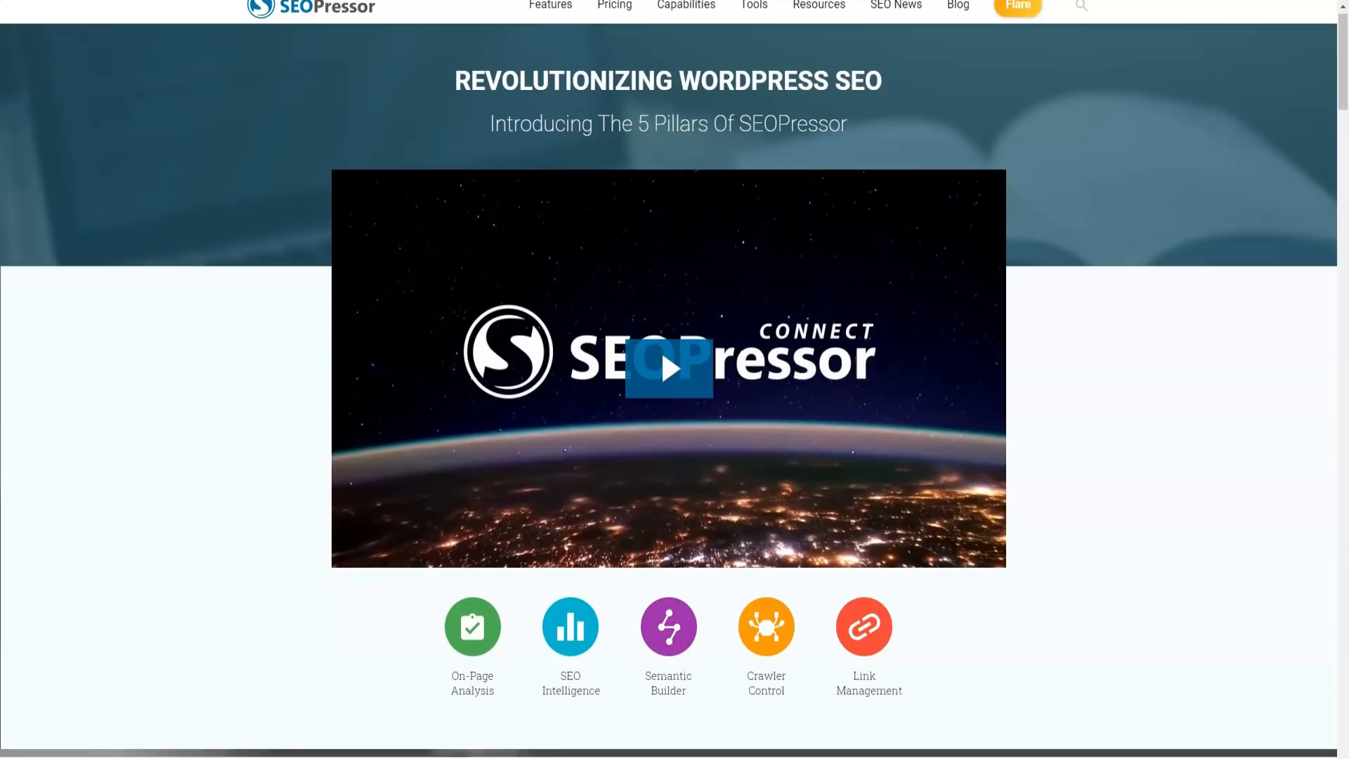
scroll(down, 3)
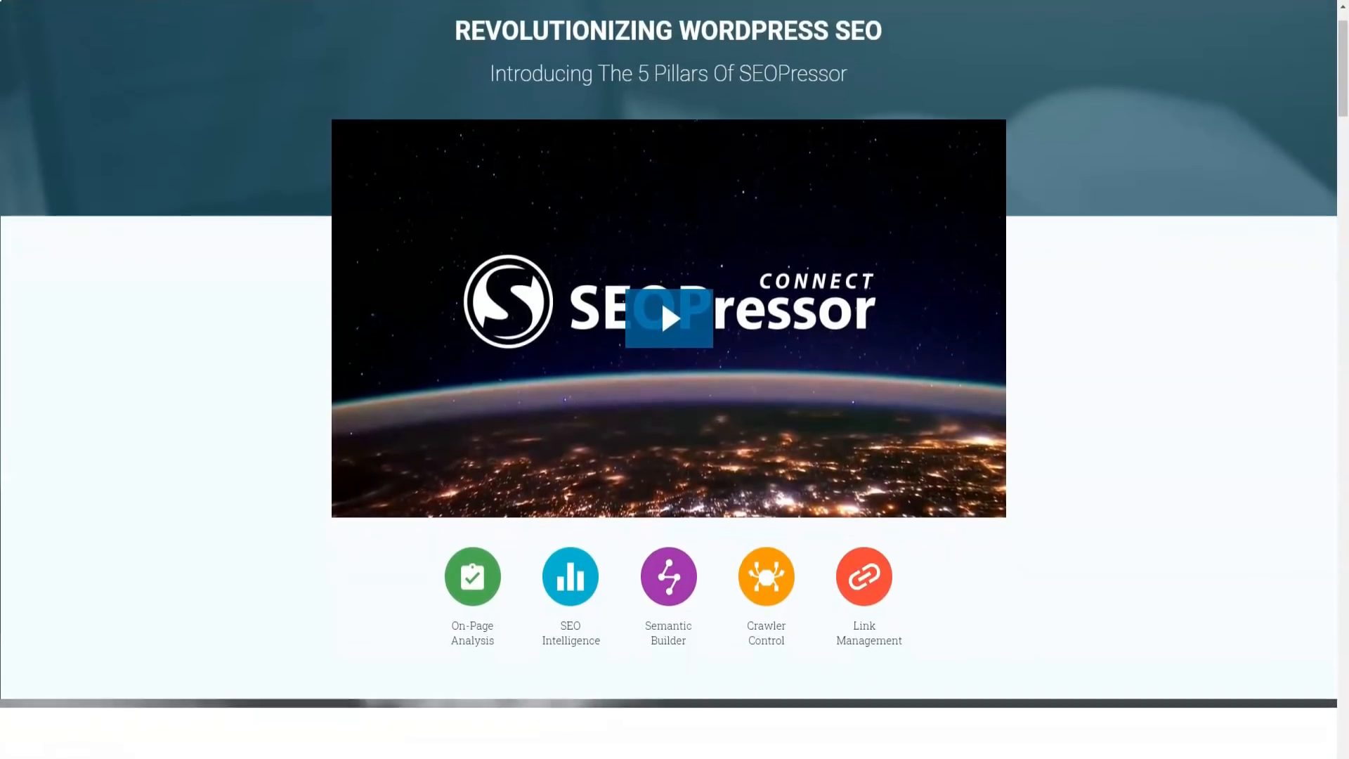
scroll(down, 3)
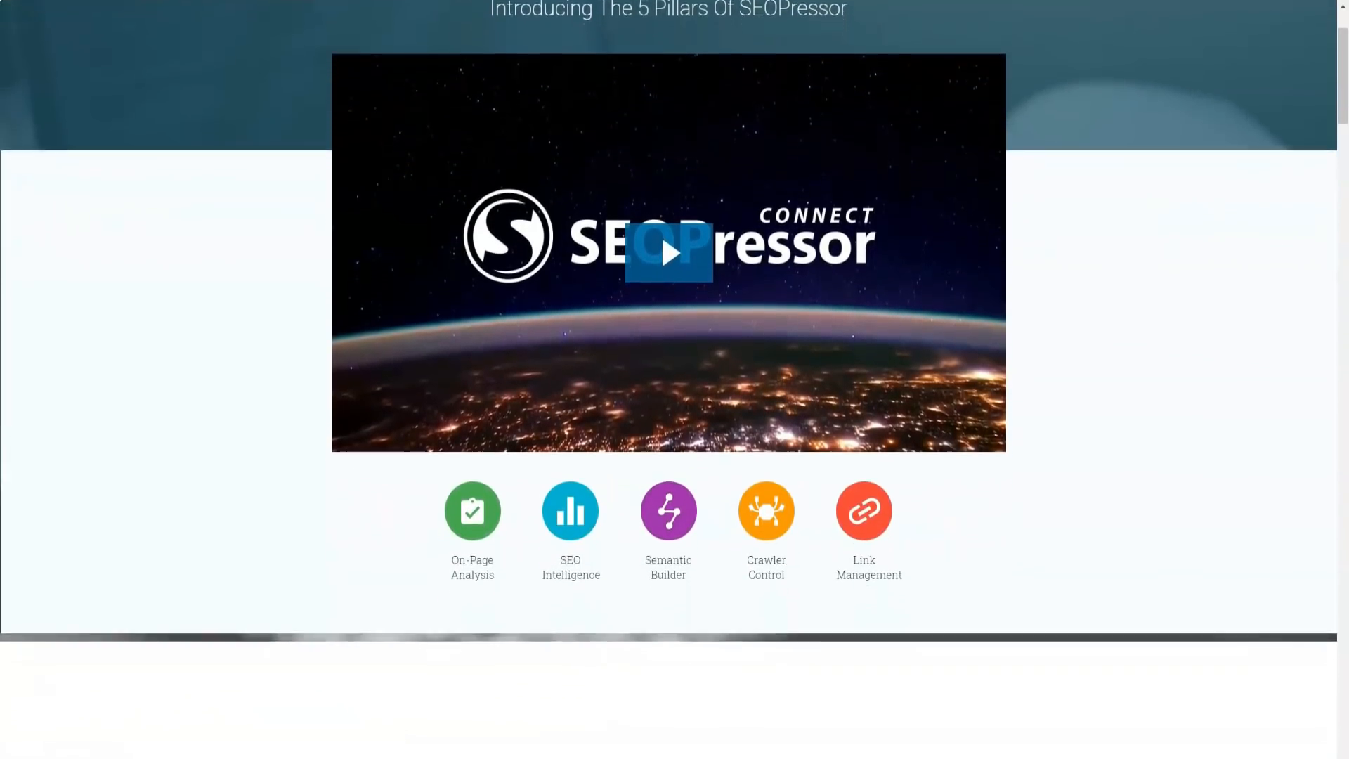
scroll(down, 3)
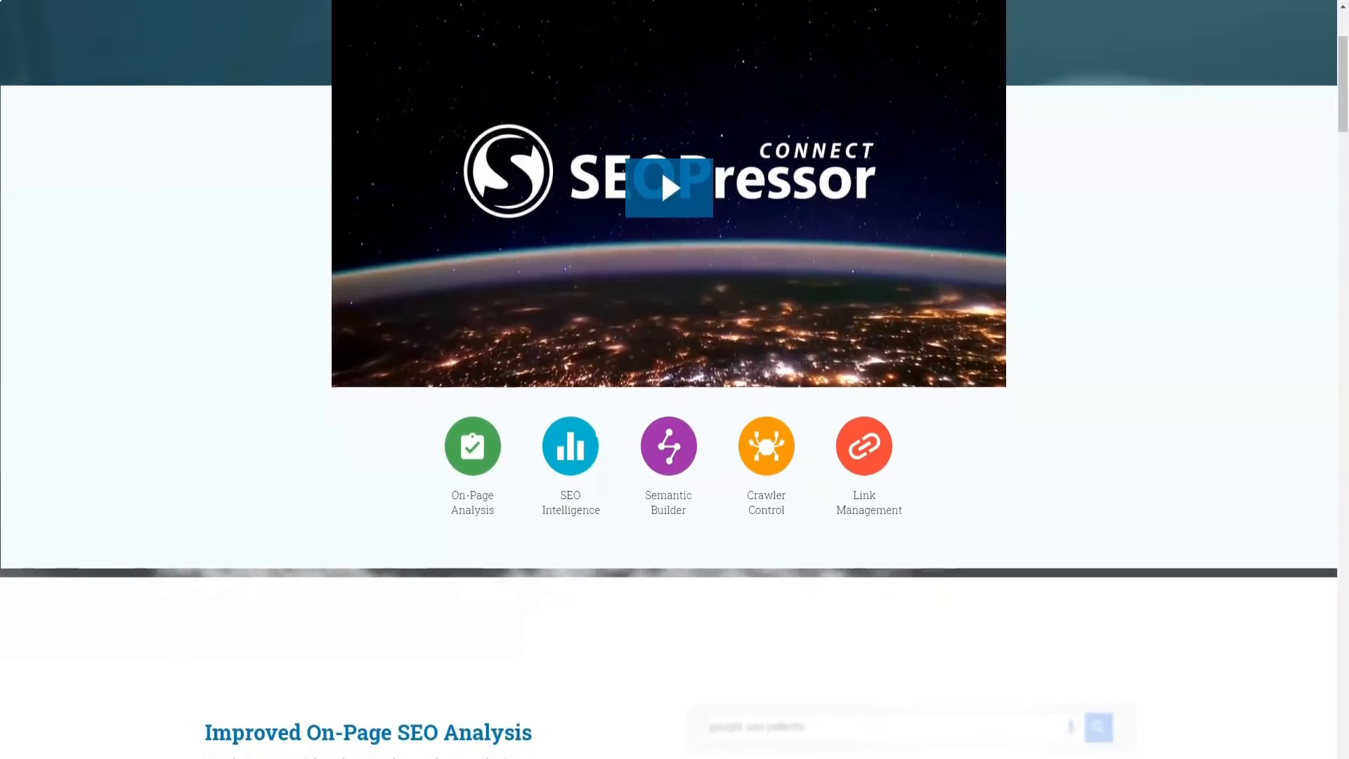
scroll(down, 3)
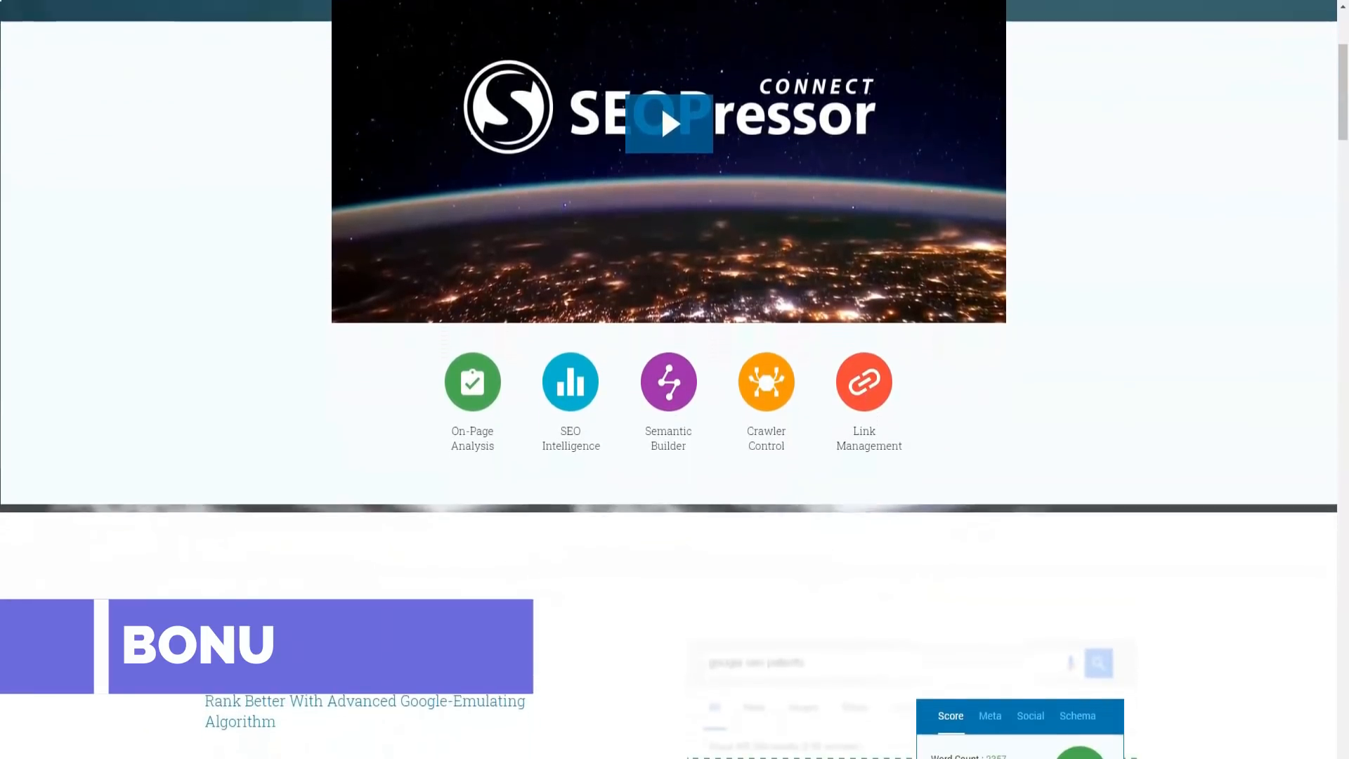
scroll(down, 3)
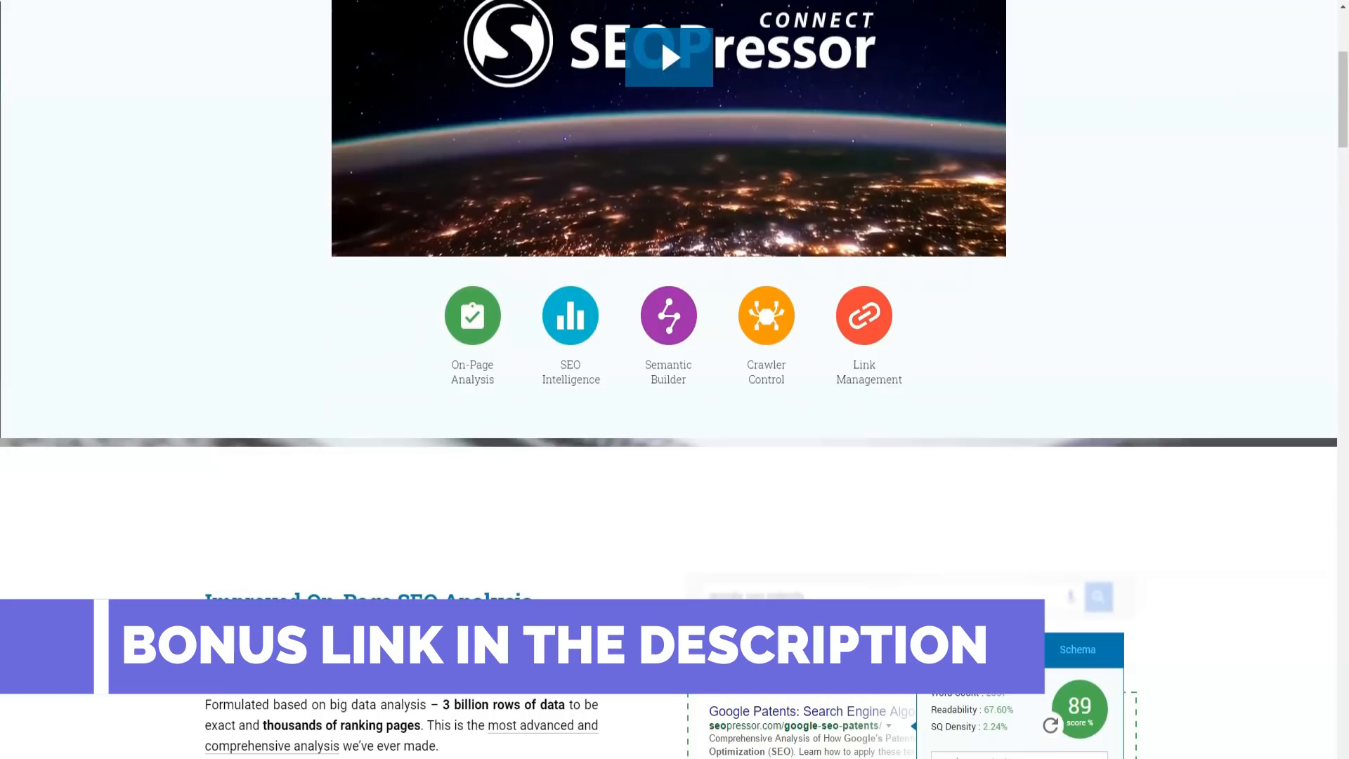
scroll(down, 3)
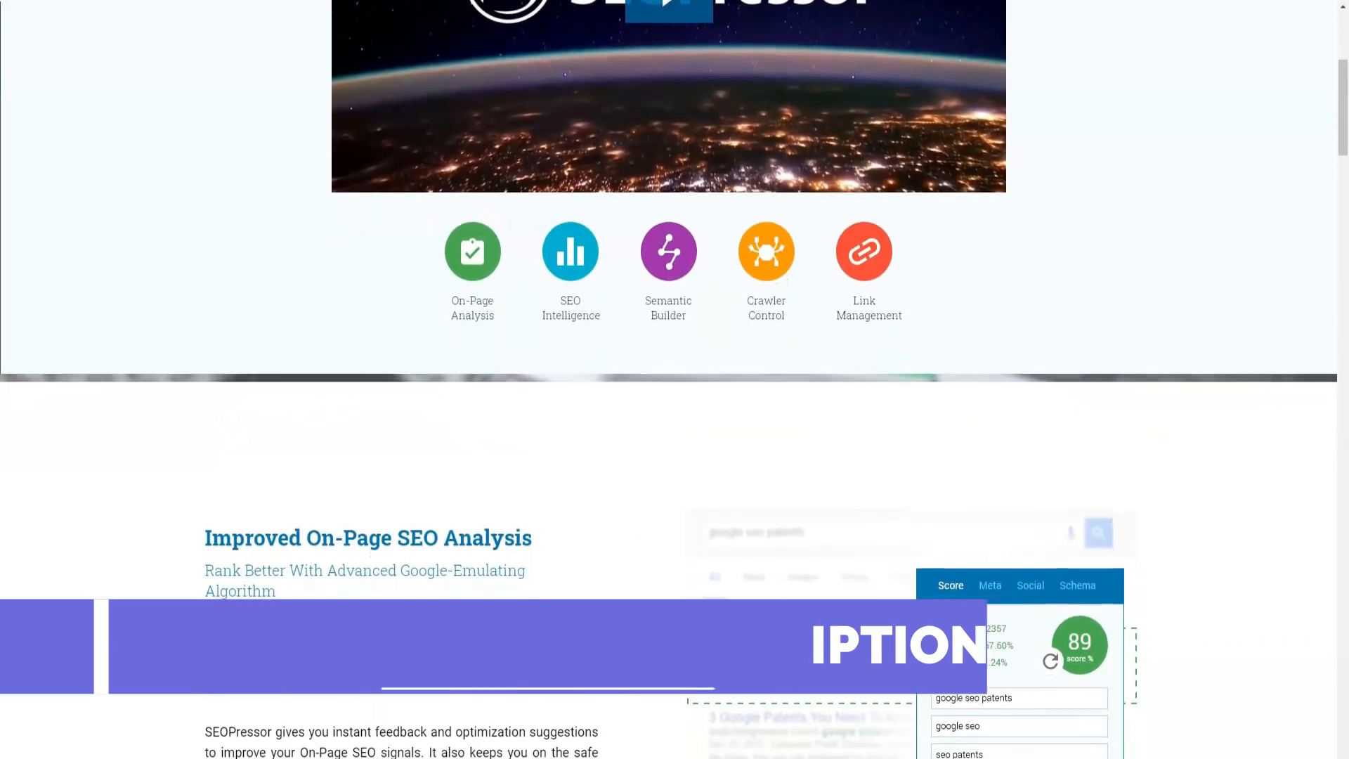
scroll(down, 3)
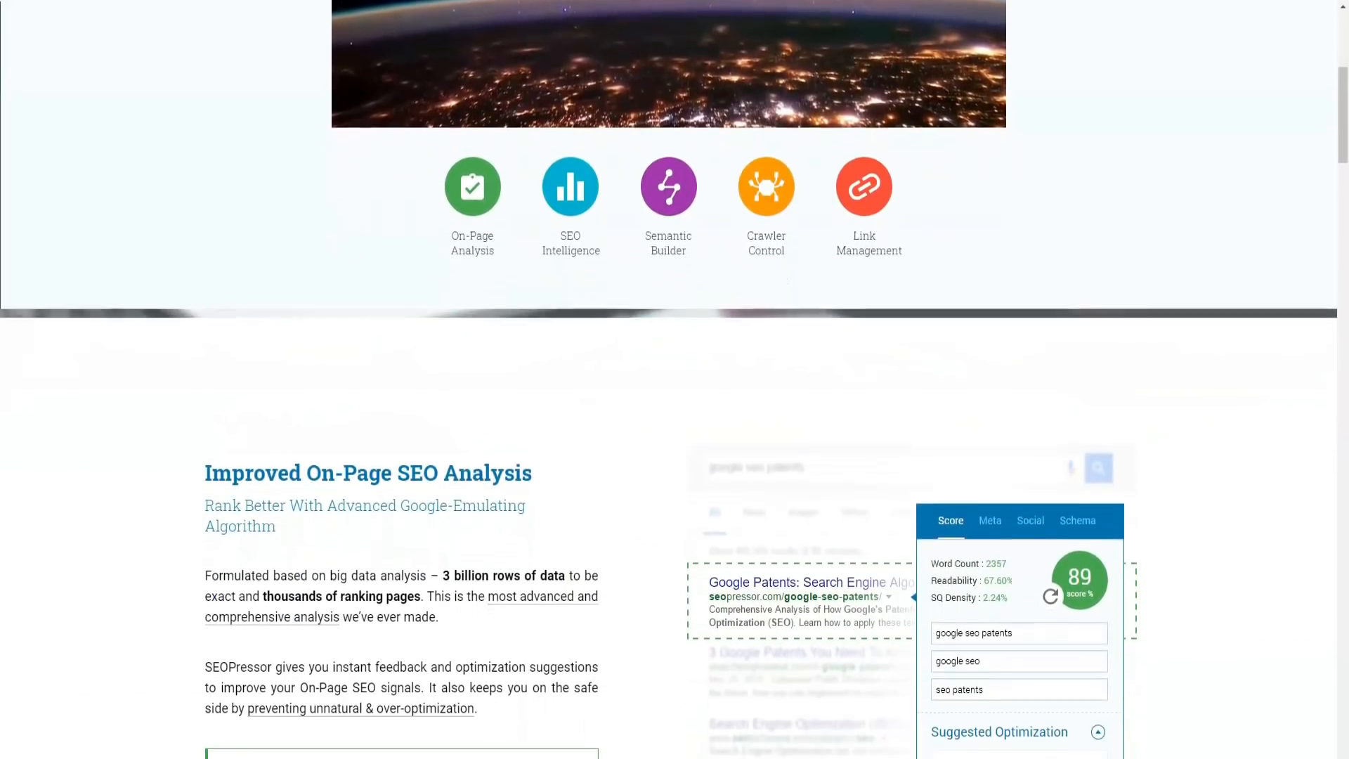
Scroll through the Improved On-Page SEO Analysis section to where Accessible SEO Intelligence begins
scroll(down, 3)
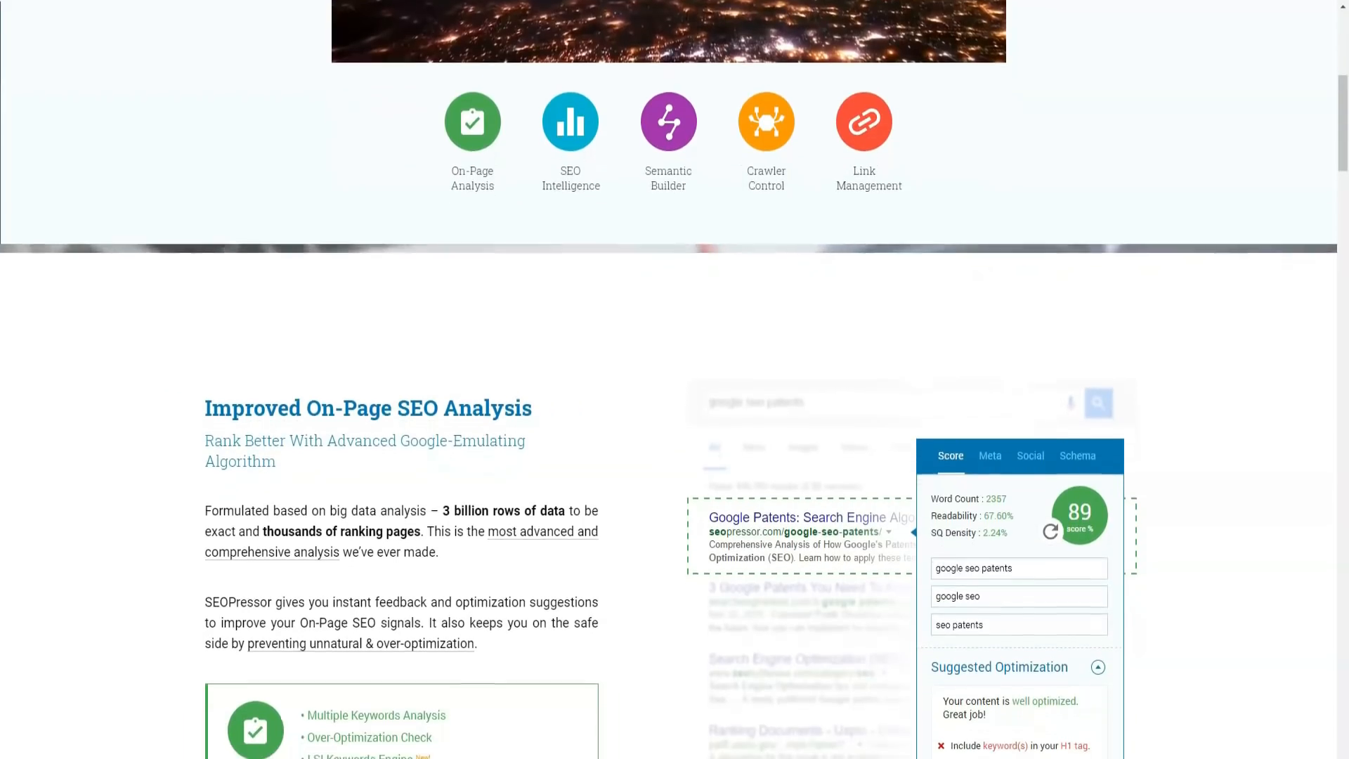
scroll(down, 3)
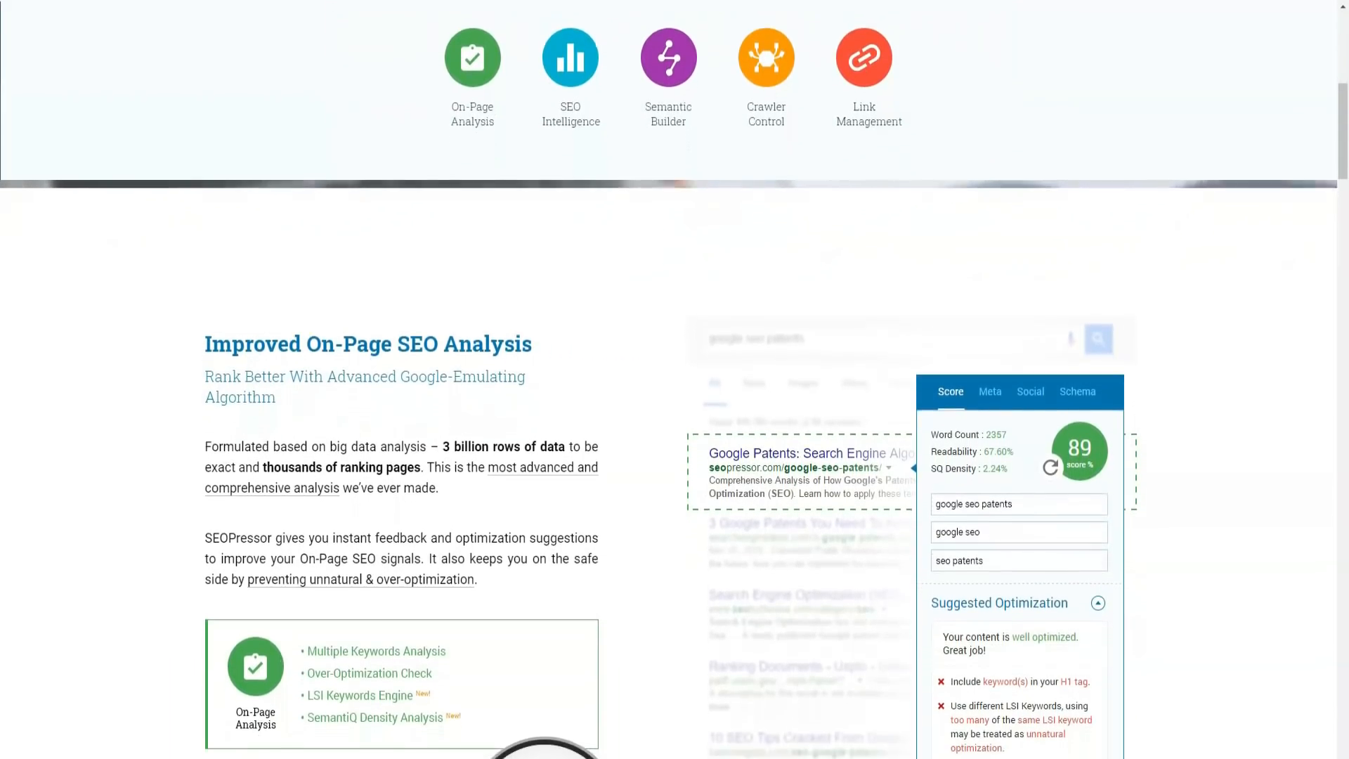
scroll(down, 3)
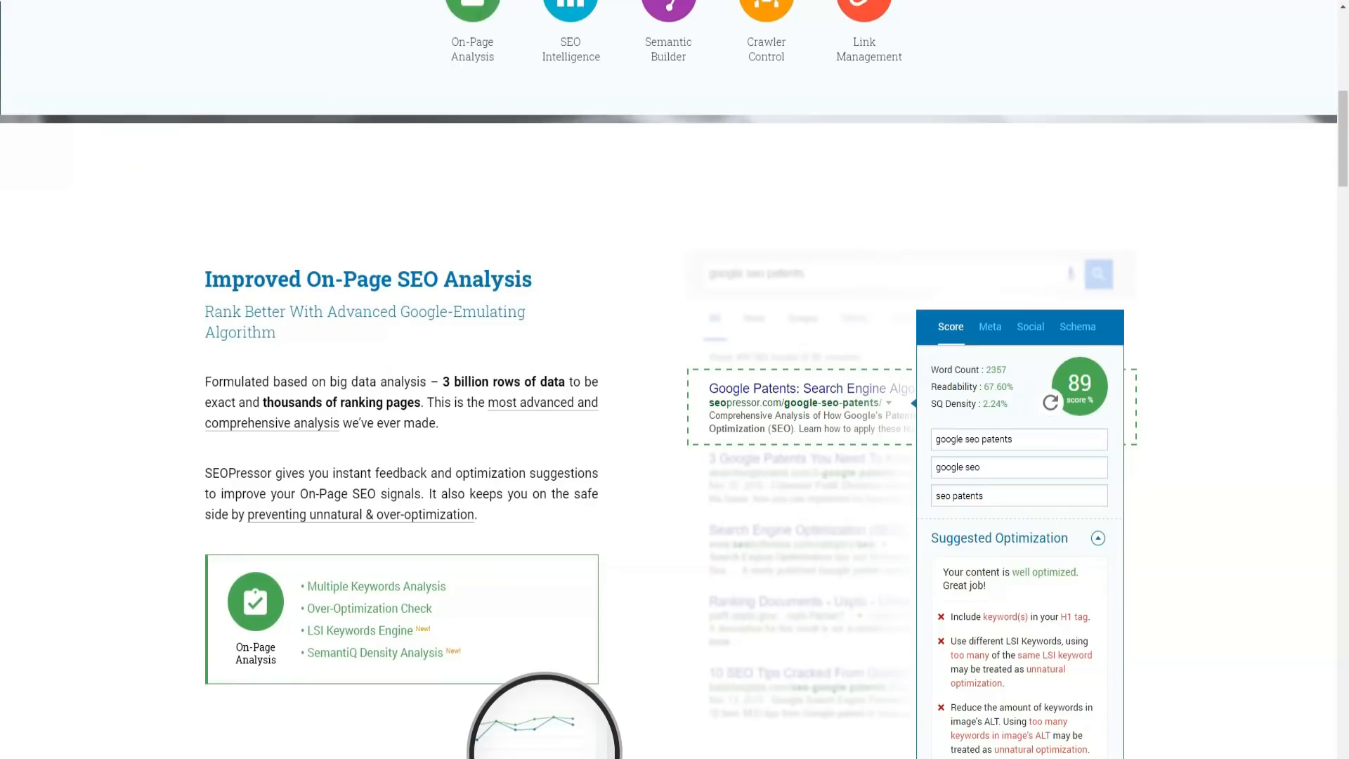
scroll(down, 3)
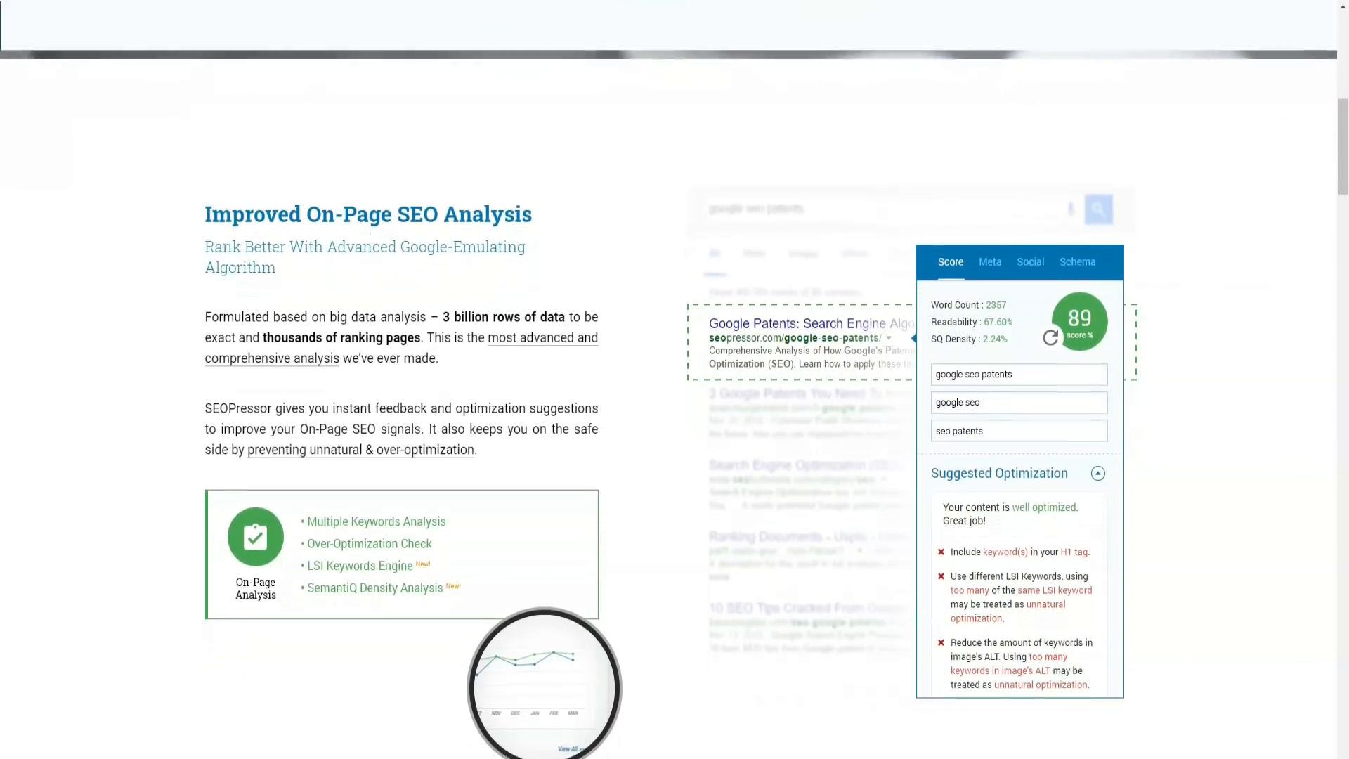
scroll(down, 3)
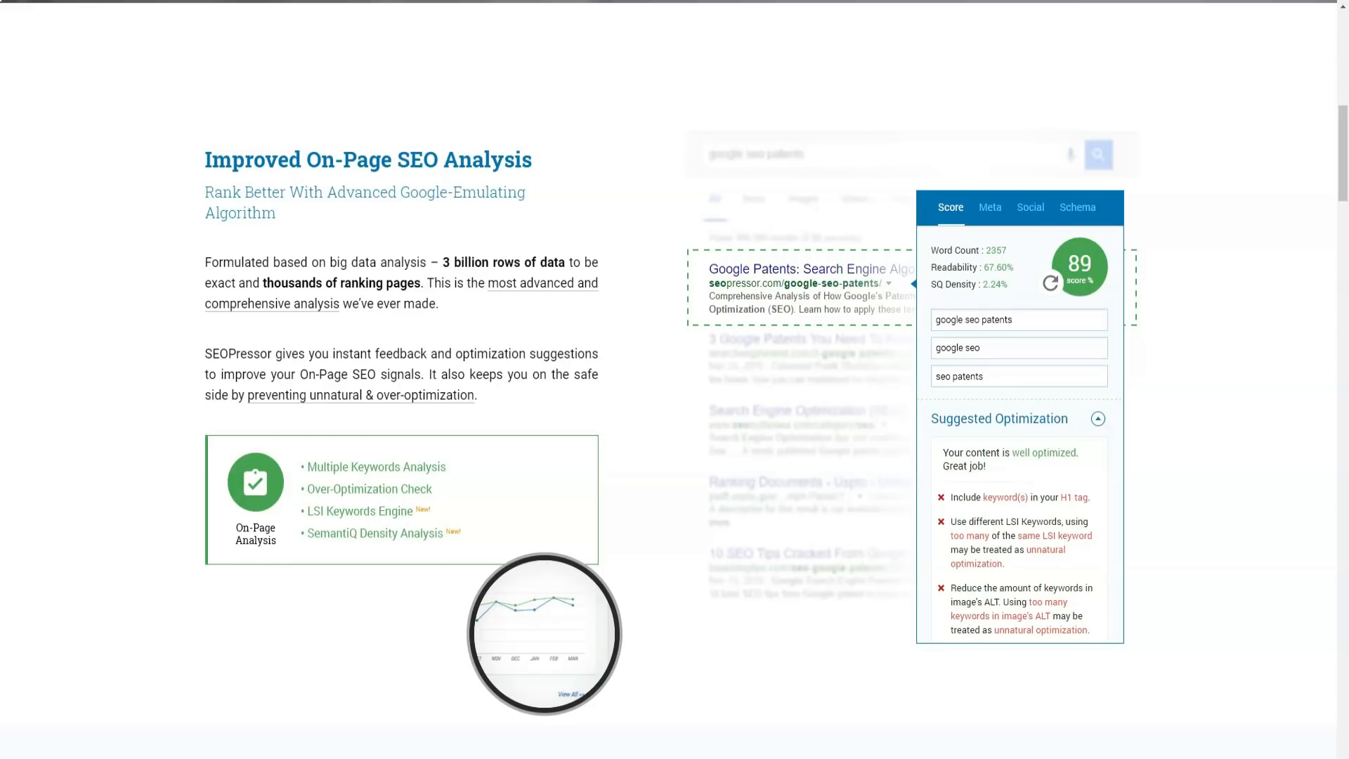
scroll(down, 3)
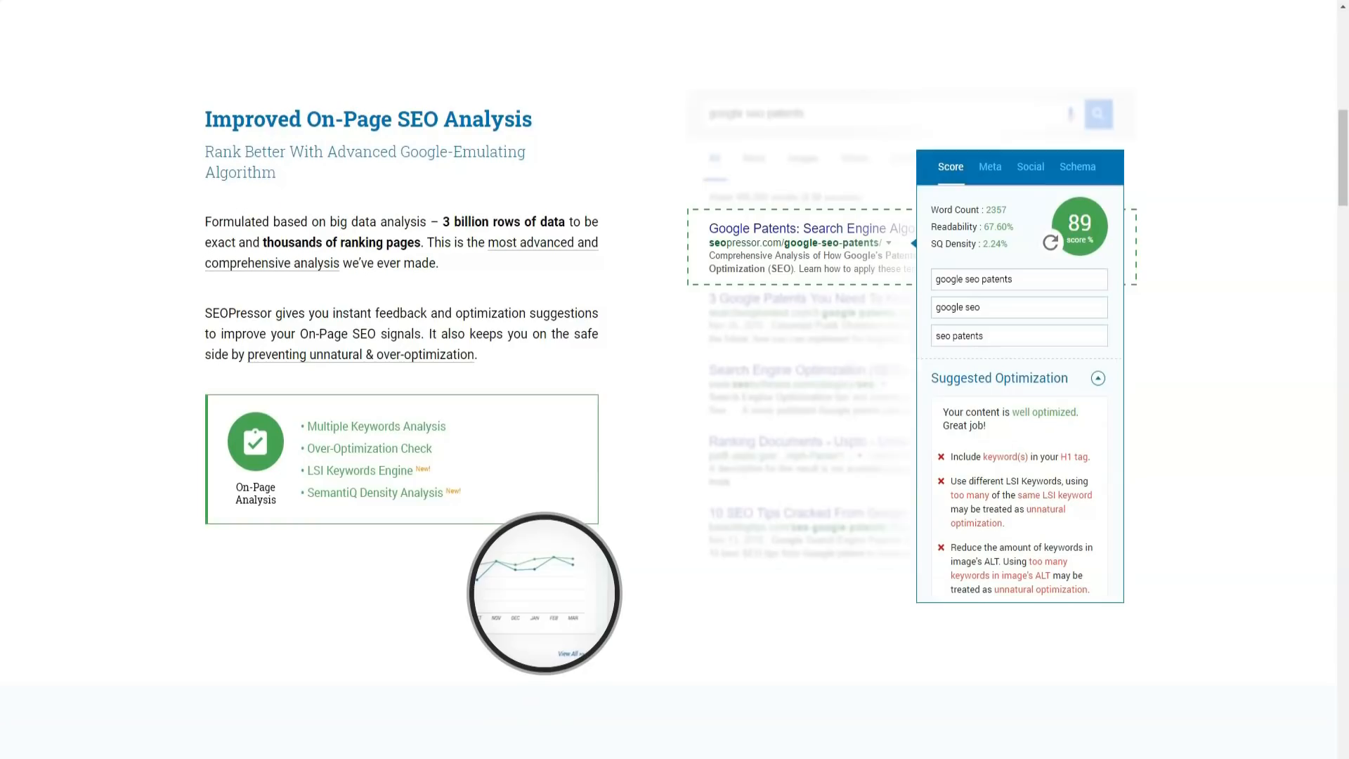
scroll(down, 3)
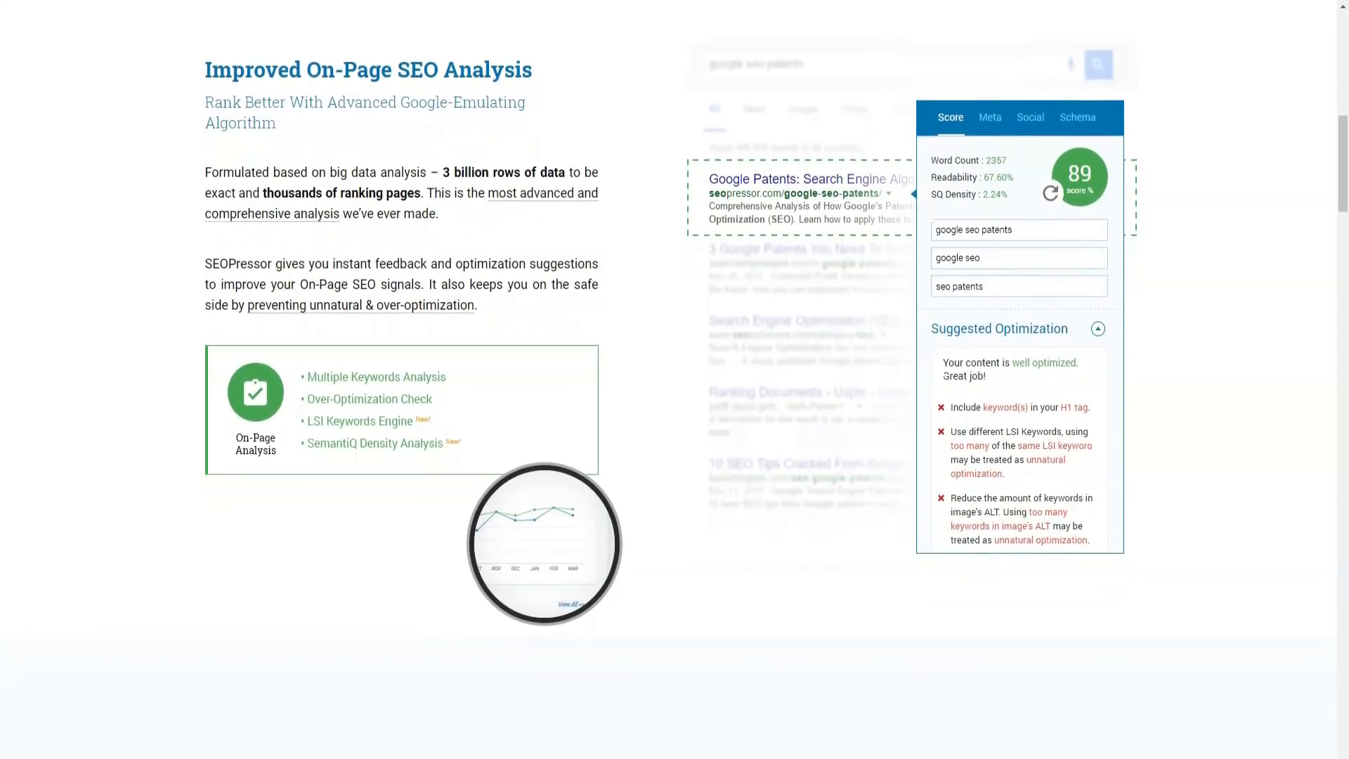
scroll(down, 3)
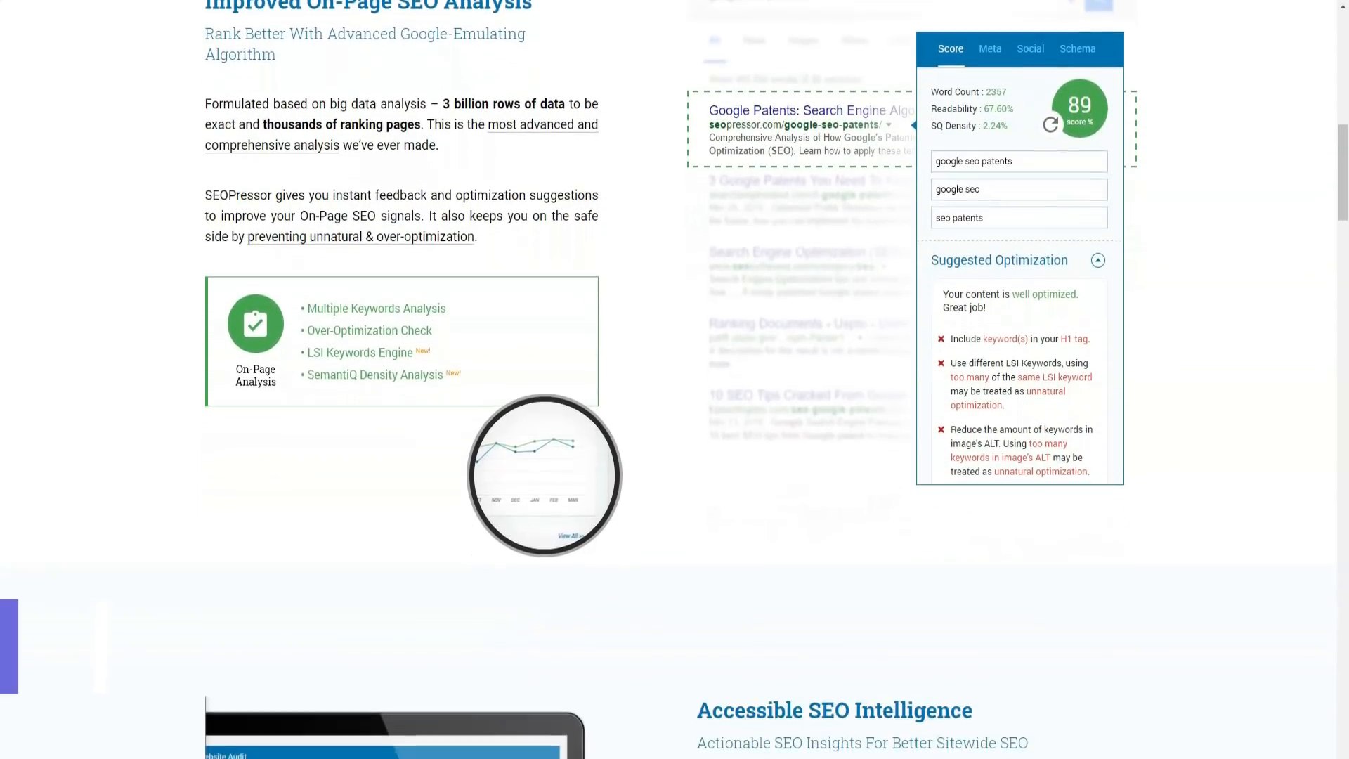
Scroll through Accessible SEO Intelligence to the stats banner citing 5 years of proven results and pages powered
scroll(down, 3)
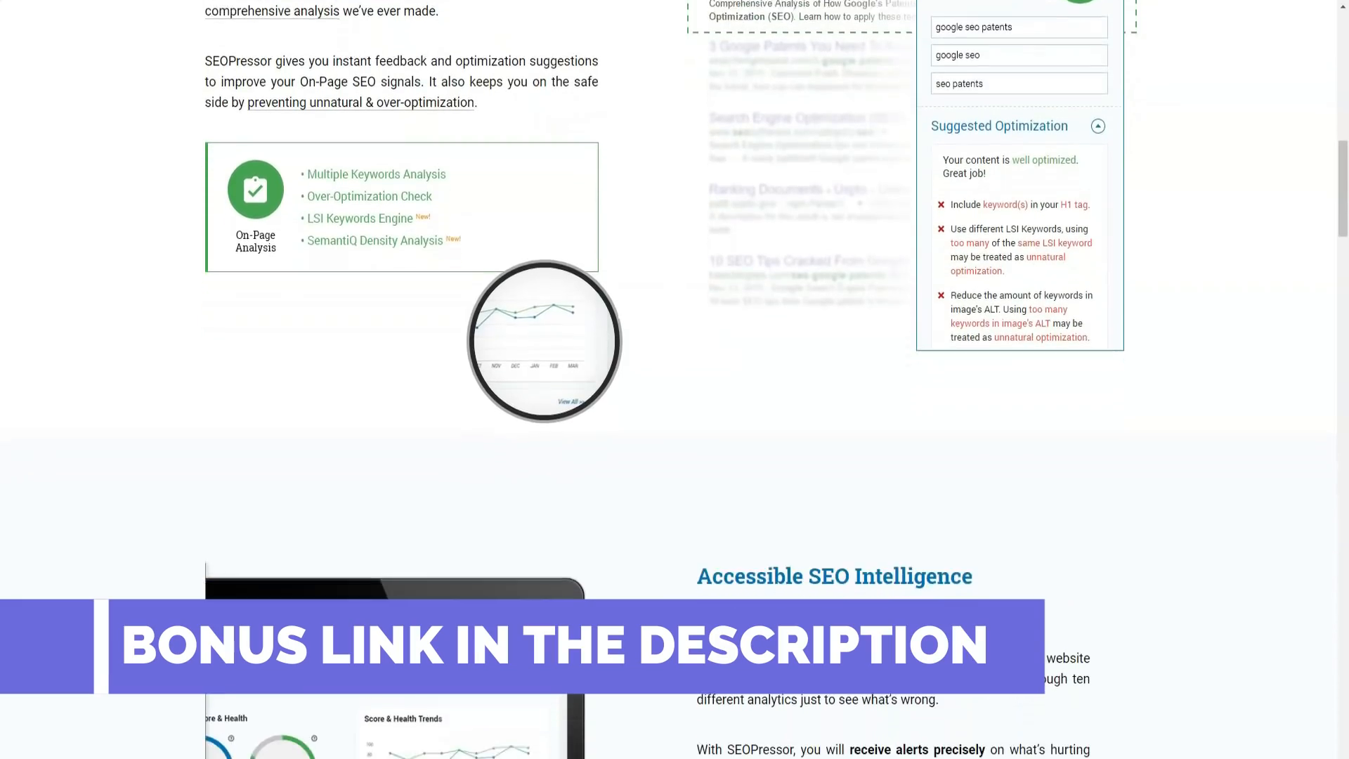
scroll(down, 3)
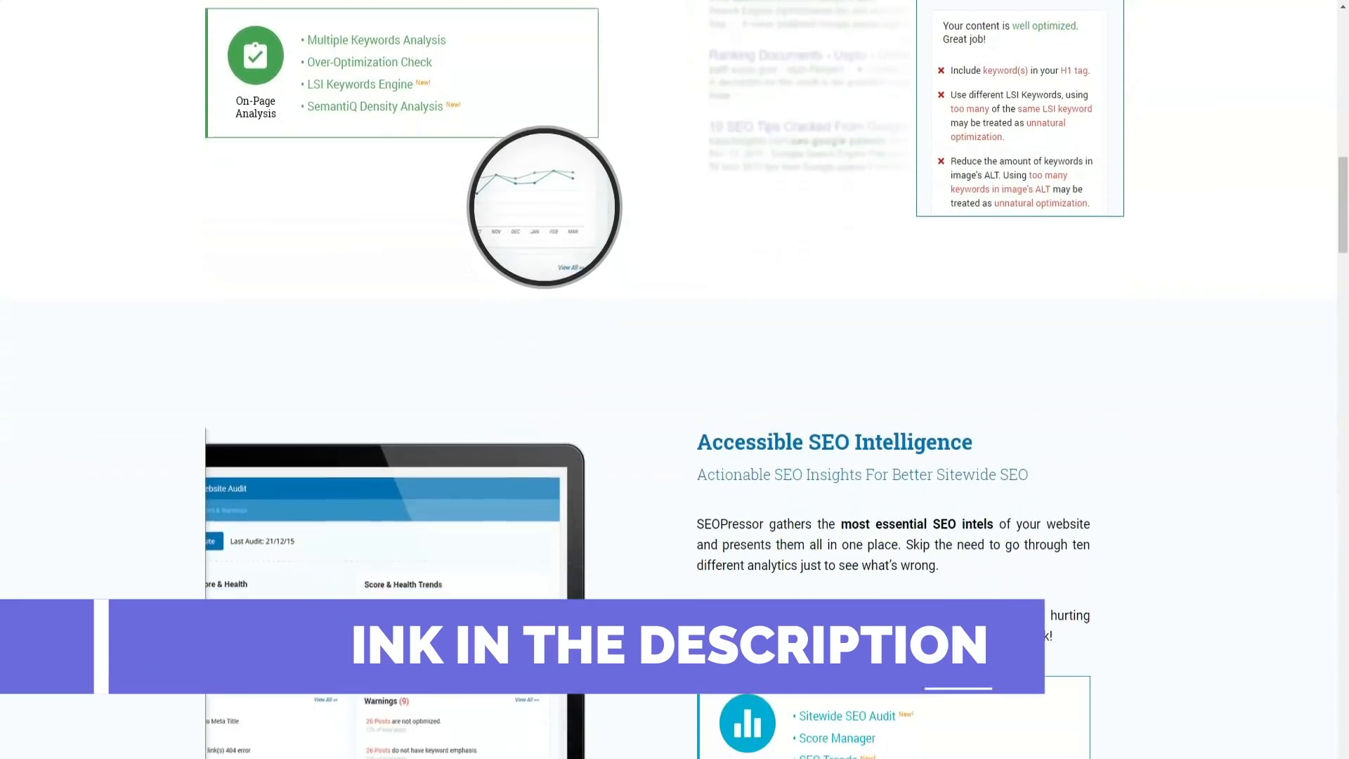
scroll(down, 3)
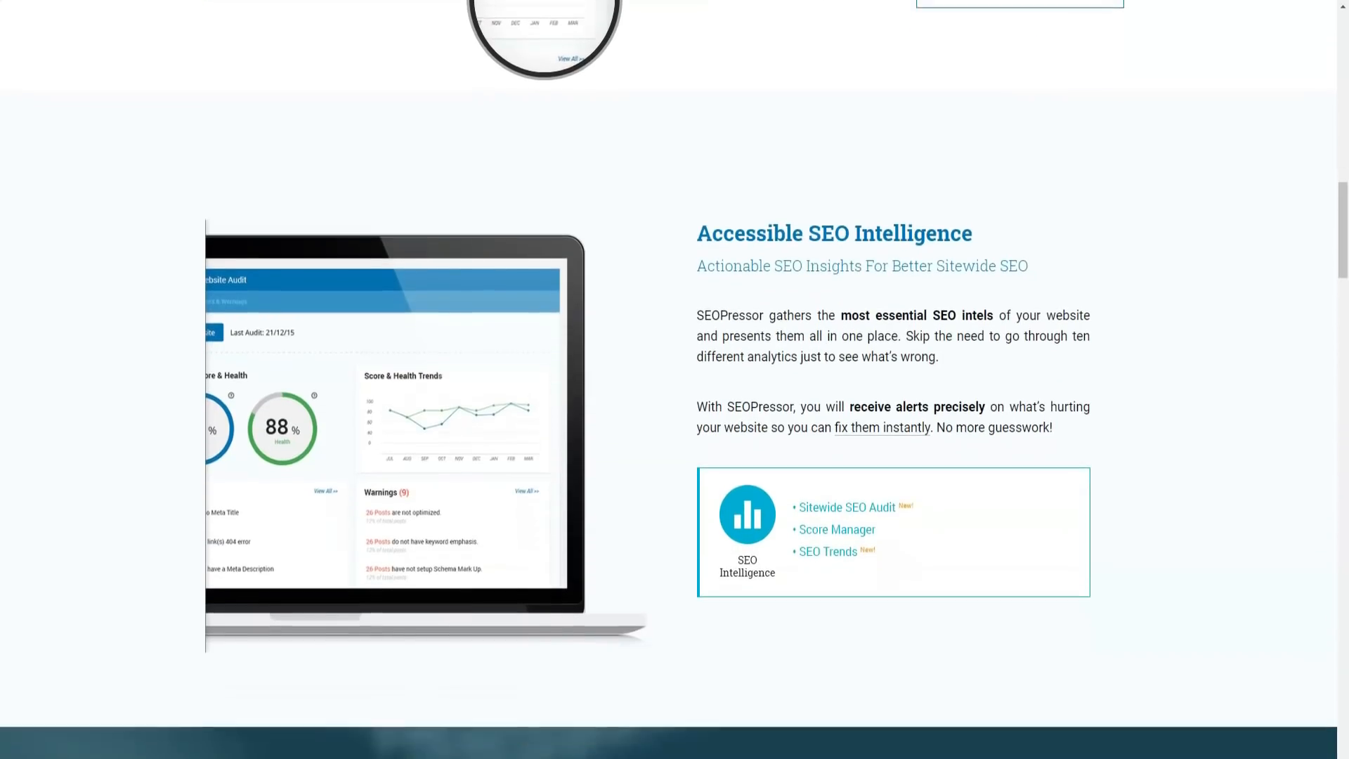
scroll(down, 3)
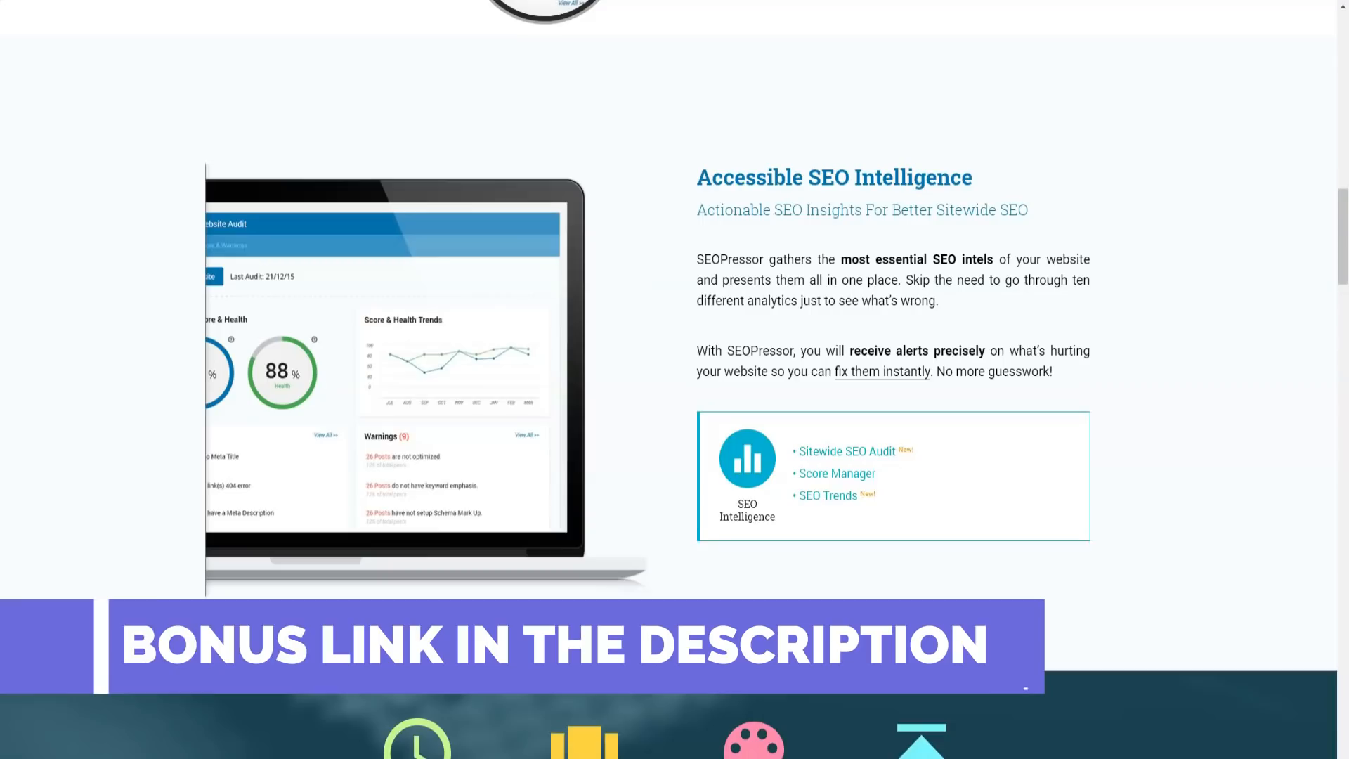
scroll(down, 3)
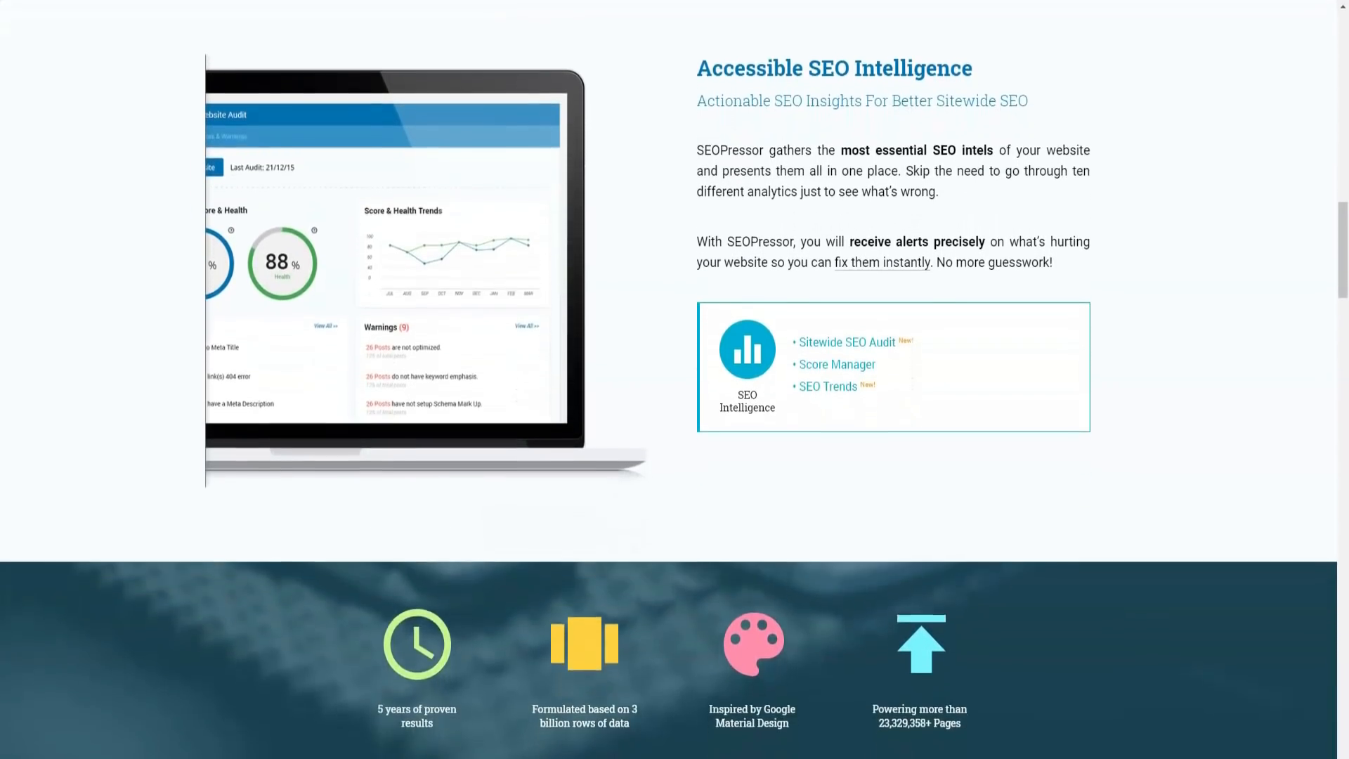
scroll(down, 3)
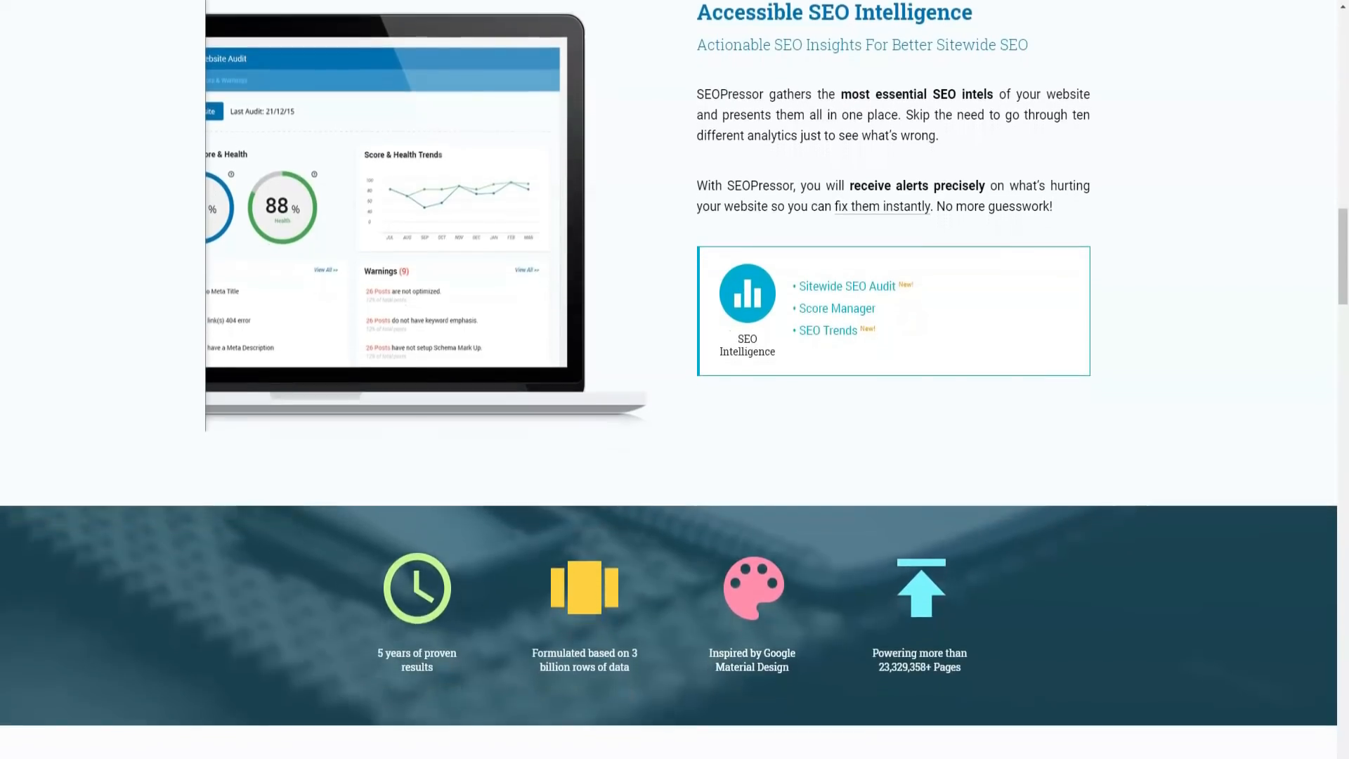
scroll(down, 3)
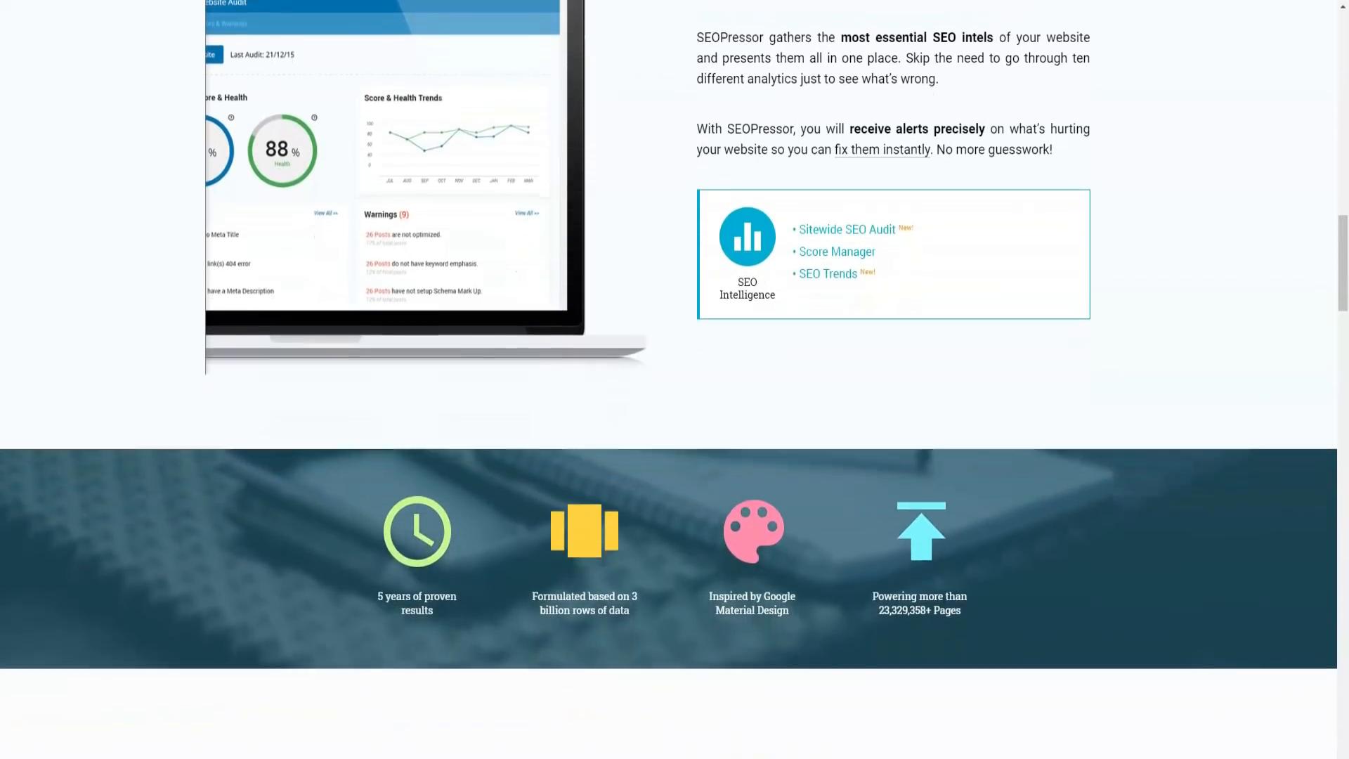
Scroll through the Comprehensive Semantic Builder feature list until the Dynamic Crawler Control heading appears
scroll(down, 3)
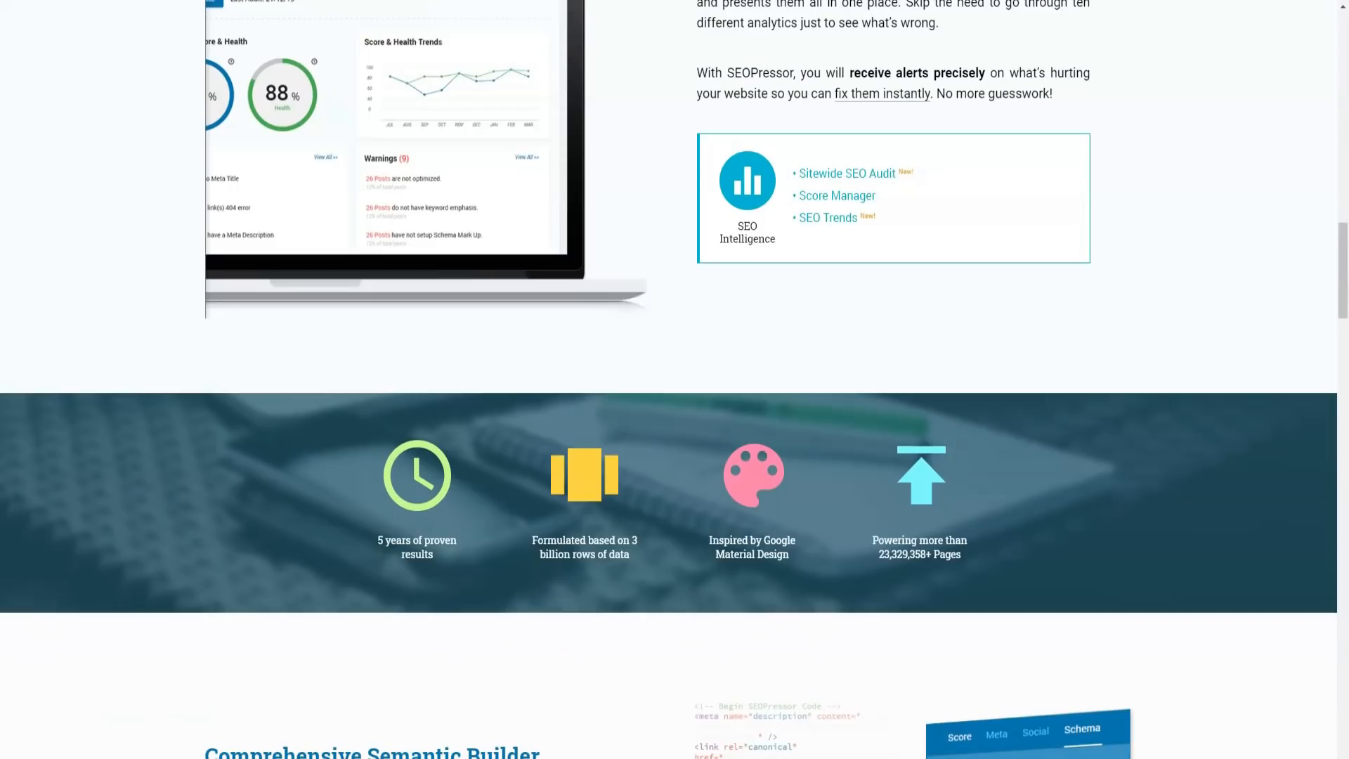
scroll(down, 3)
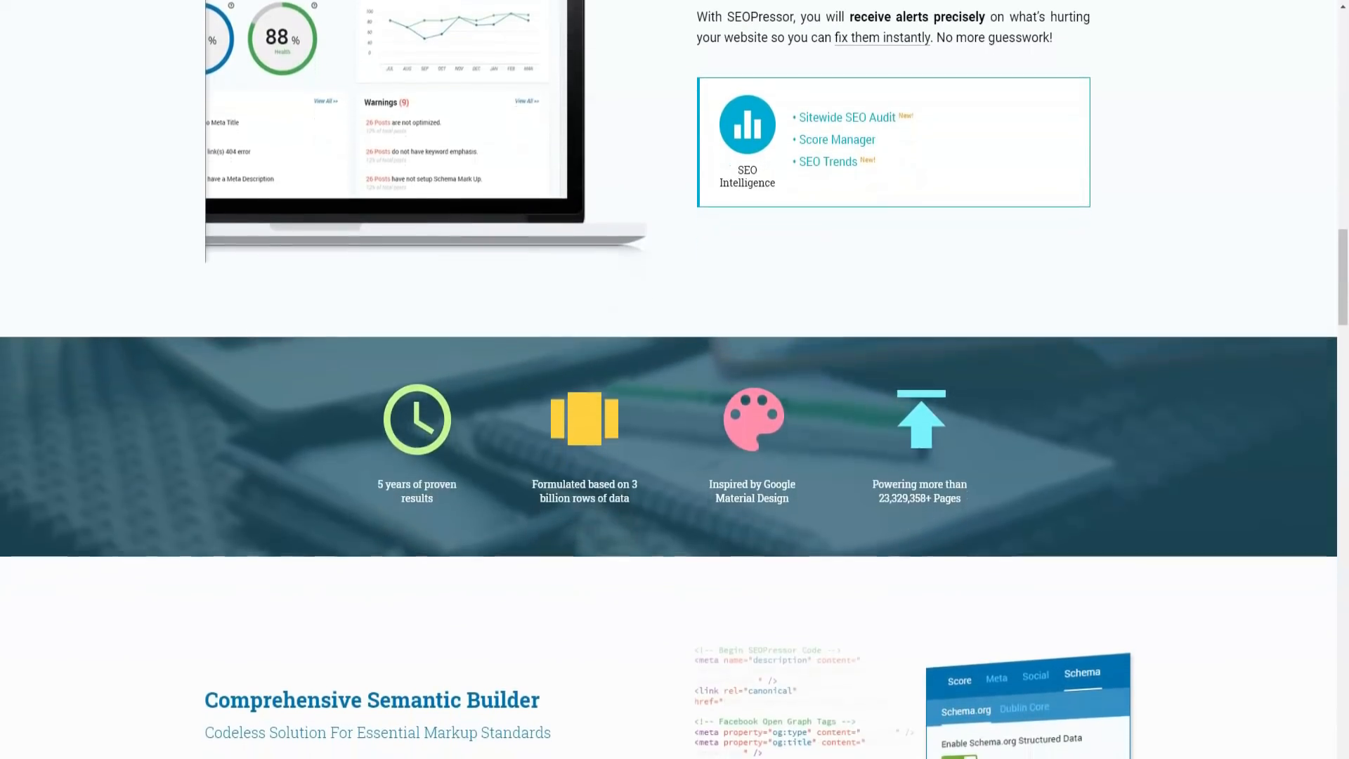
scroll(down, 3)
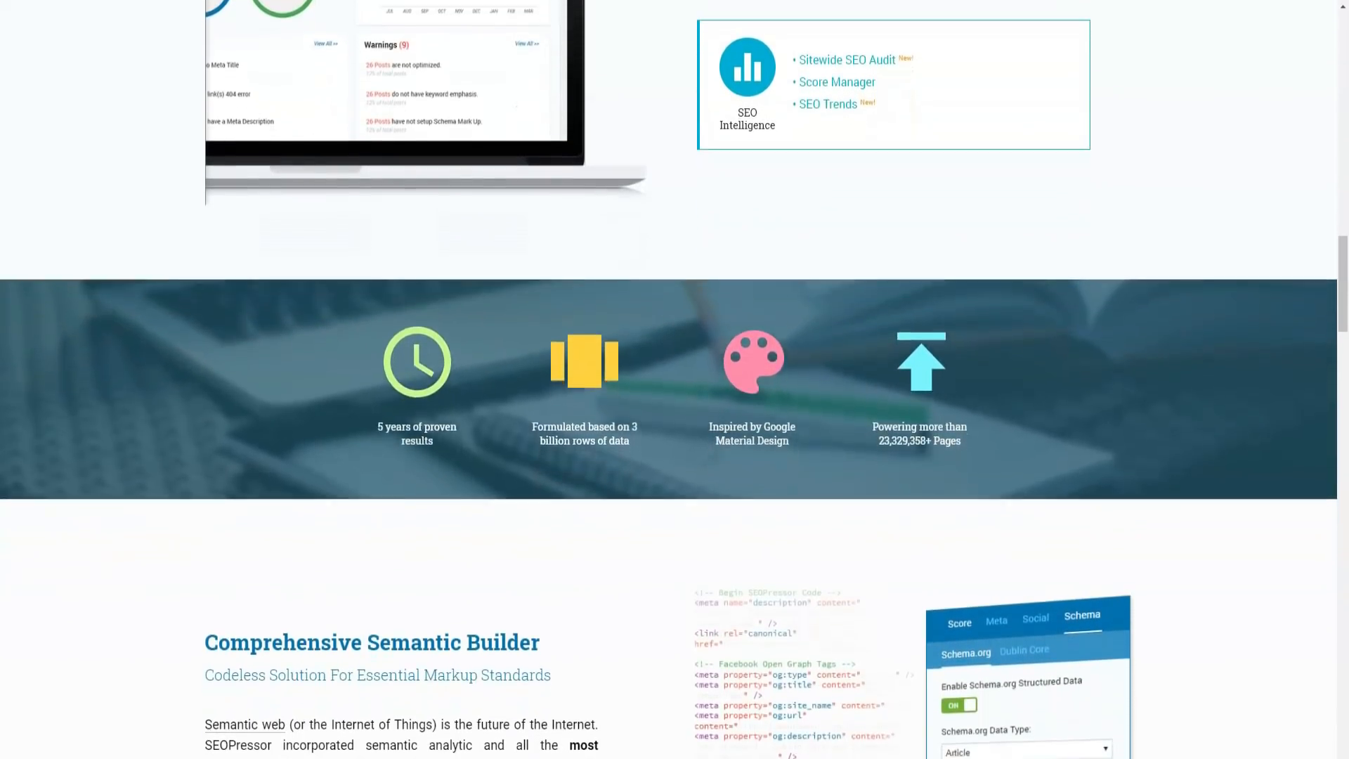
scroll(down, 3)
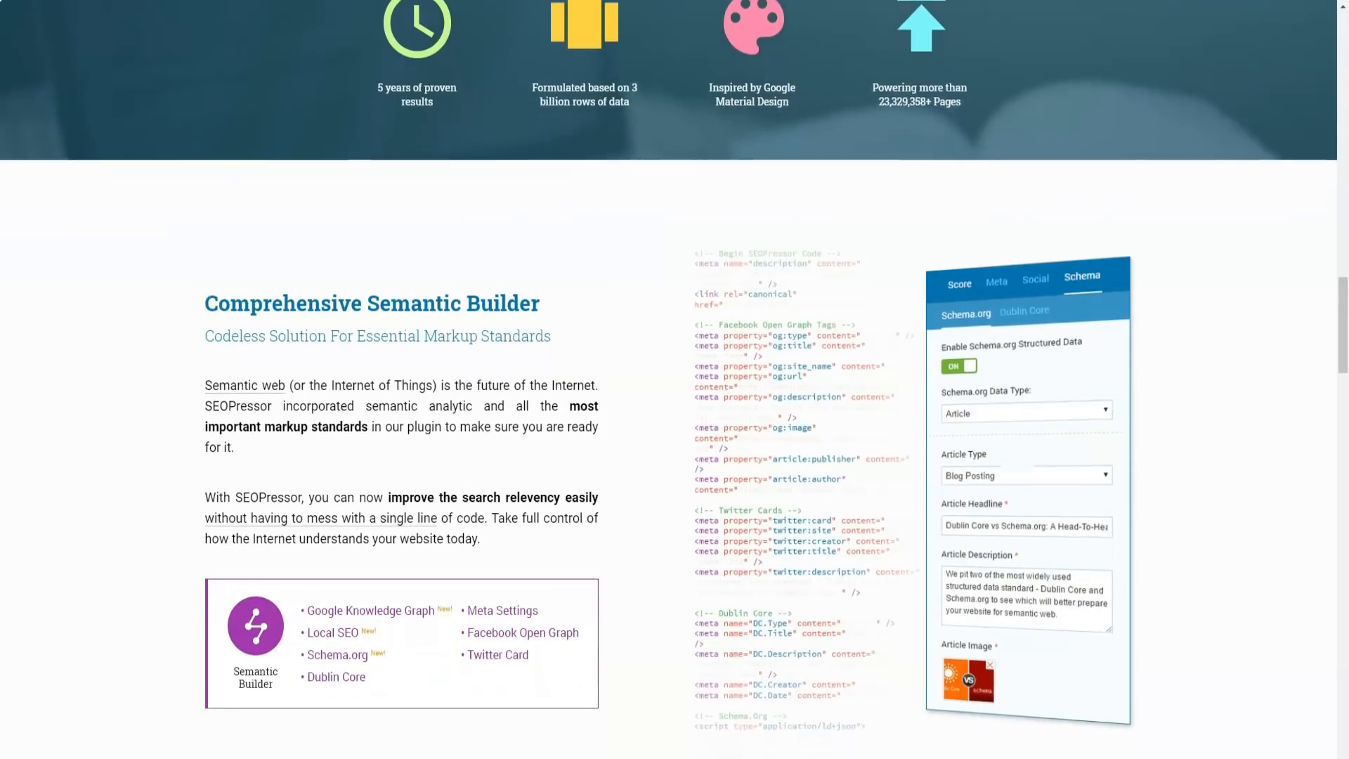
scroll(down, 3)
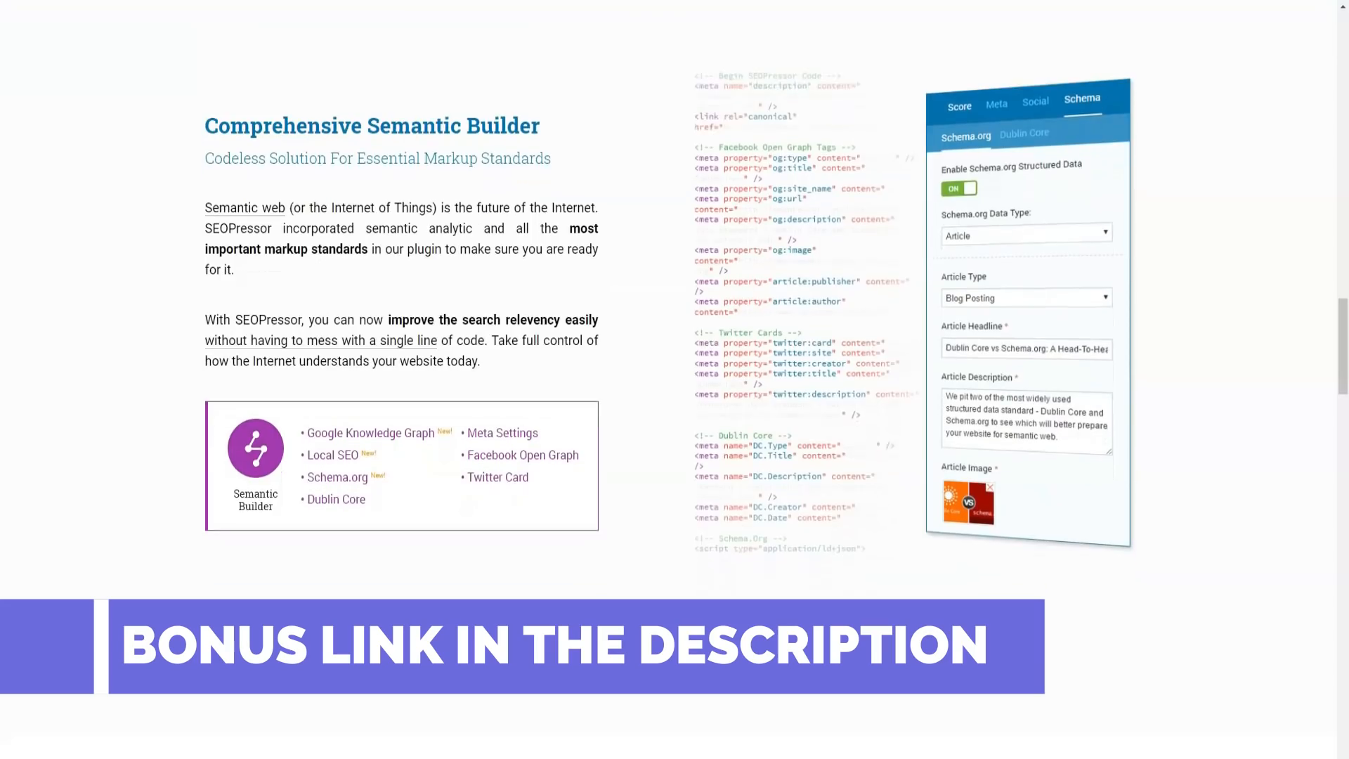
scroll(down, 3)
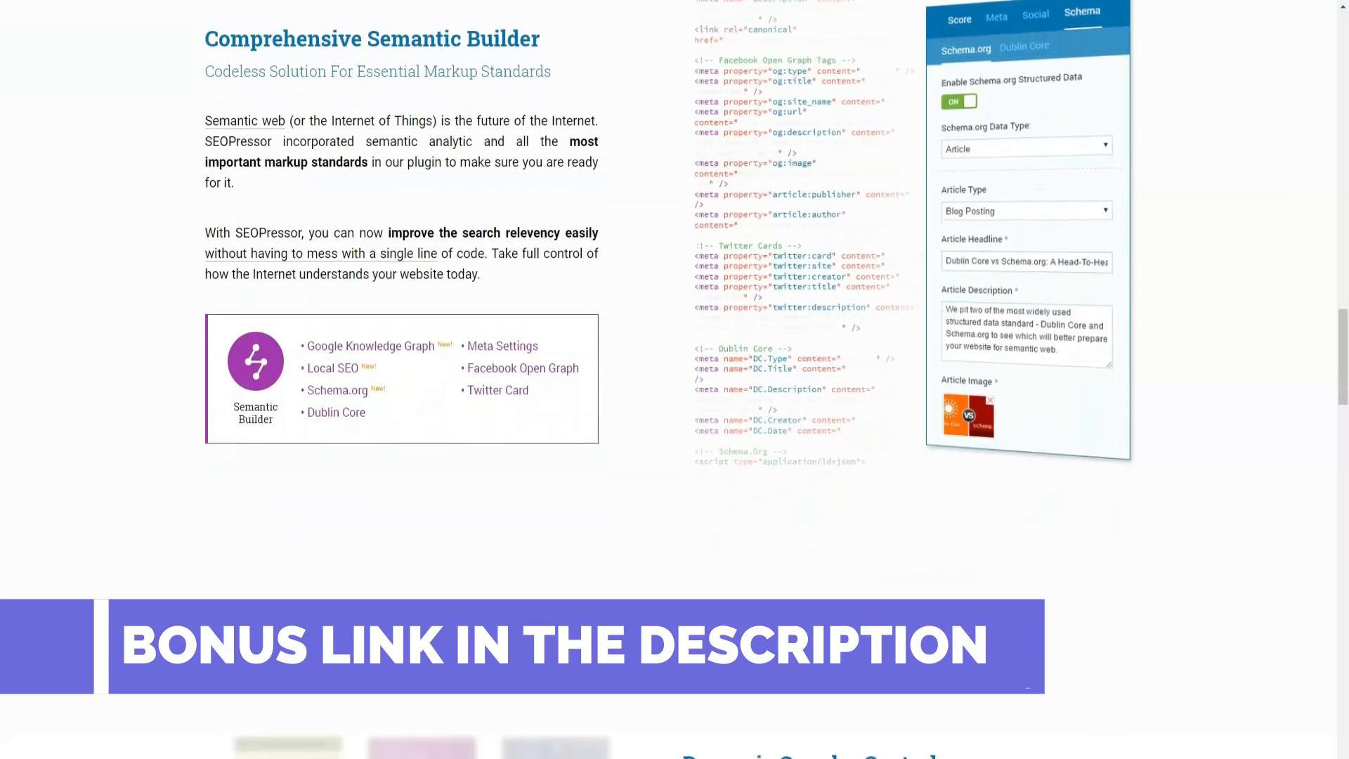
scroll(down, 3)
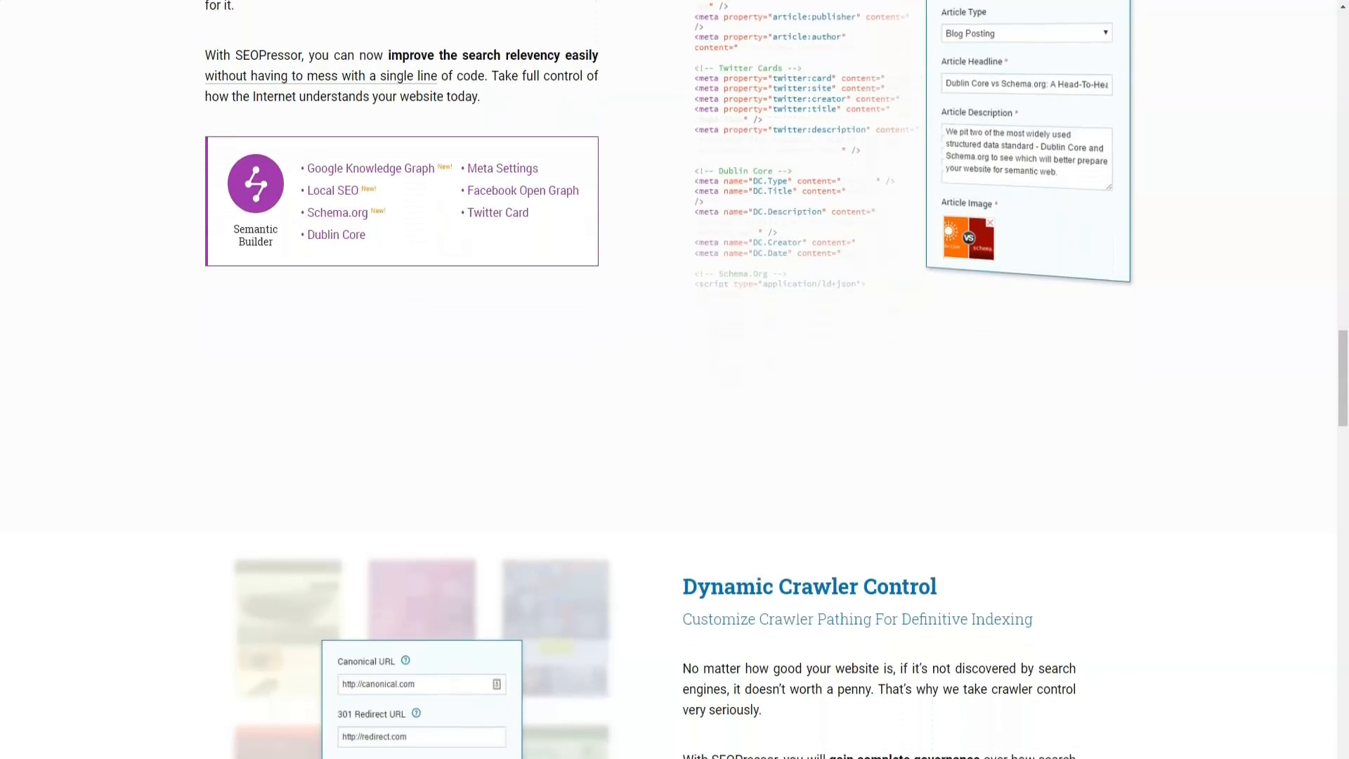
Scroll through the Dynamic Crawler Control feature list until the Smart Link Manager heading appears
scroll(down, 3)
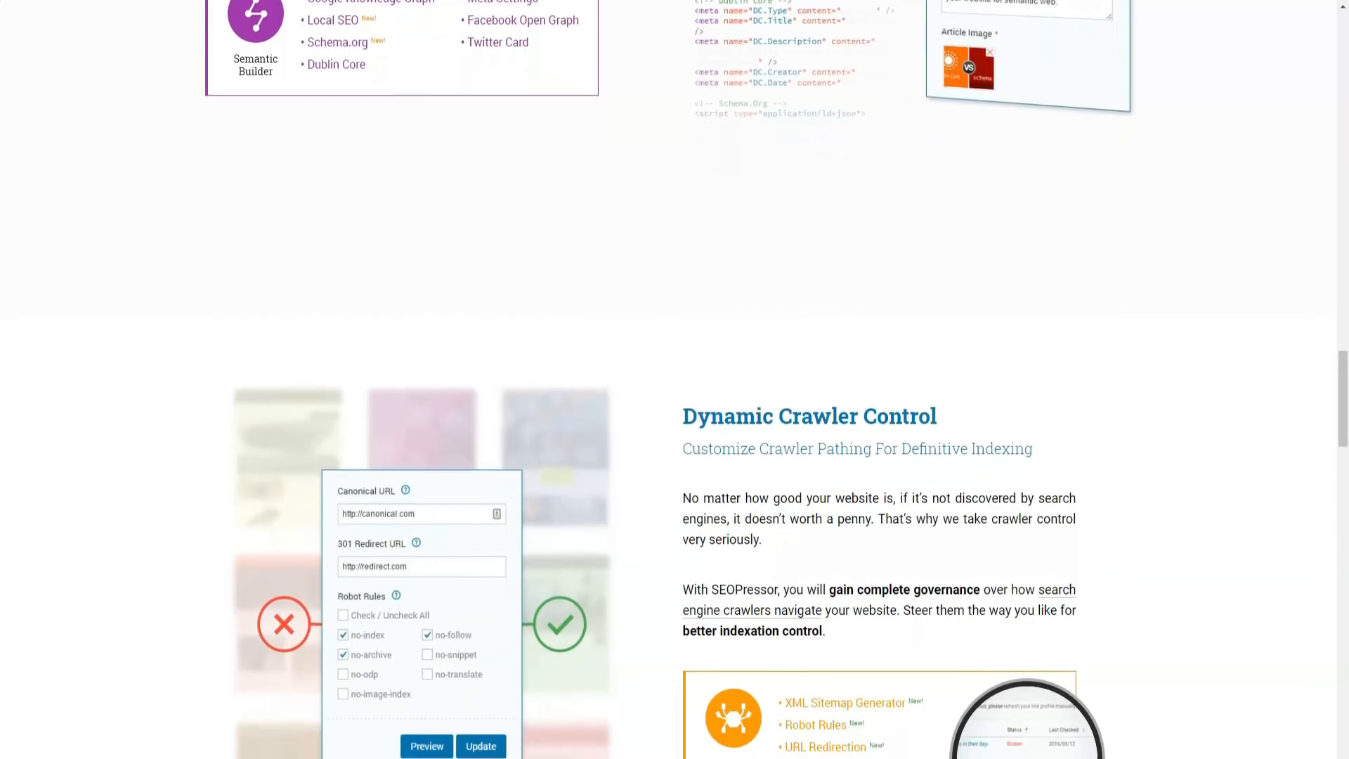
scroll(down, 3)
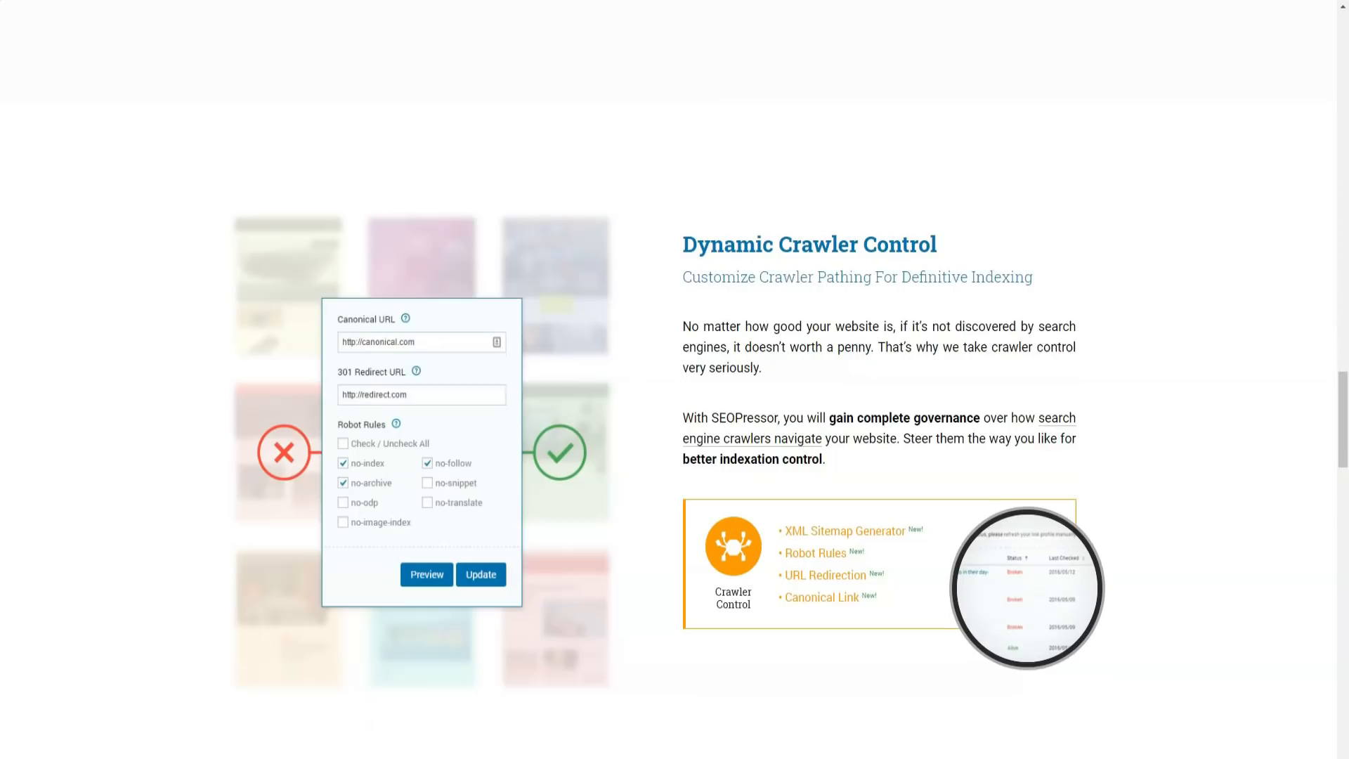
scroll(down, 3)
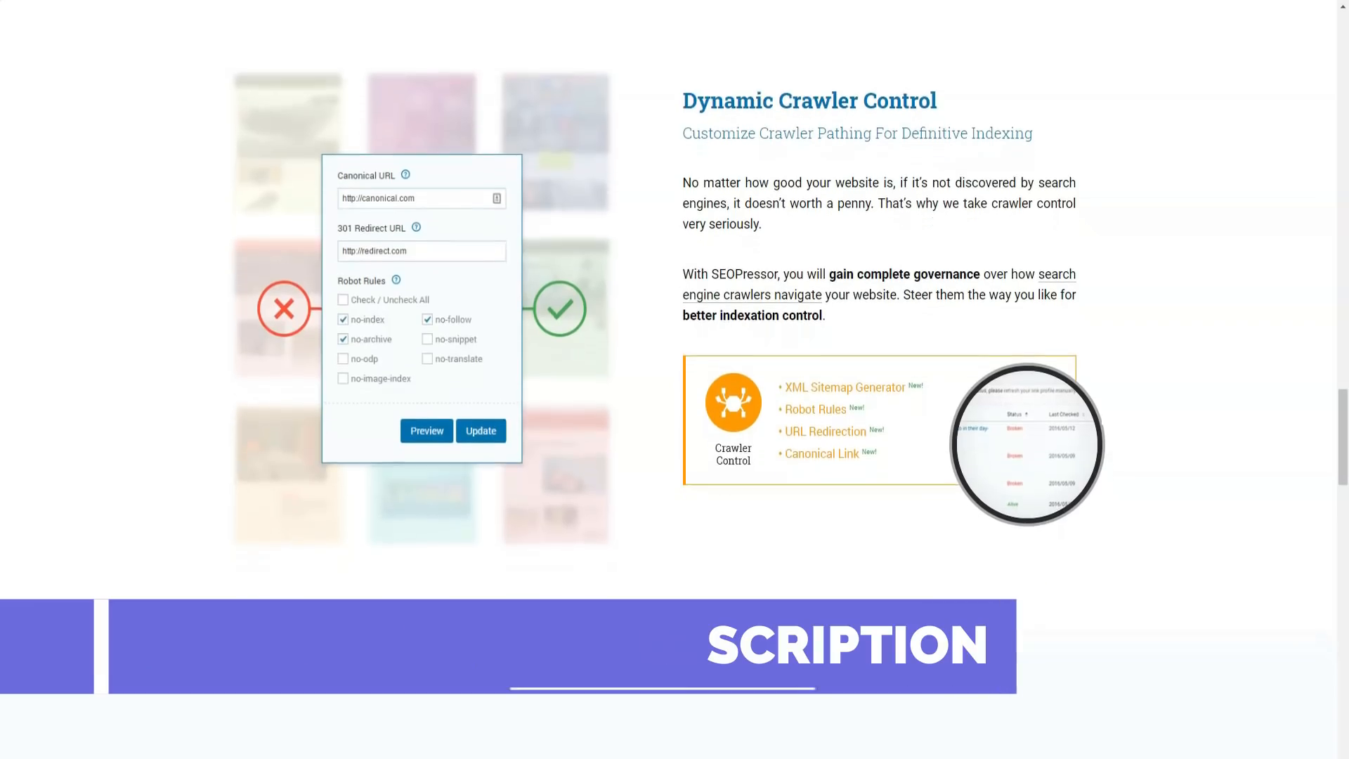
scroll(down, 3)
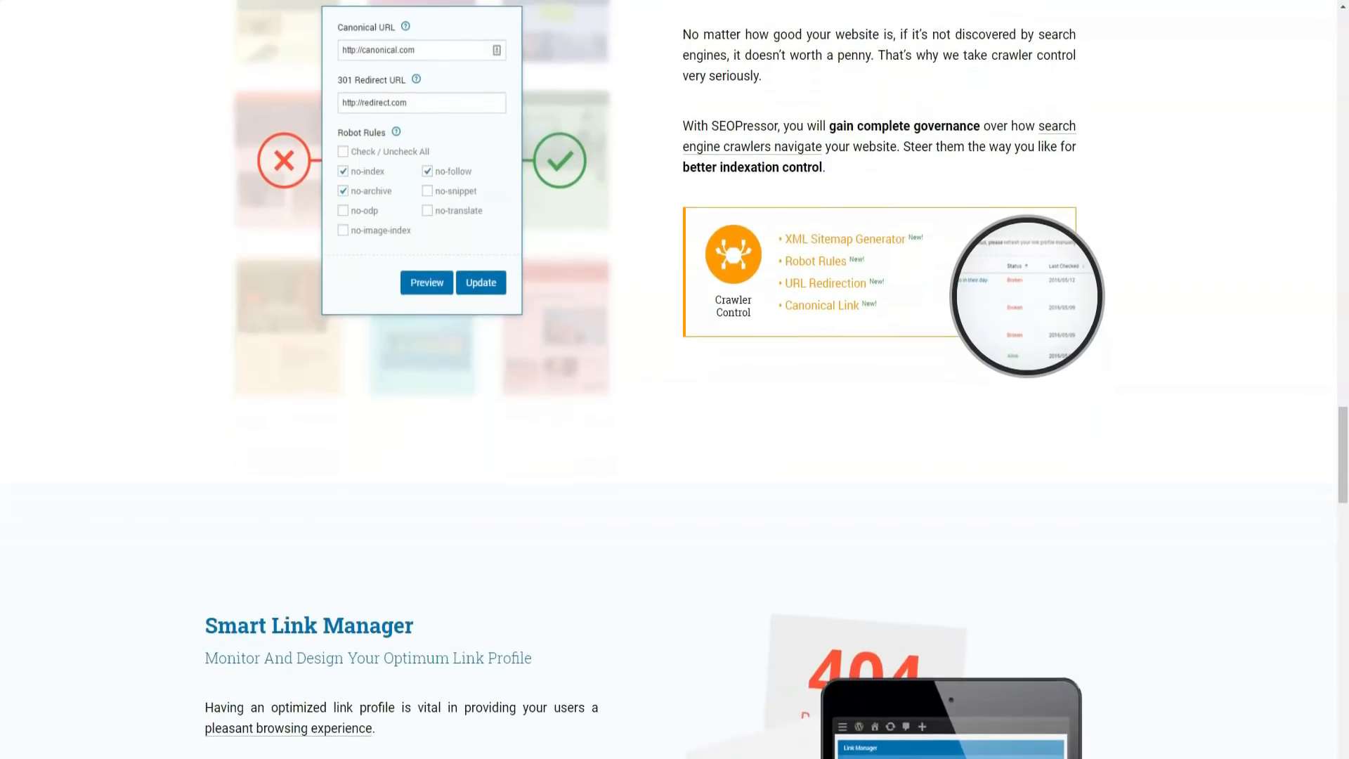
Scroll past the Smart Link Manager section to the Newly Improved Features banner
scroll(down, 3)
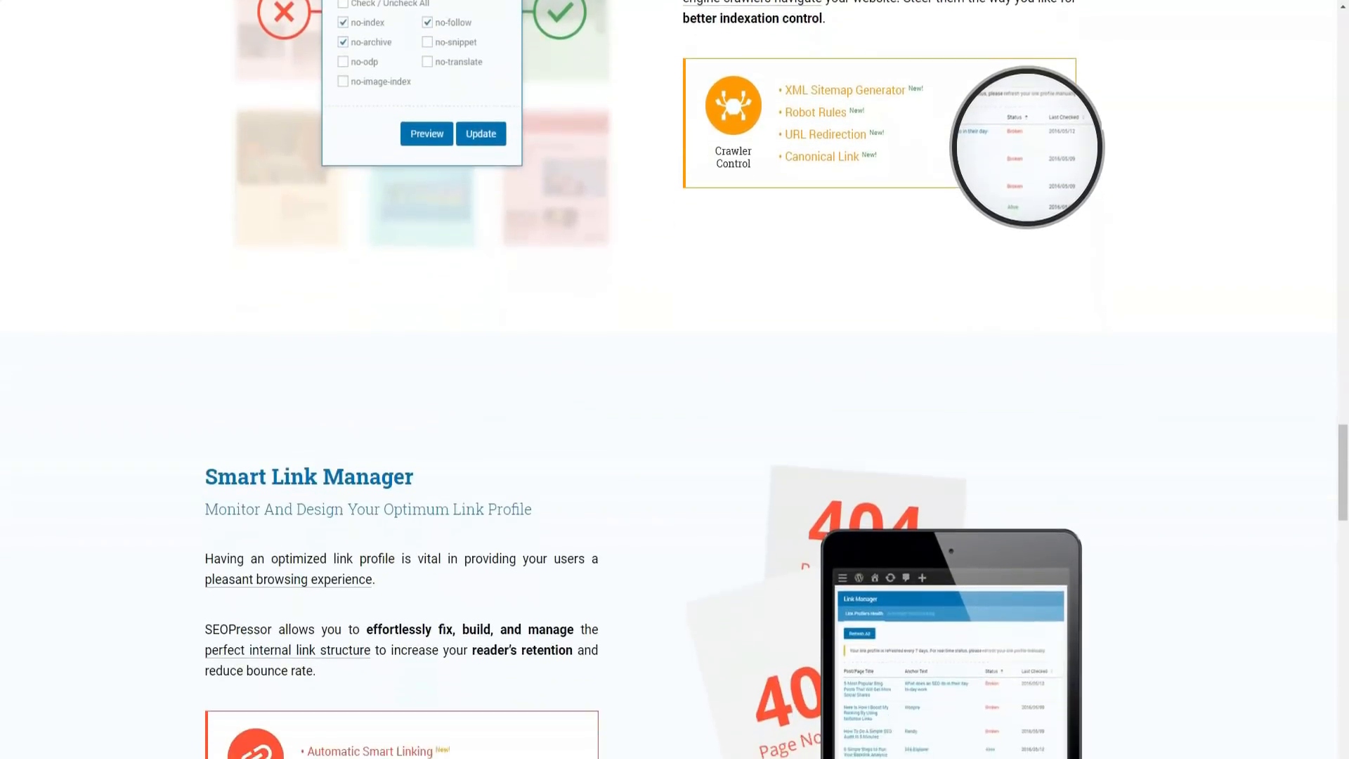
scroll(down, 3)
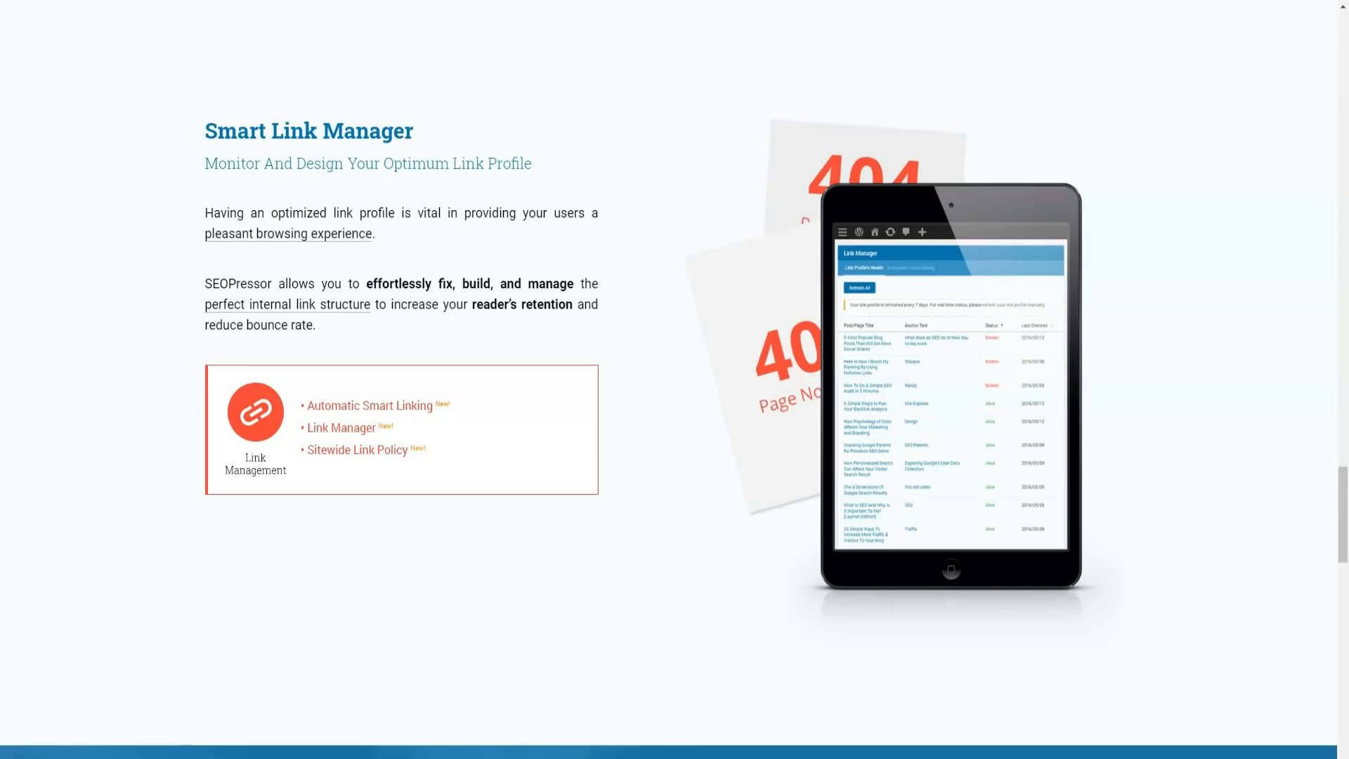
scroll(down, 3)
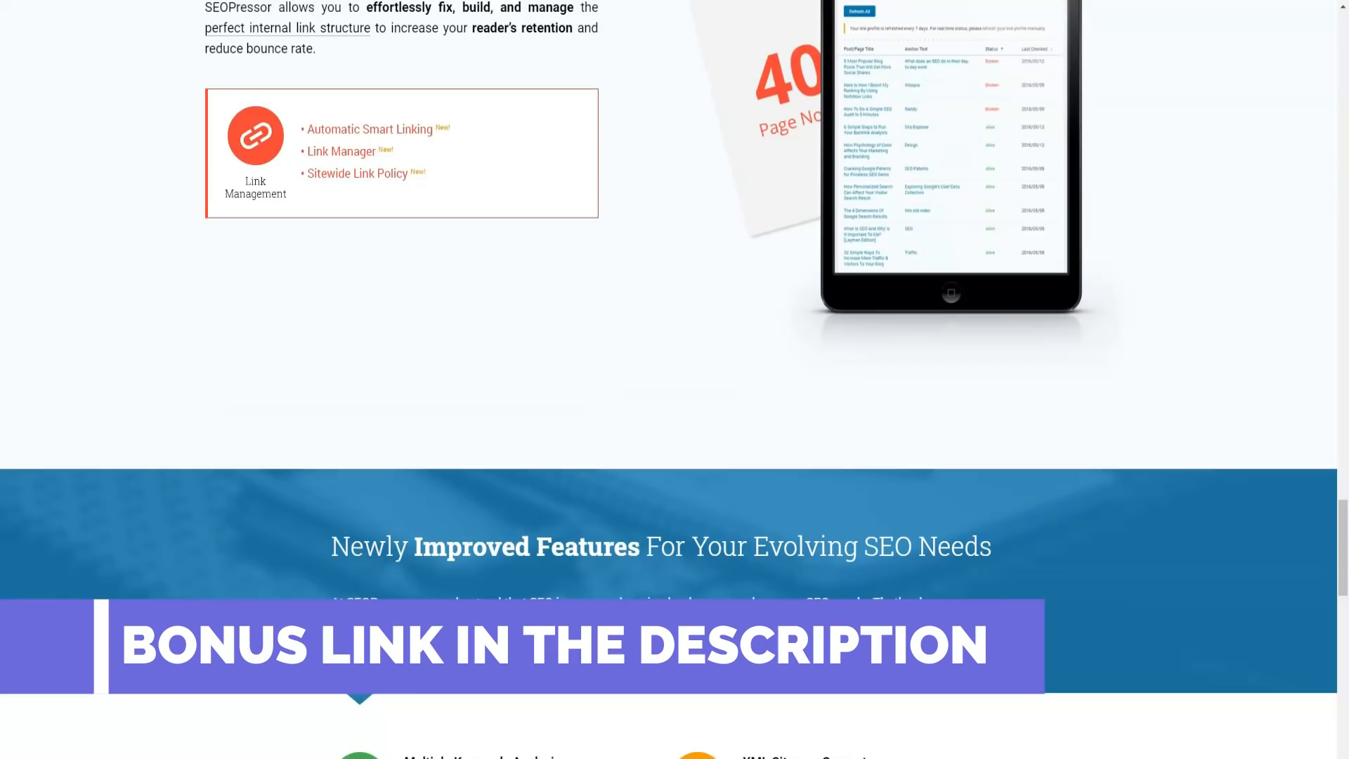
Scroll through the improved-features icon grid to its last row with Twitter Card and Role Settings
scroll(down, 3)
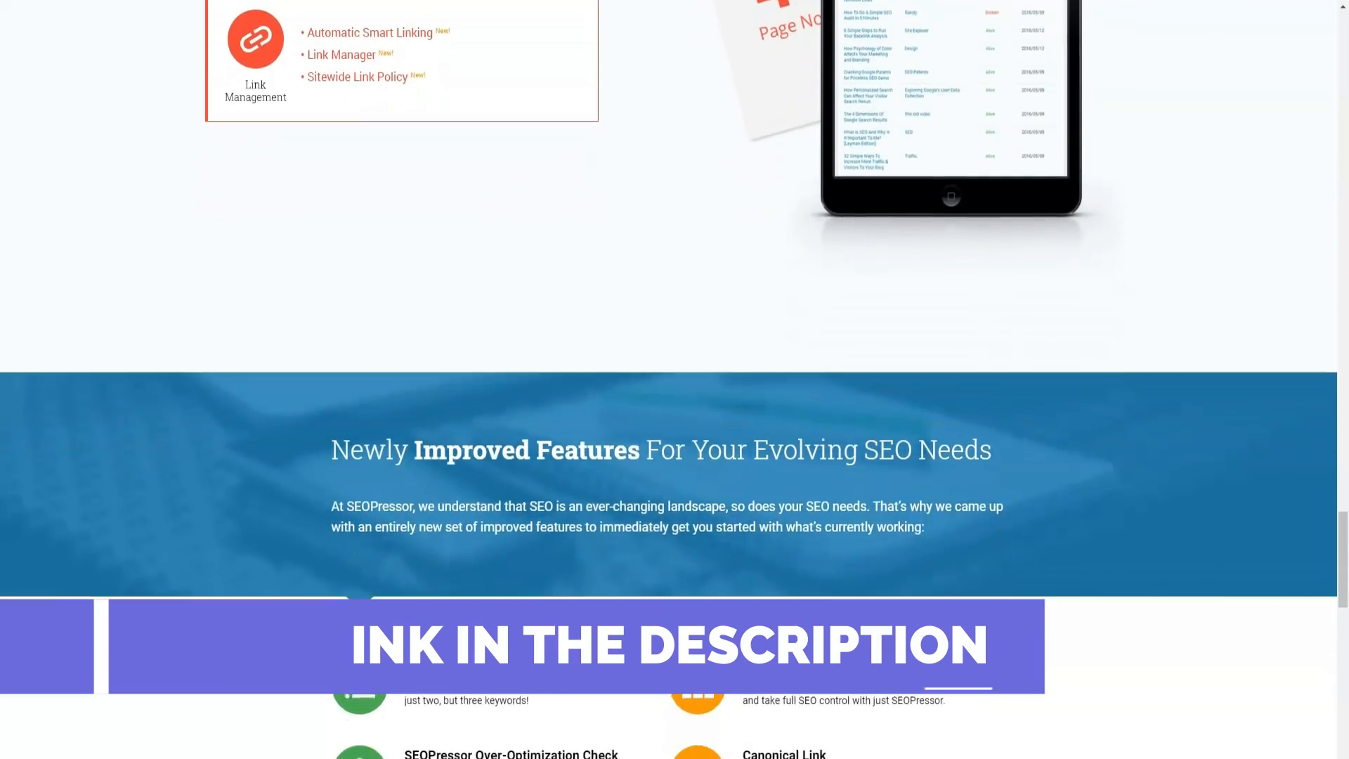
scroll(down, 3)
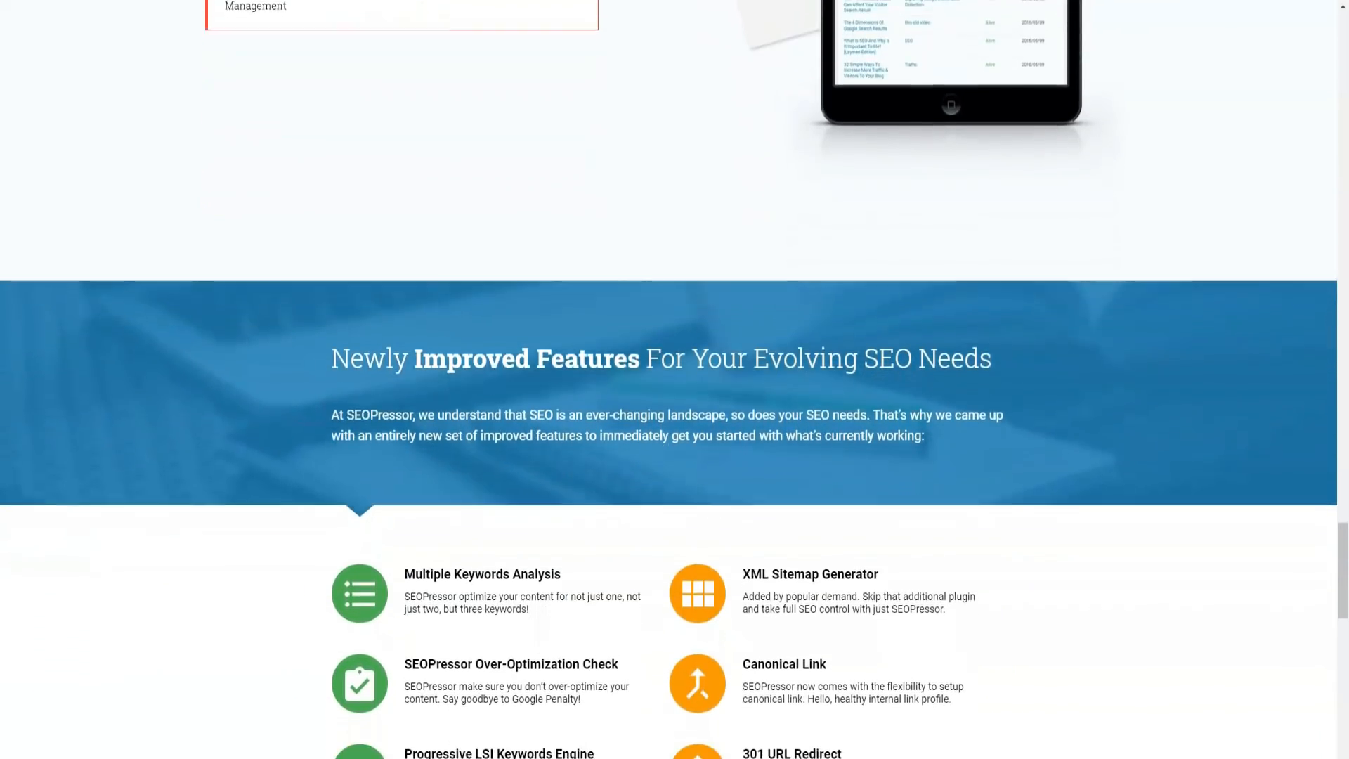
scroll(down, 3)
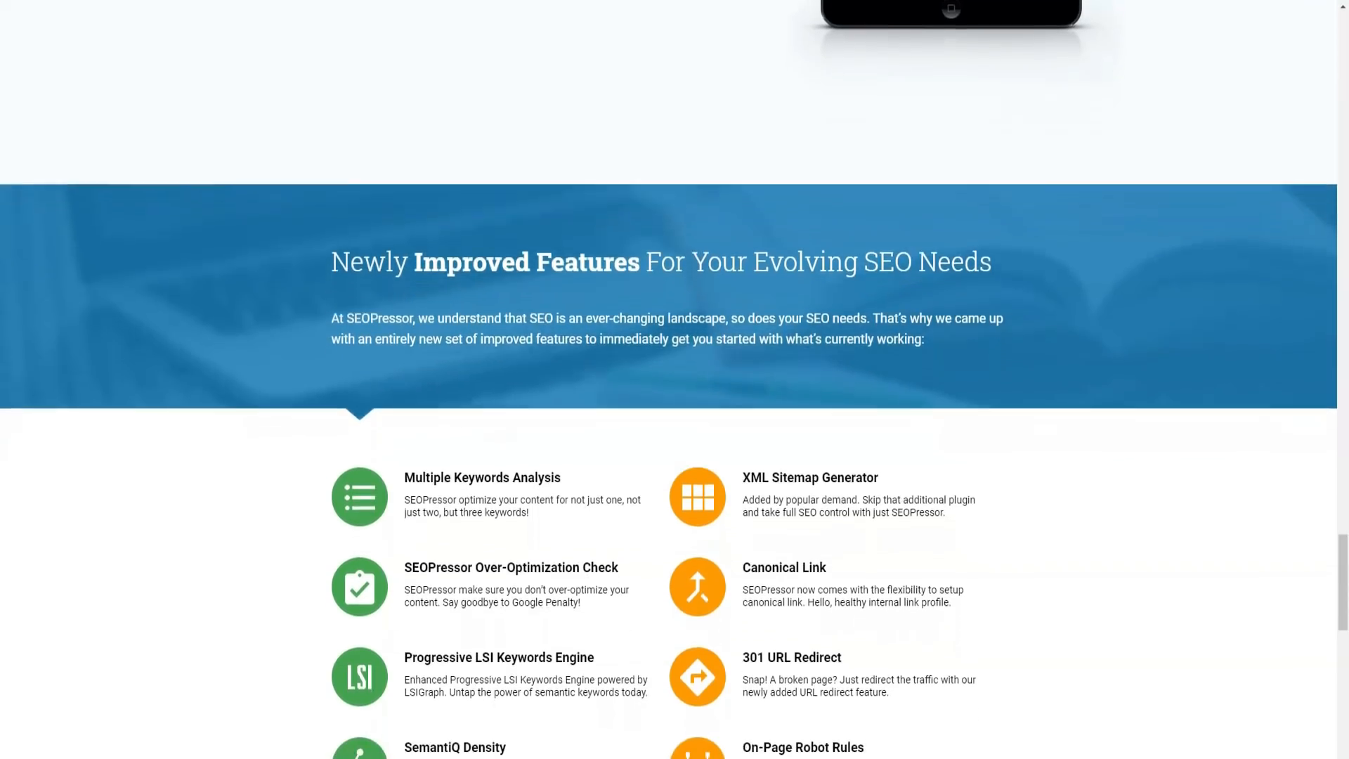
scroll(down, 3)
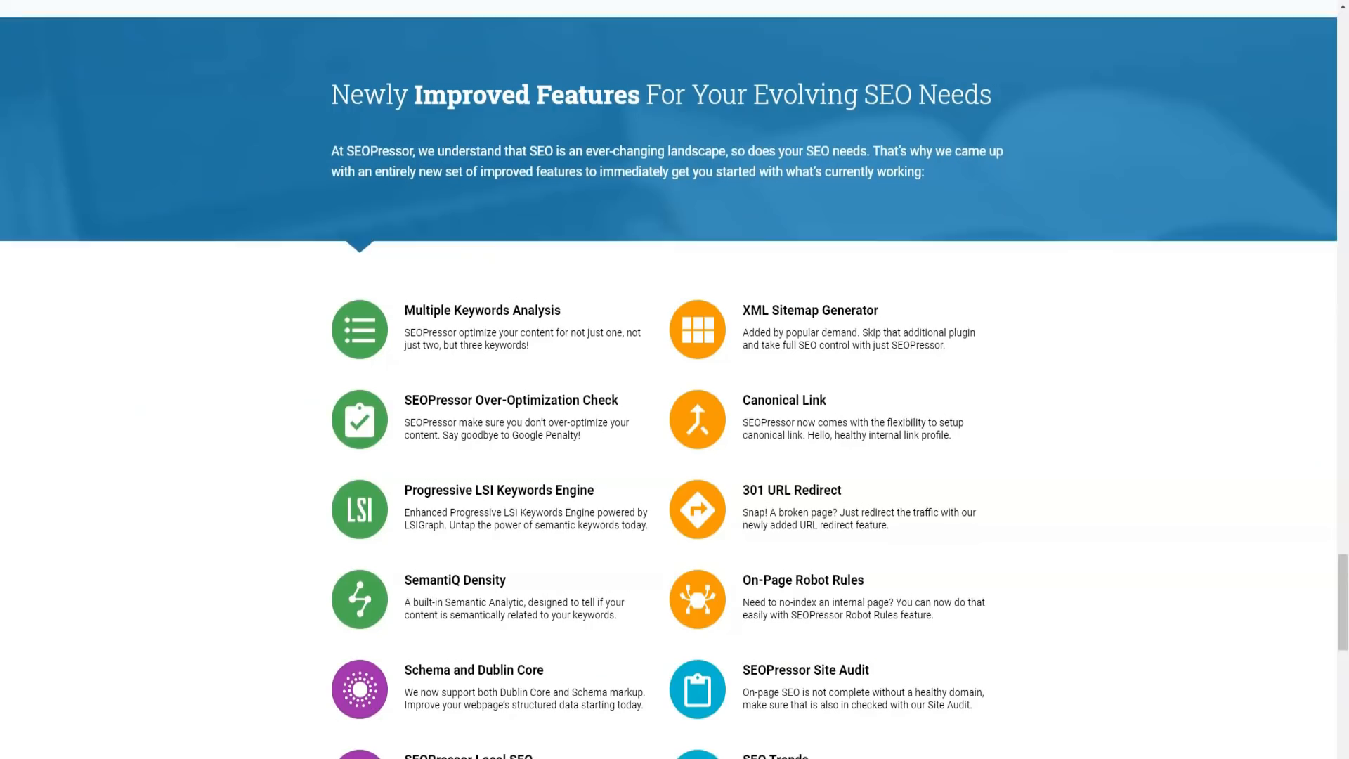
scroll(down, 3)
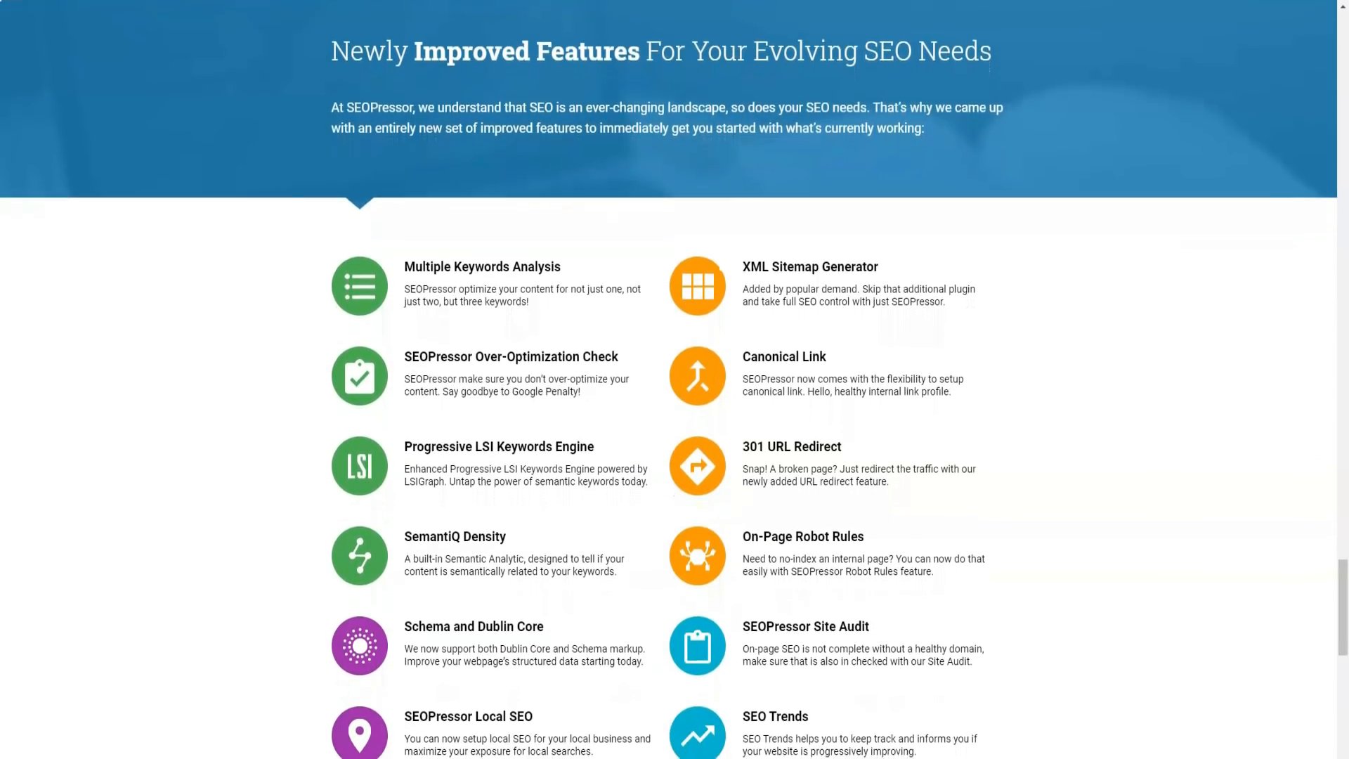
scroll(down, 3)
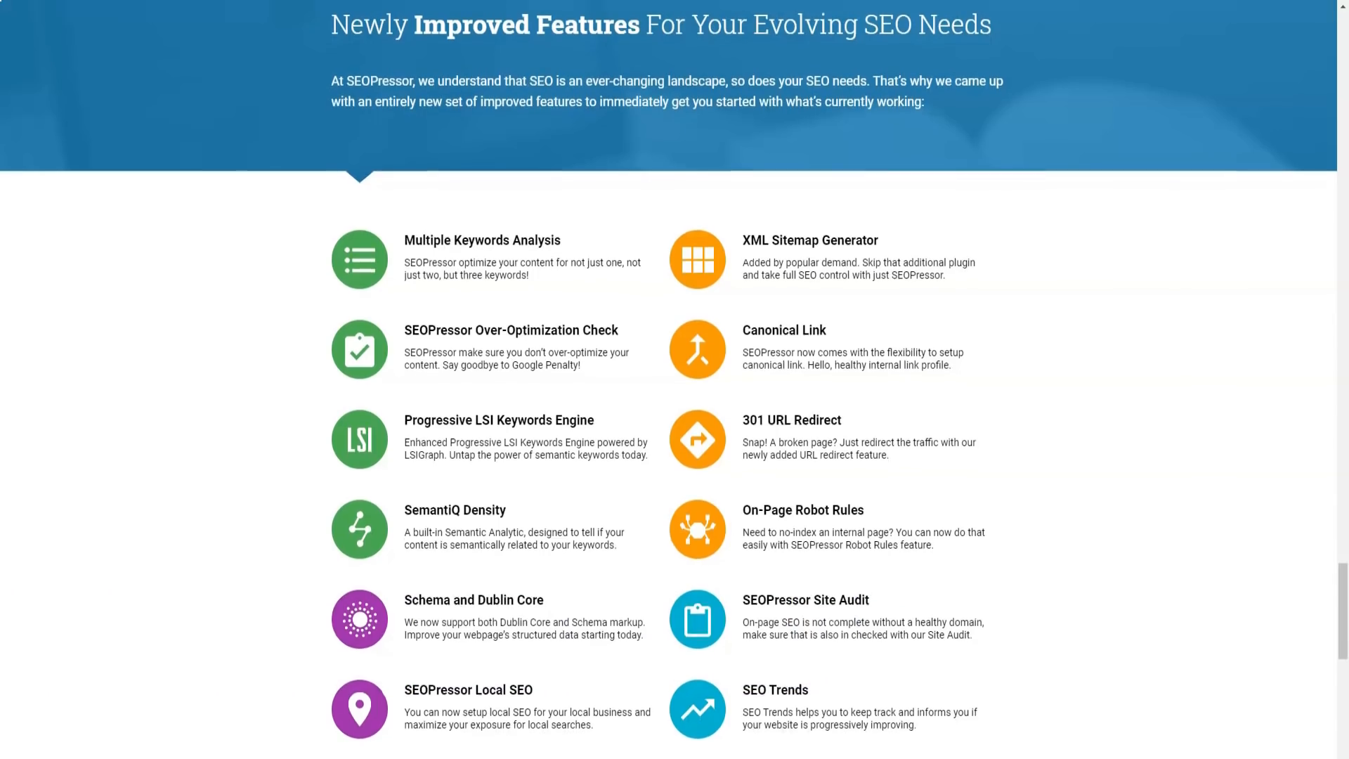
scroll(down, 3)
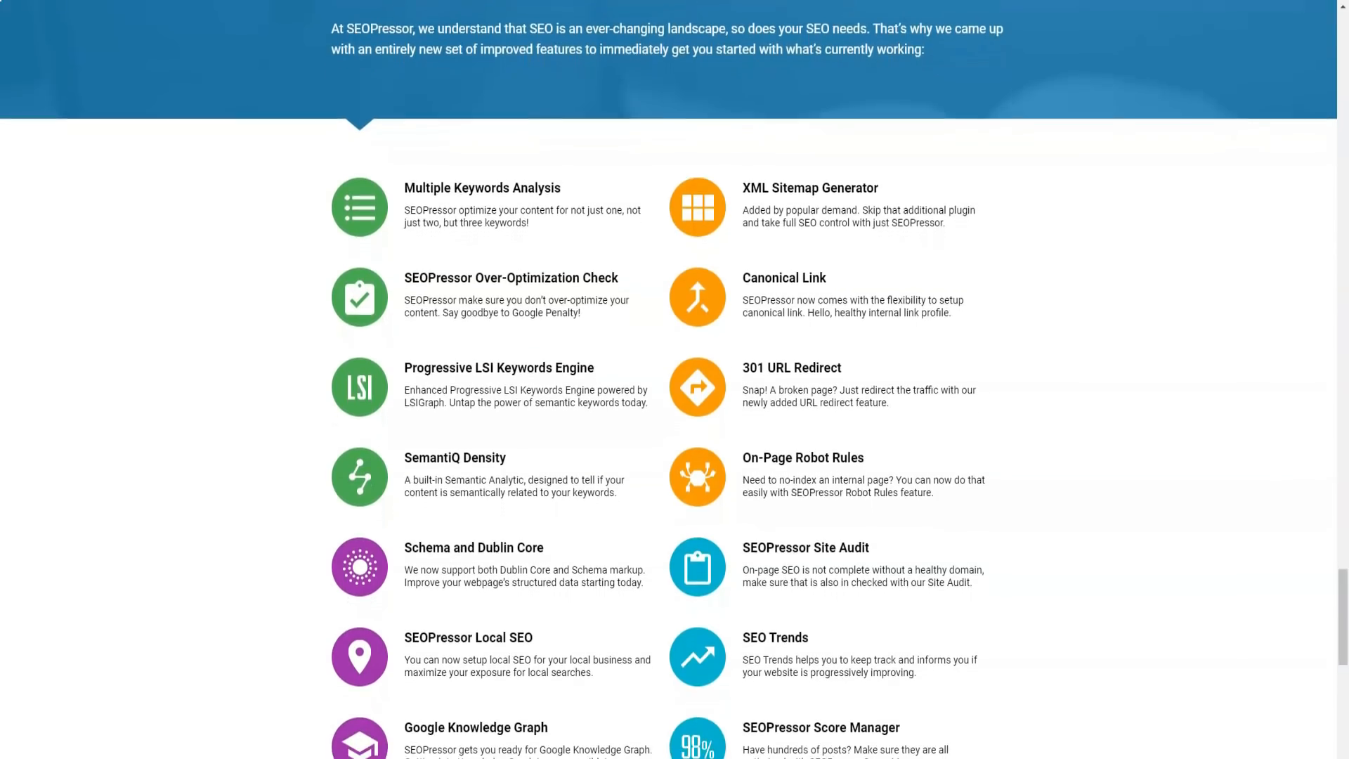
scroll(down, 3)
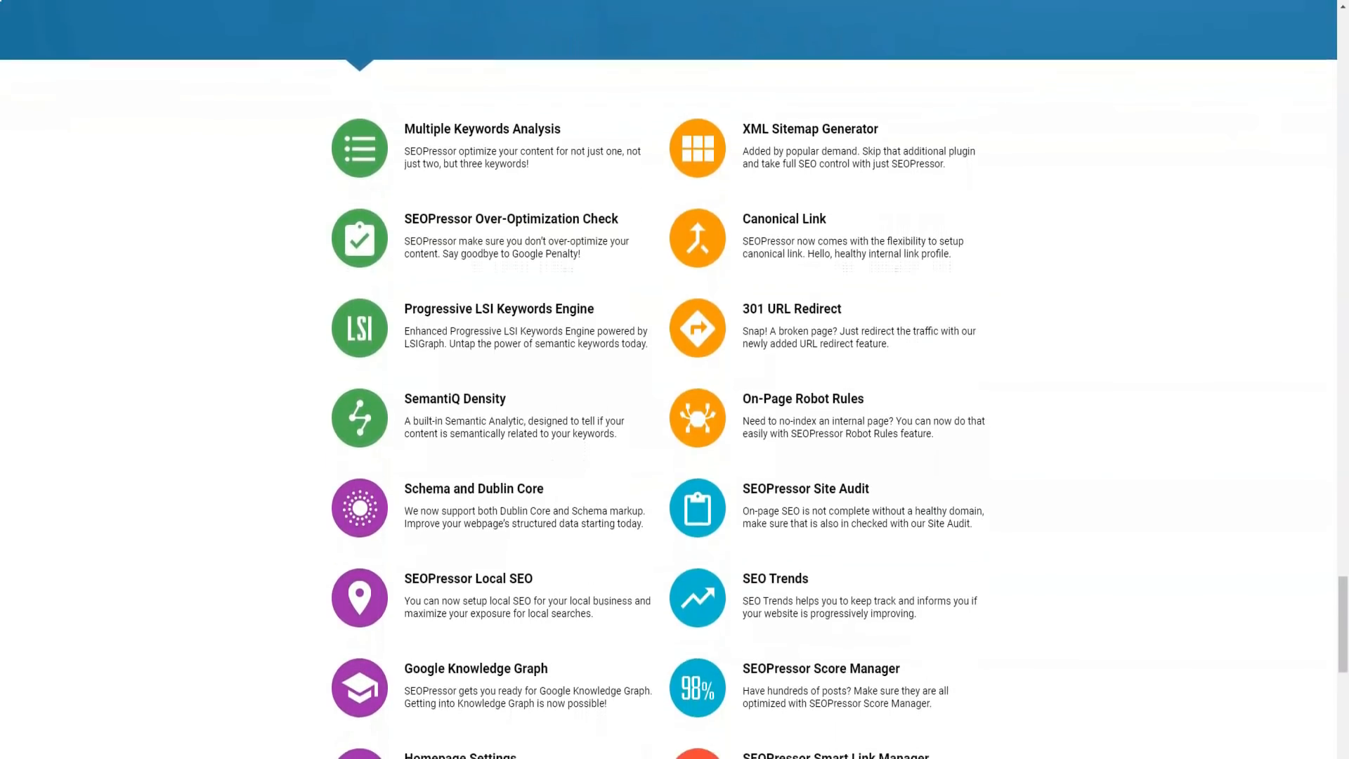
scroll(down, 3)
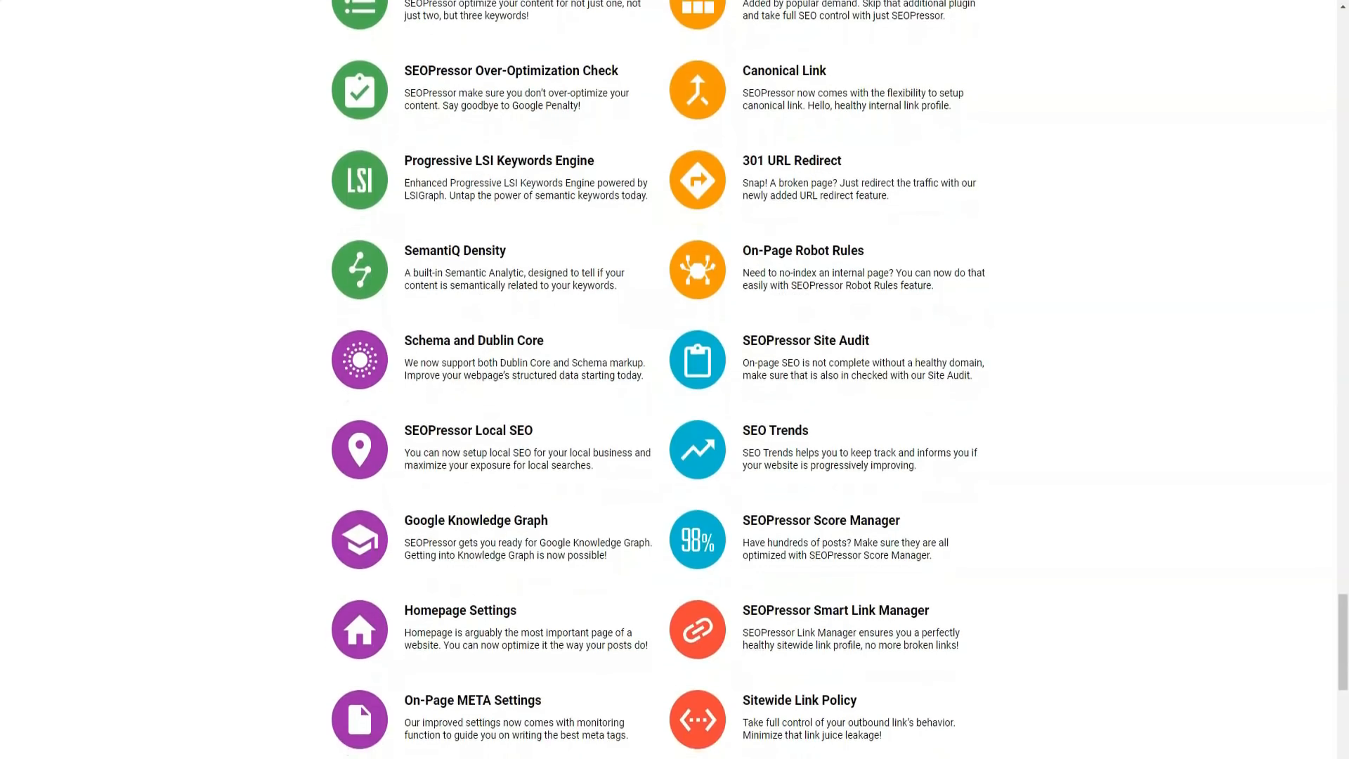
scroll(down, 3)
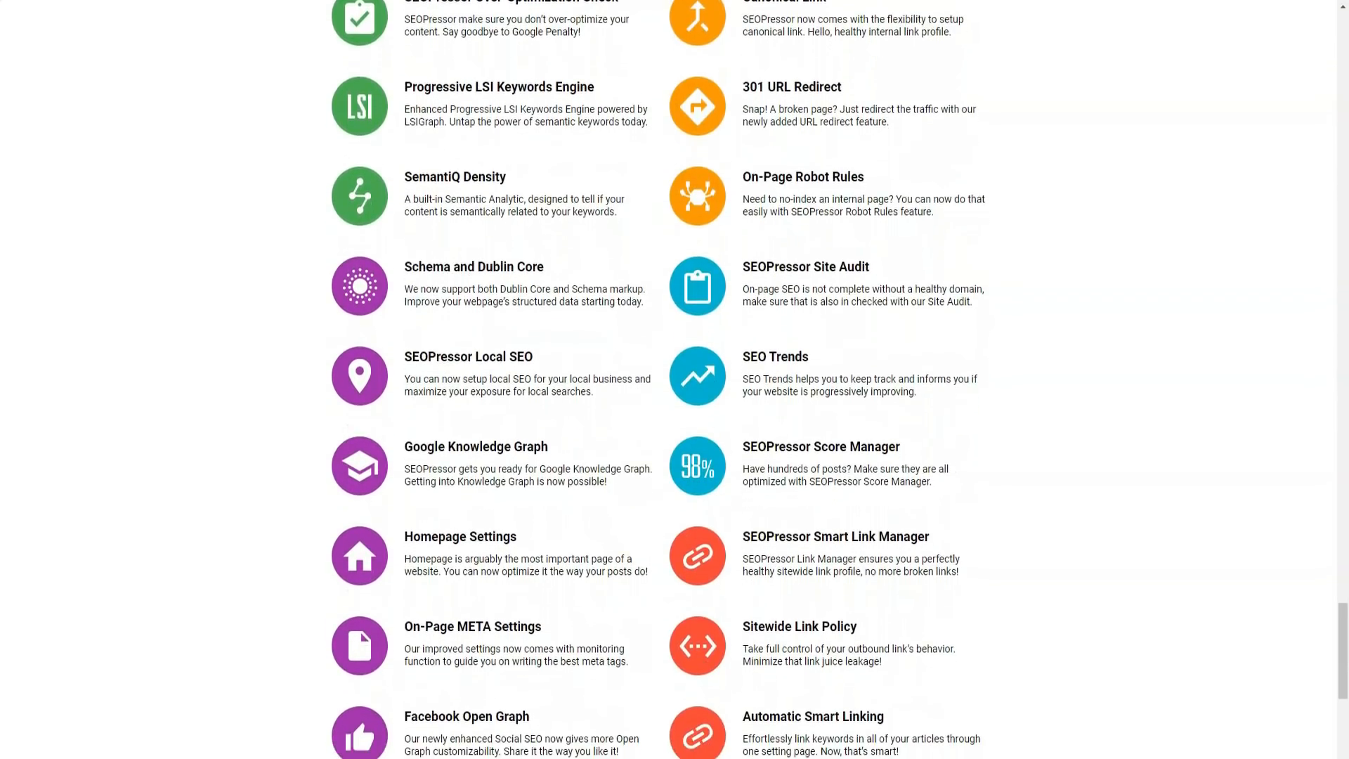
scroll(down, 3)
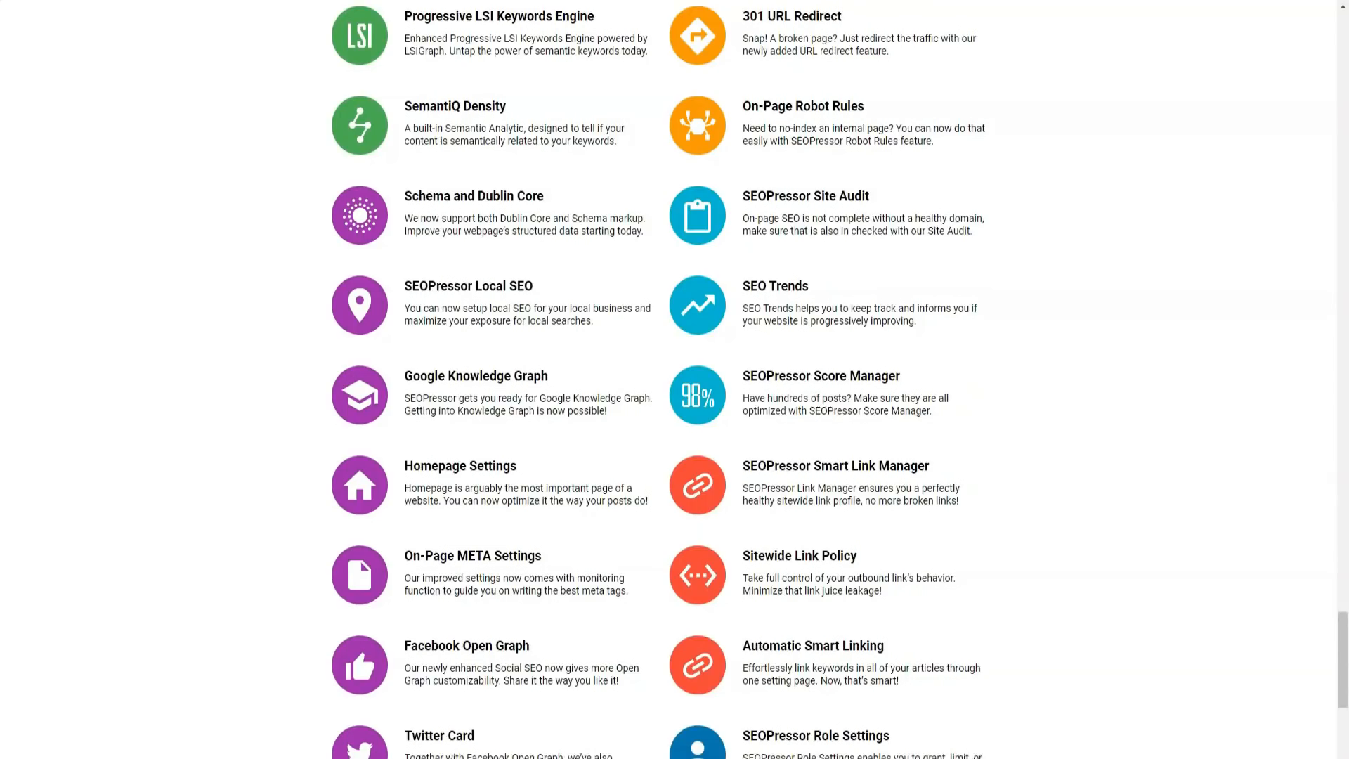
scroll(down, 3)
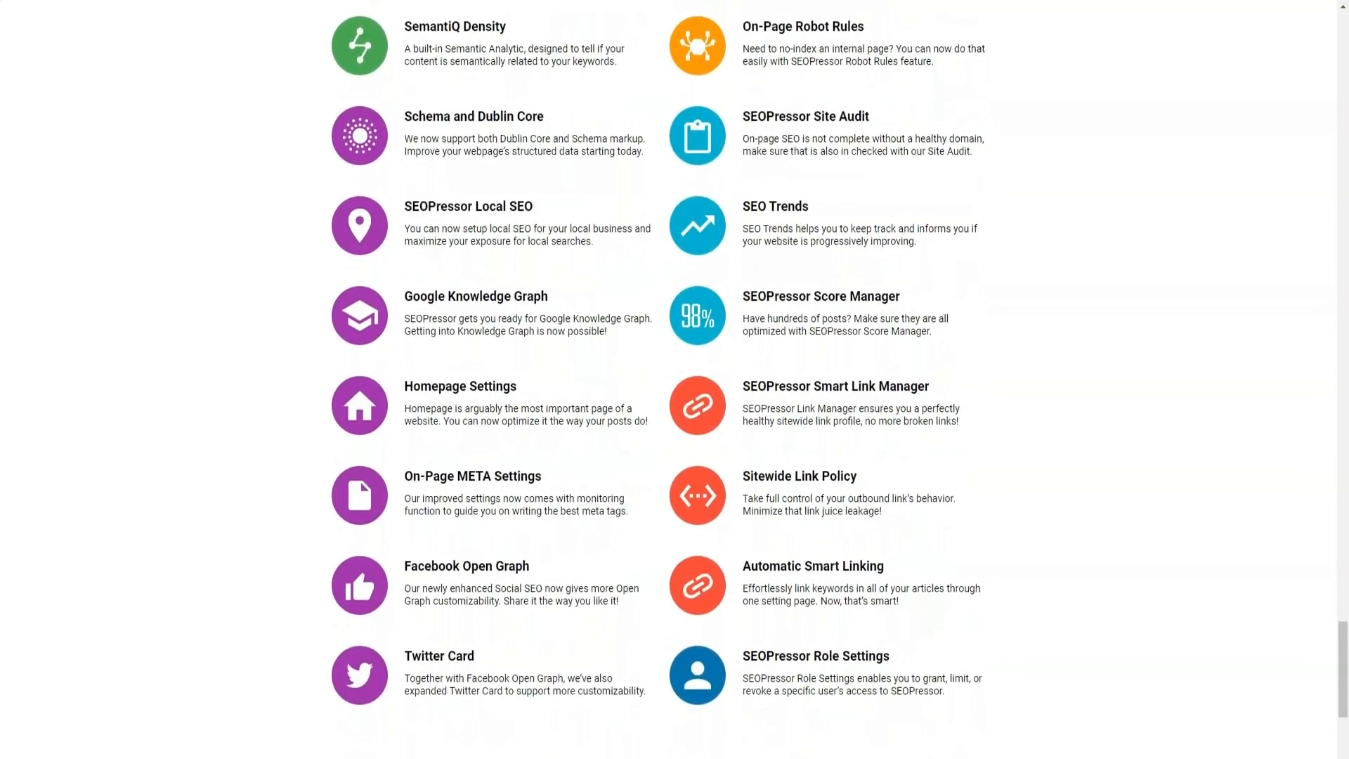
scroll(down, 3)
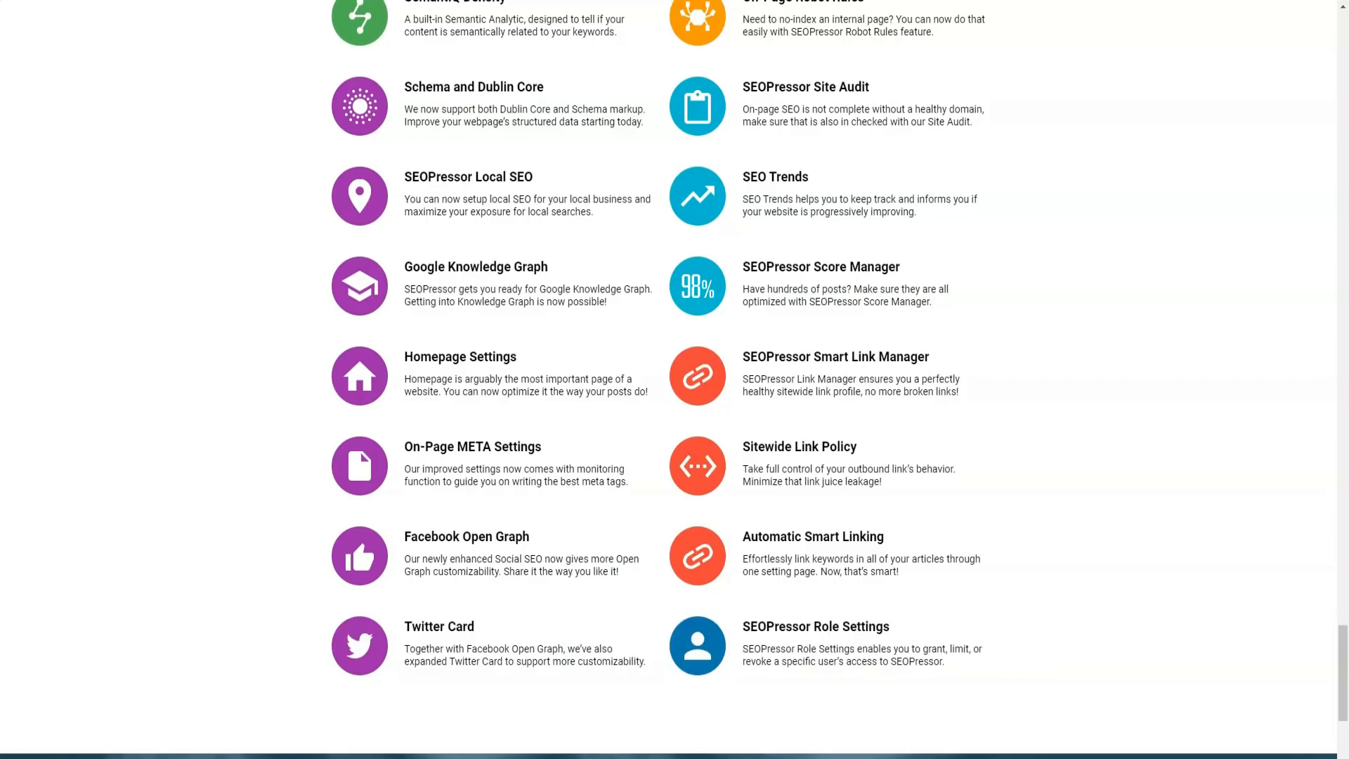
scroll(down, 3)
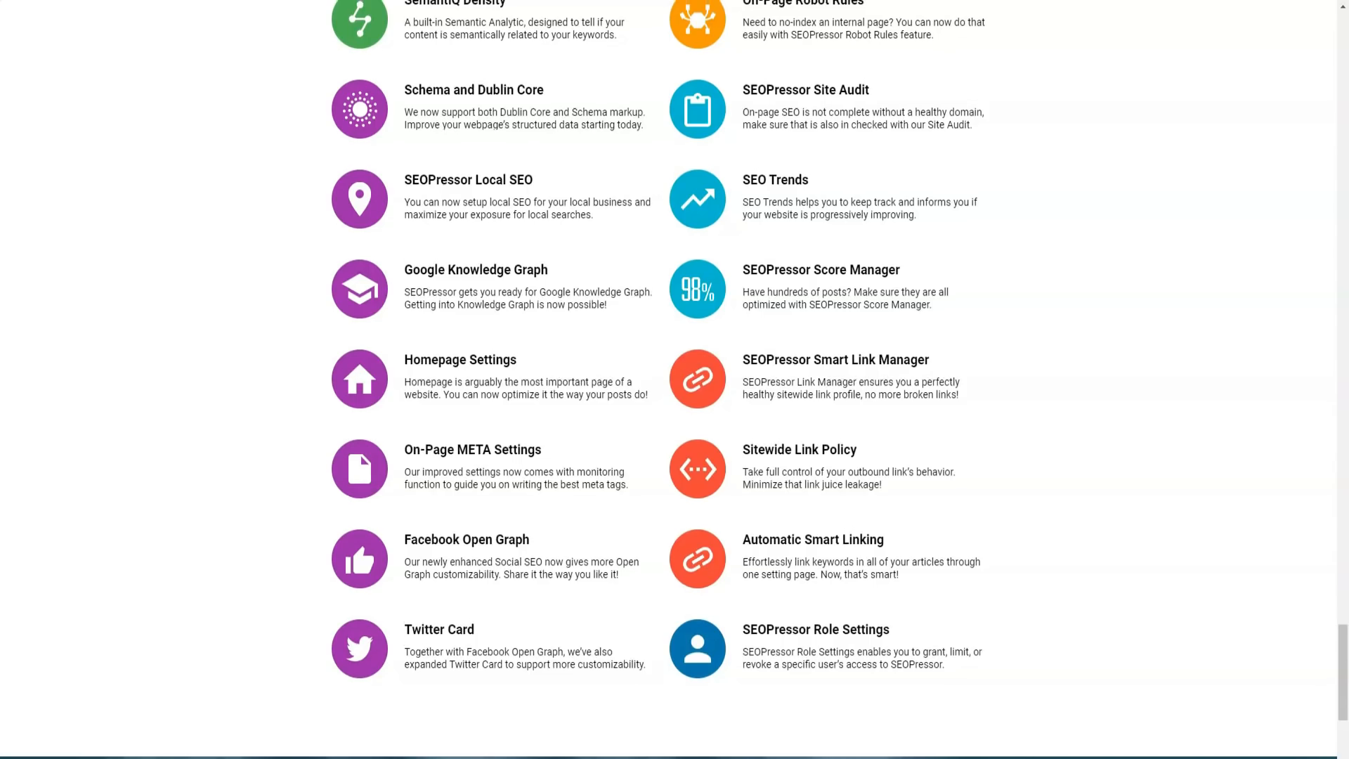